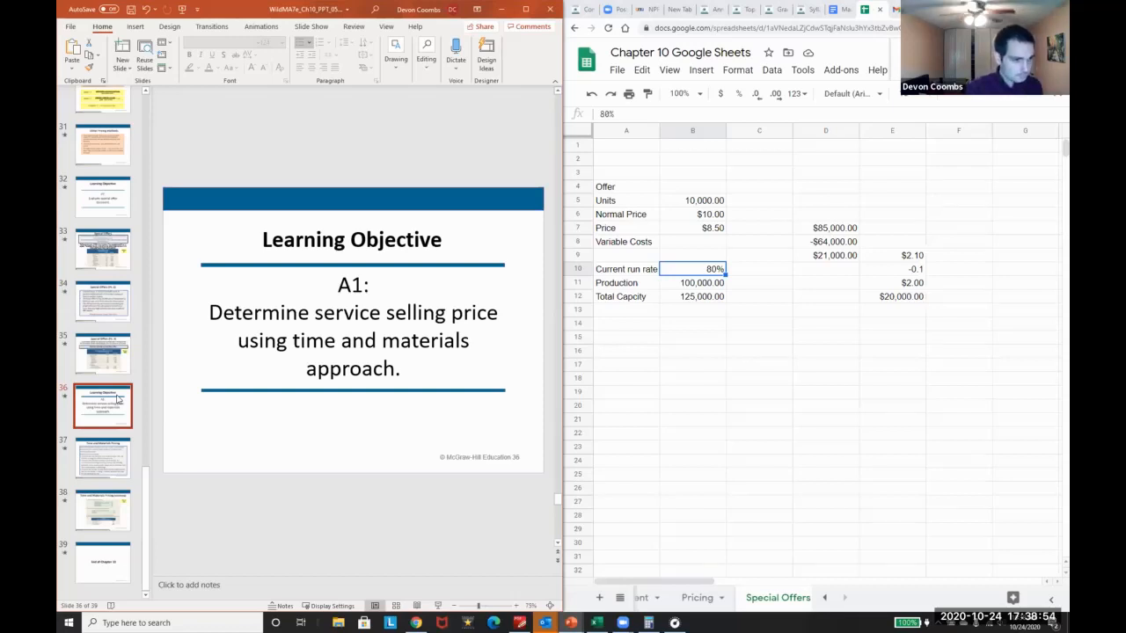
mouse_move(408, 436)
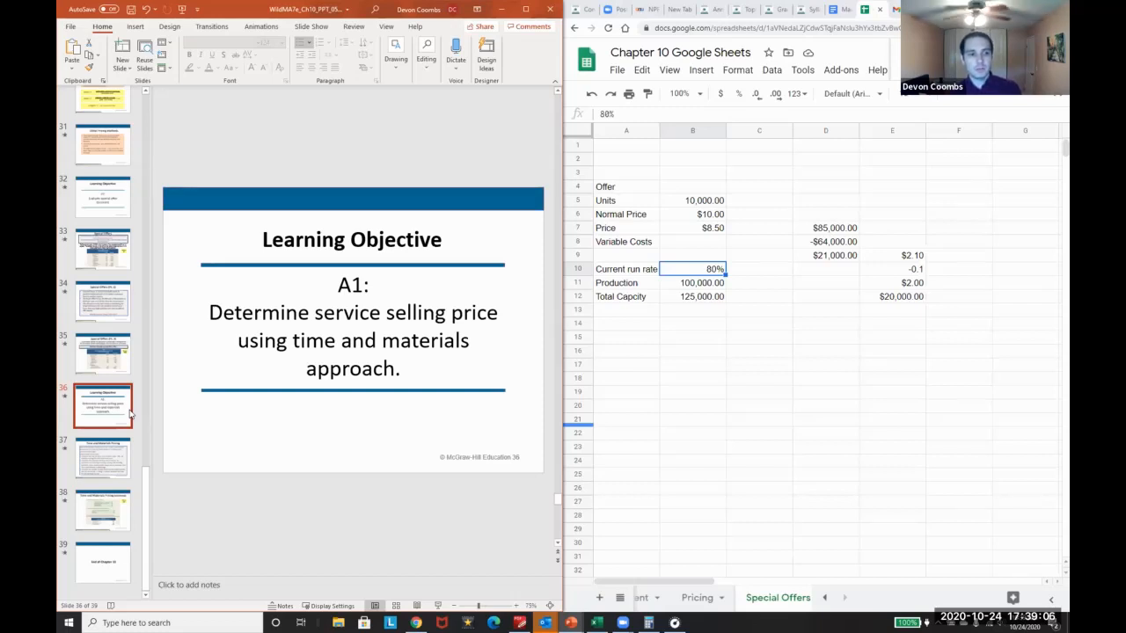
Step: Show the Time and Materials Pricing slide and select its body text
click(102, 457)
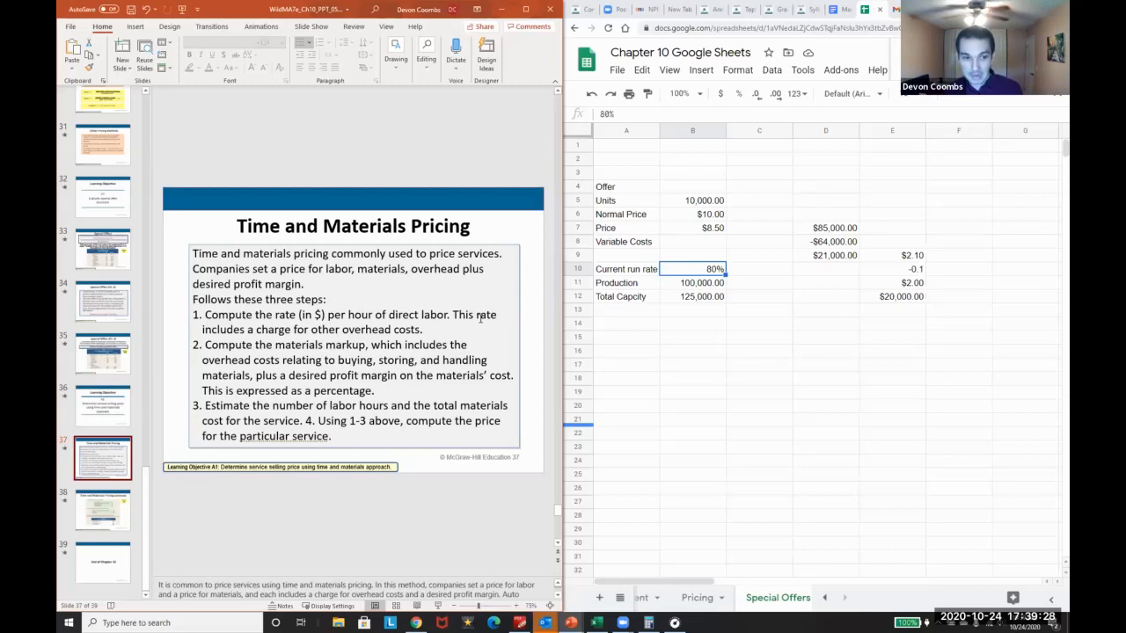
click(351, 369)
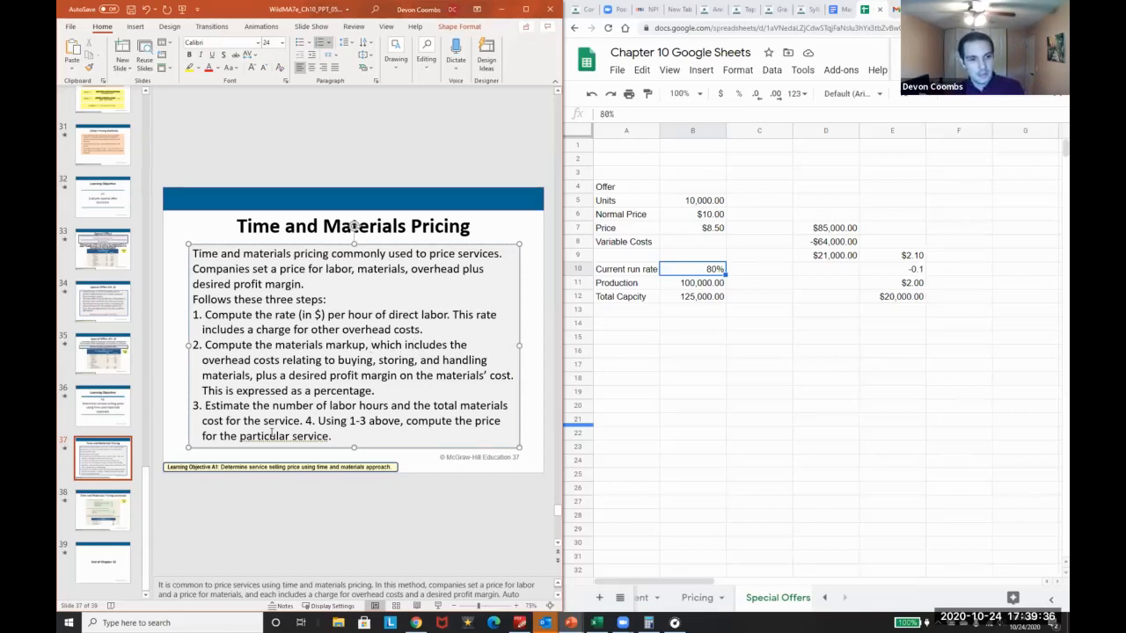
mouse_move(556, 514)
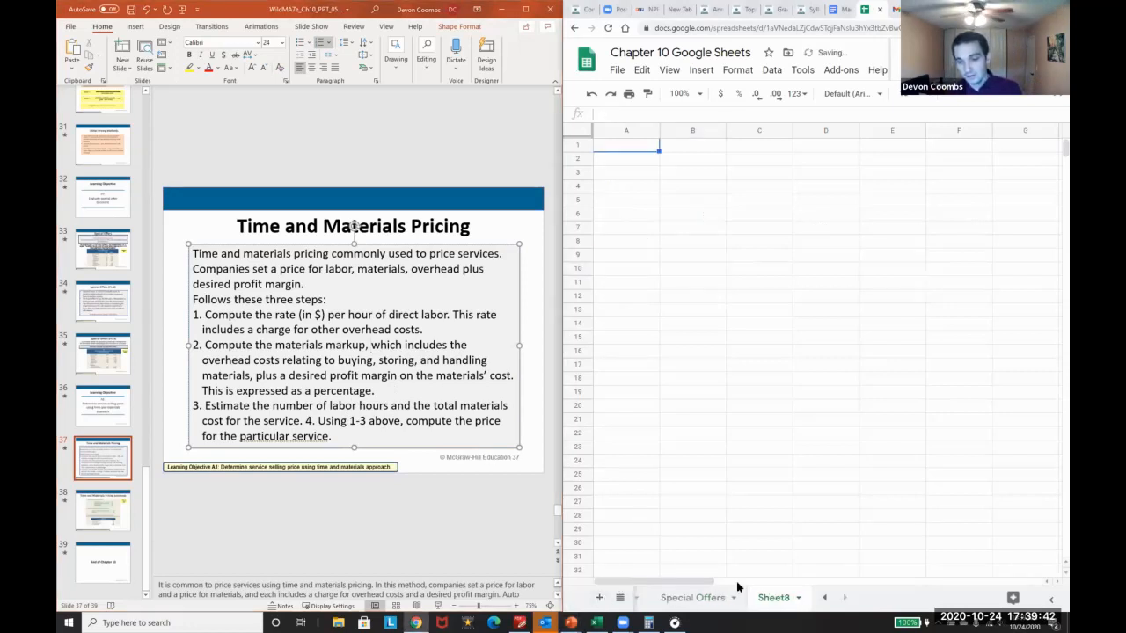
Step: Rename the new sheet to Audit and select cell A1 for the heading
double_click(774, 598)
text(Audit)
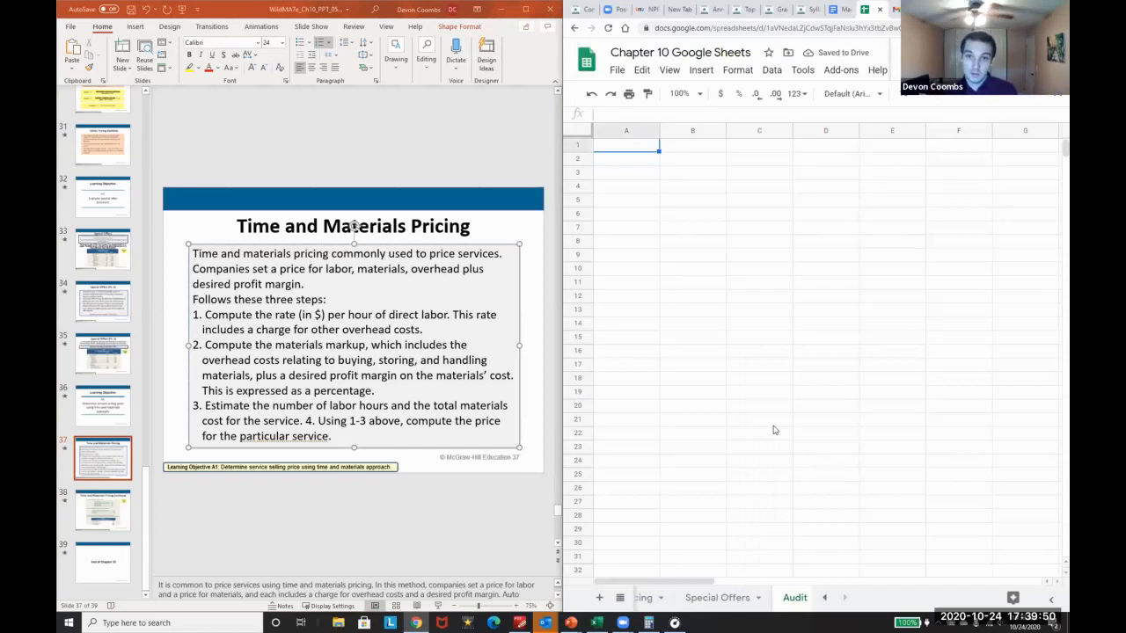
click(693, 144)
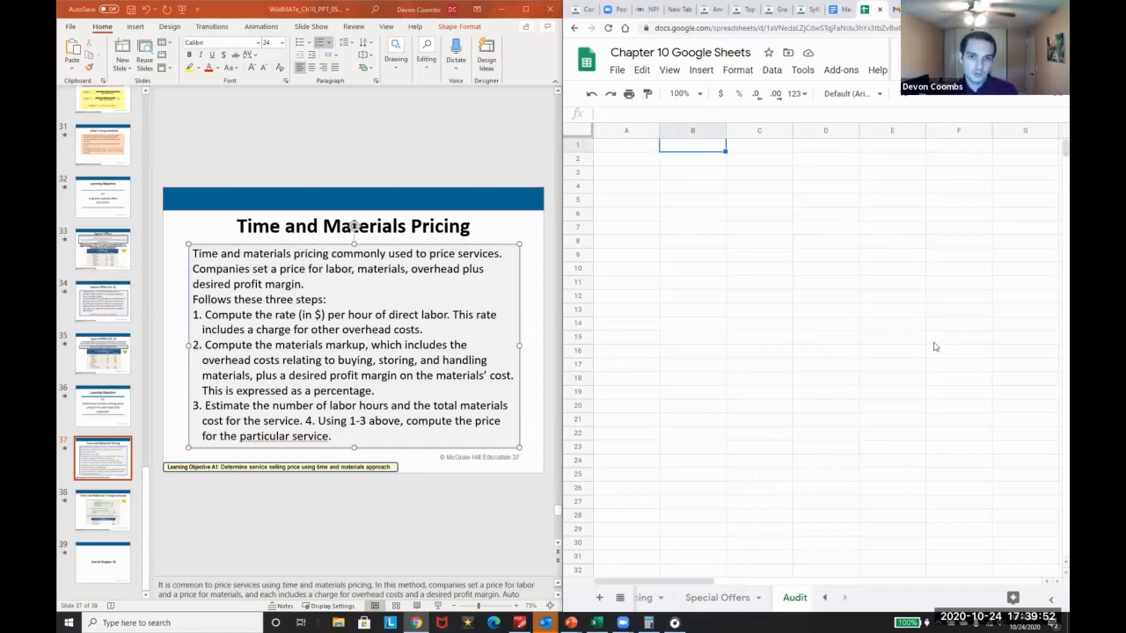
click(626, 145)
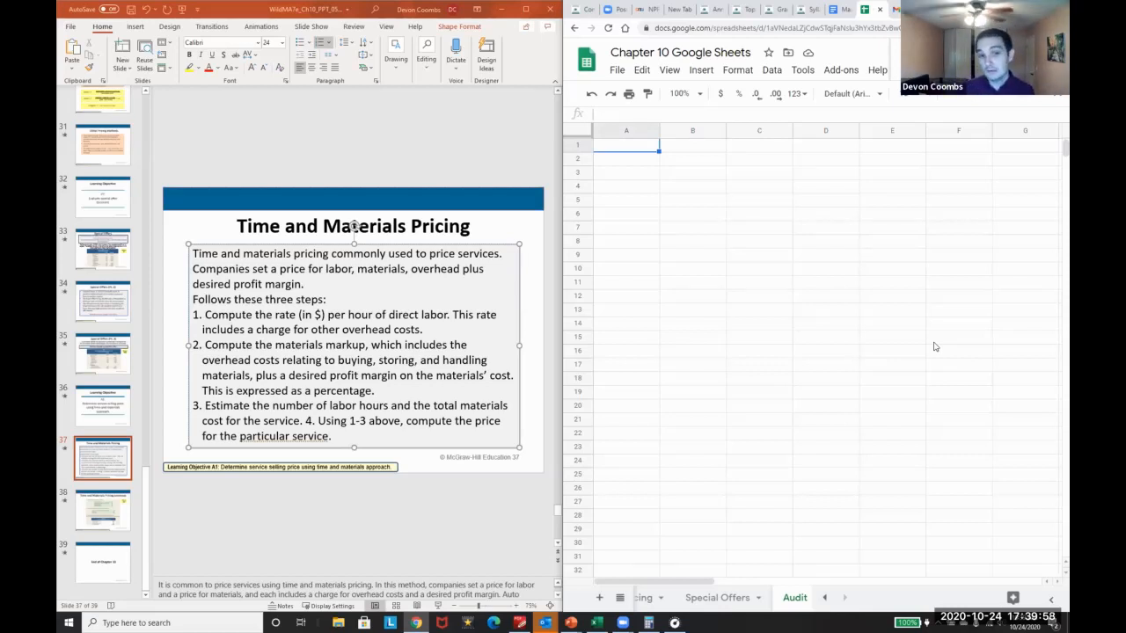
Step: Enter the ASC 606 title in A1 and tasks Write Policy, Read, Create Presentations in A3:A5
text(ASC 606 - Implement Policy)
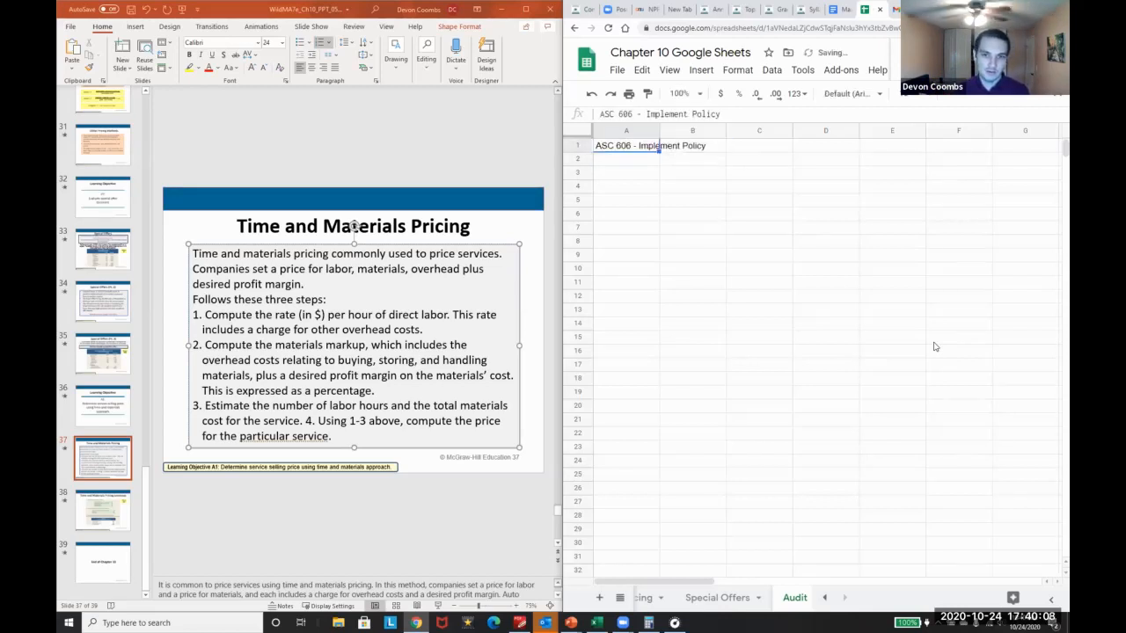
click(626, 172)
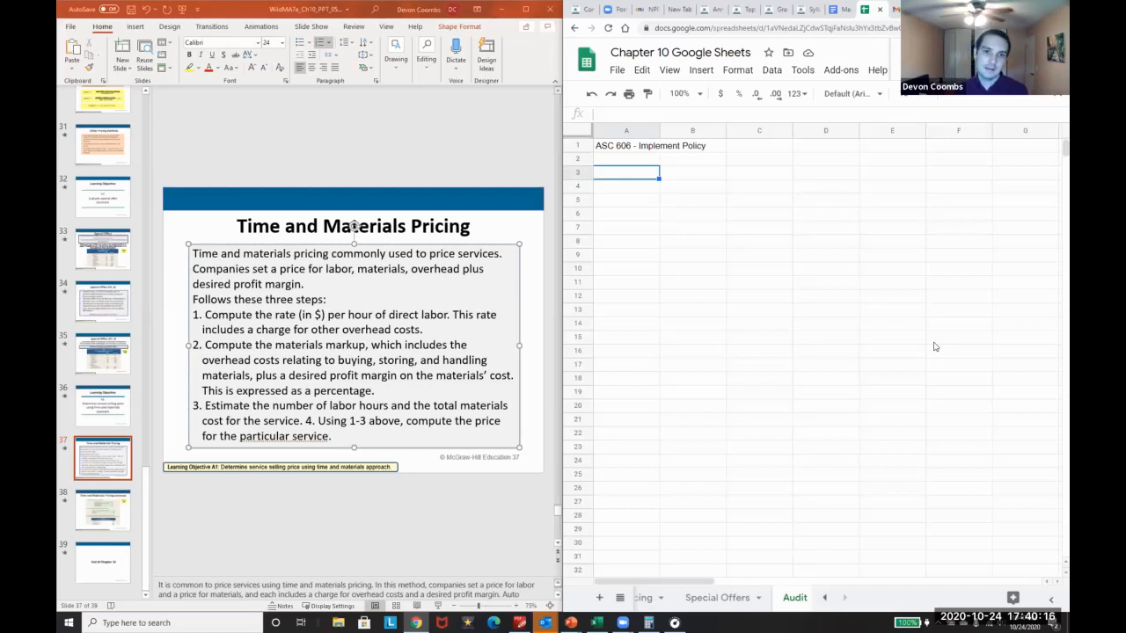
text(Write Policy)
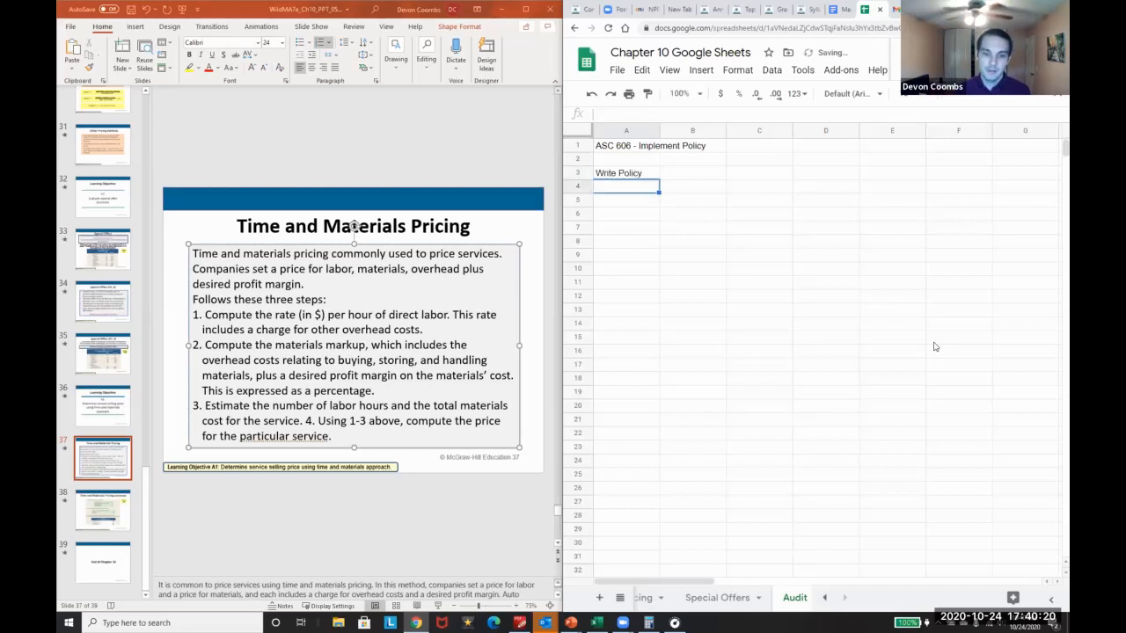
text(Read contracts)
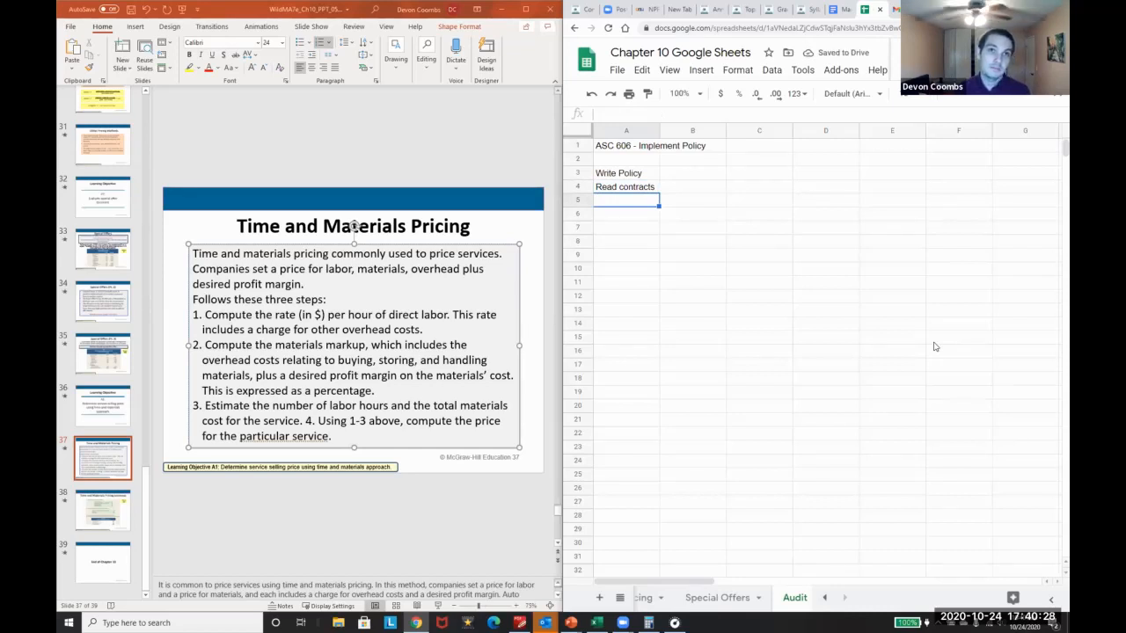
text(Create Presentation)
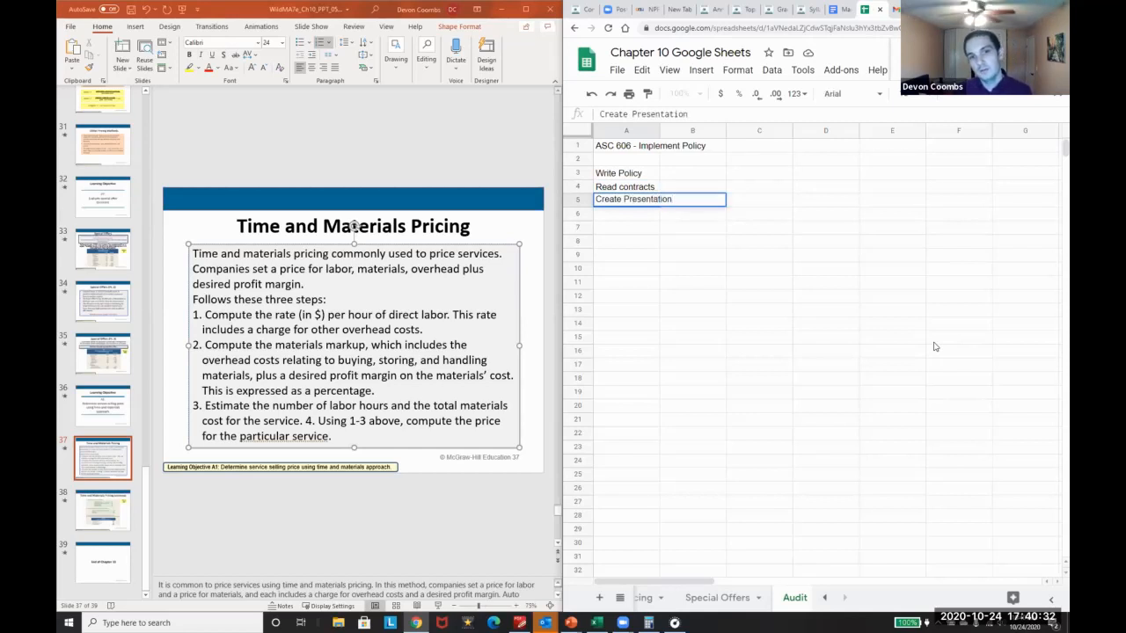
text(s)
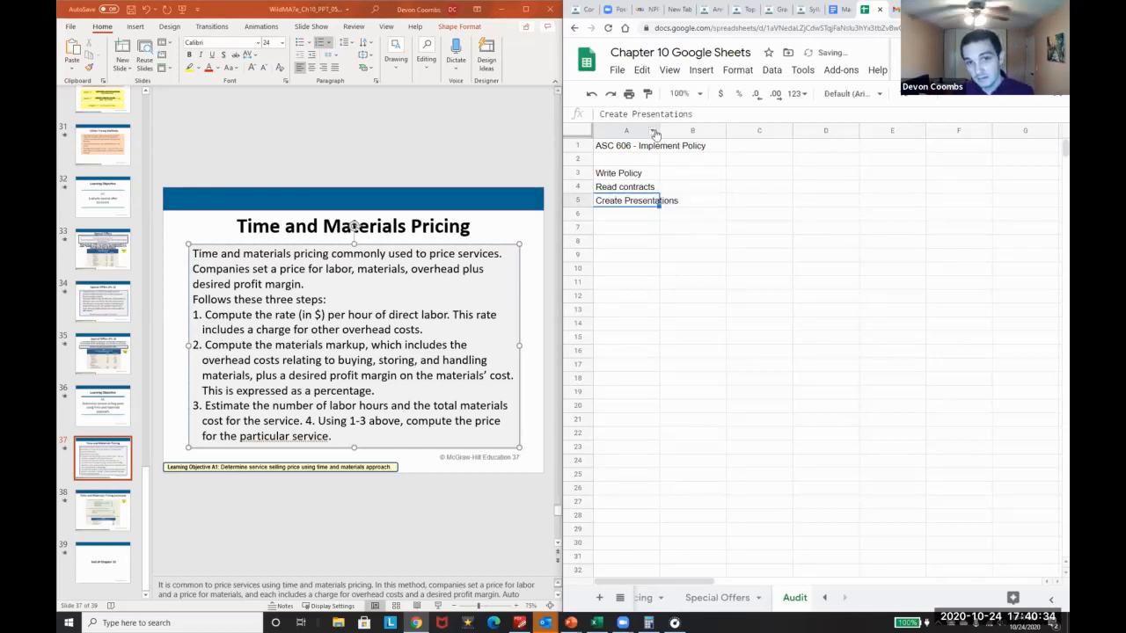
Step: Enter hours 100, 200, 100 beside the tasks and label the Hours and Cost columns
click(741, 145)
text(1)
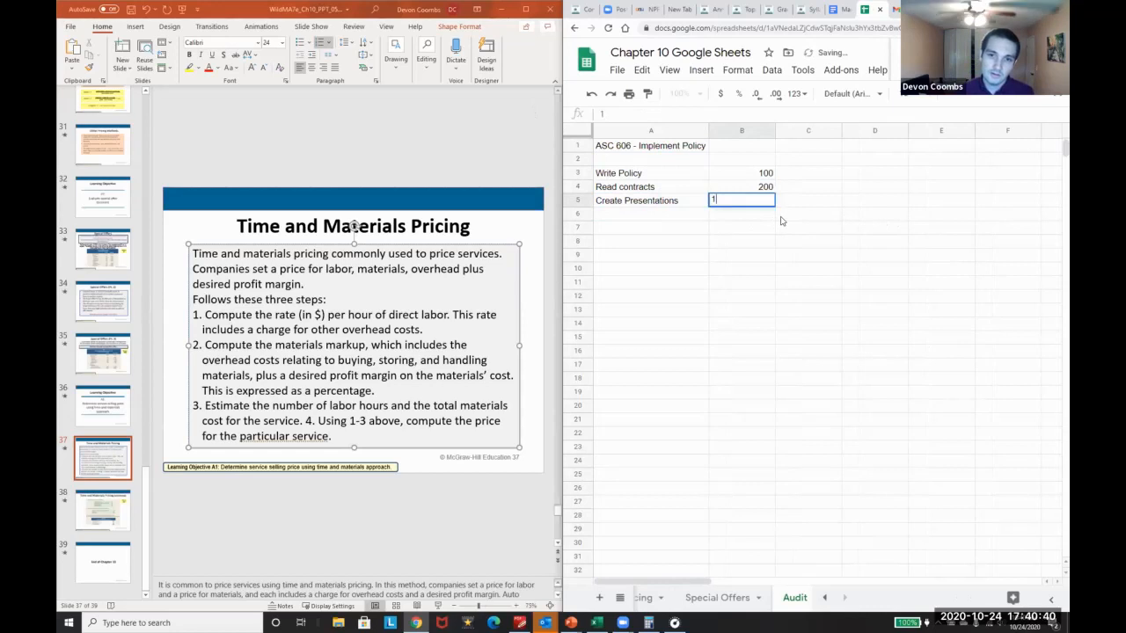
text(00)
key(Return)
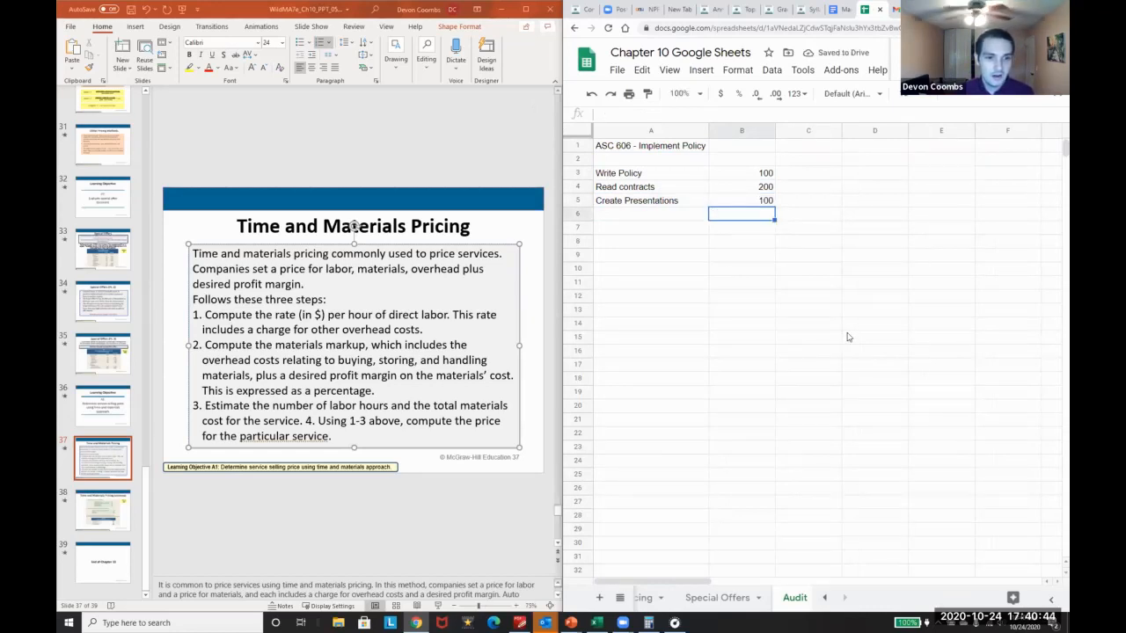
click(807, 144)
text(Cost)
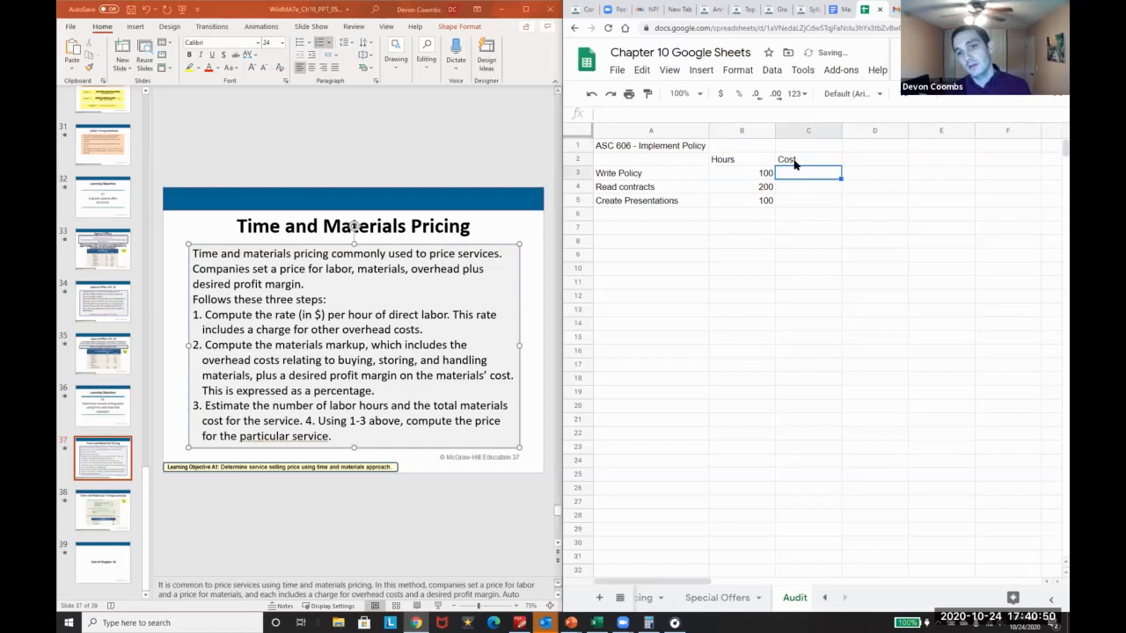
Step: Enter the $60,000 base salary in A9 below the table
click(650, 255)
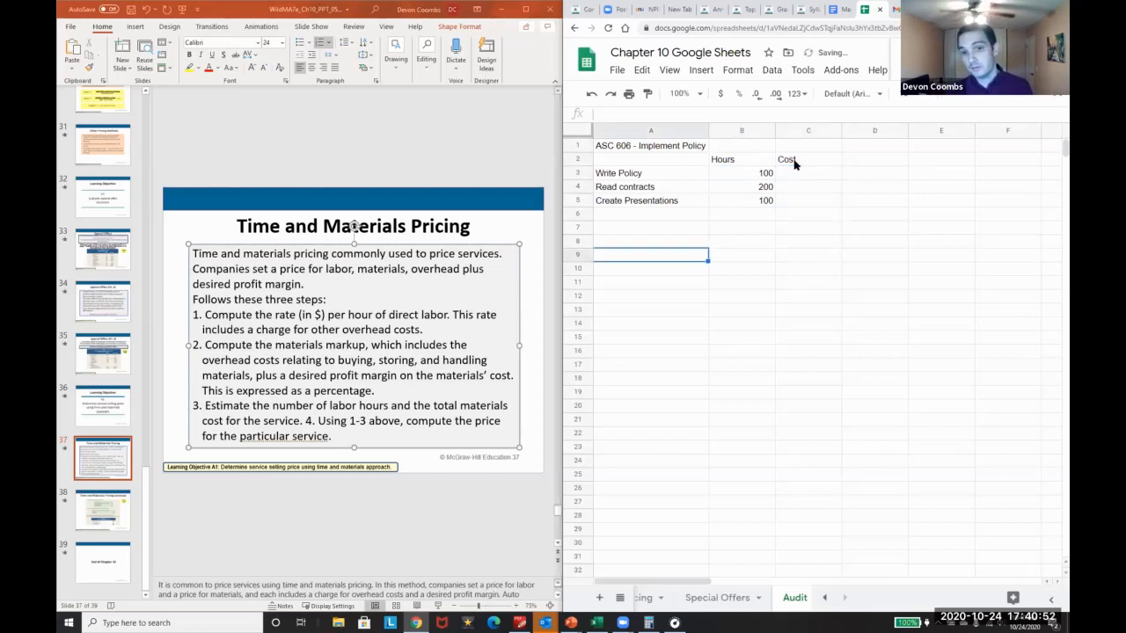
text(60000)
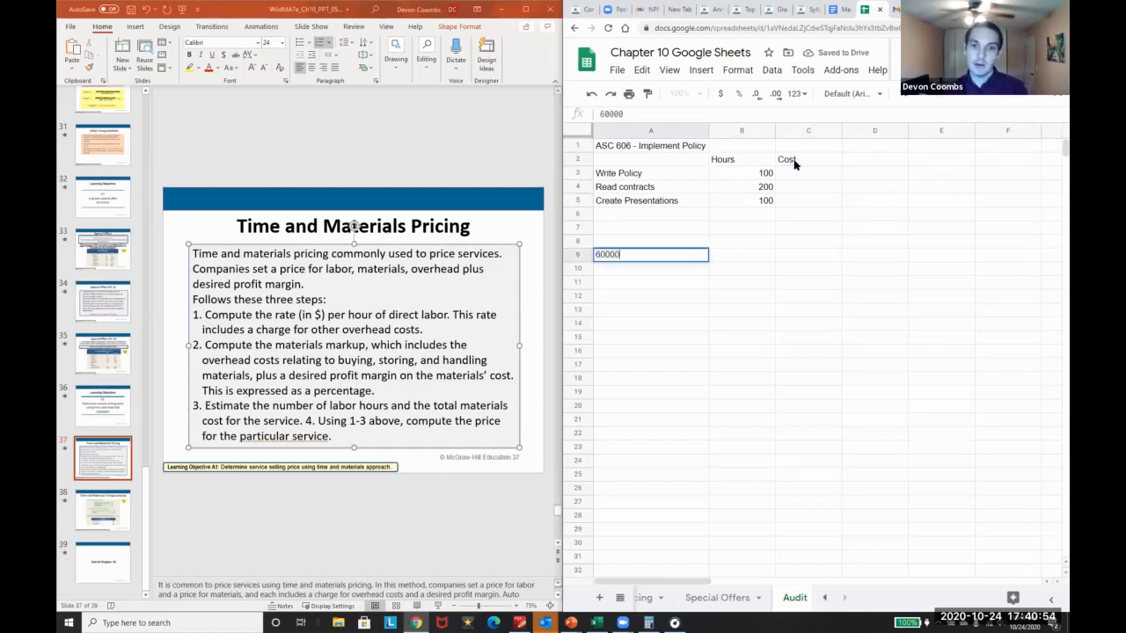
key(Return)
text(=A9)
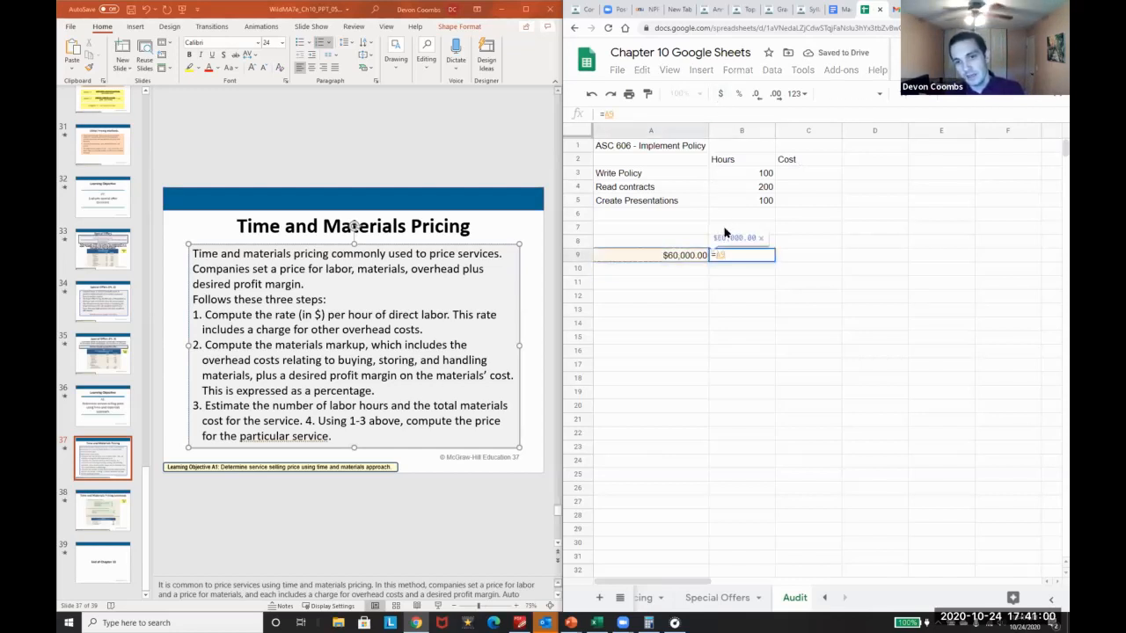
Step: Raise it 25% to $75,000, divide by 2,080 hours for a $36.06 hourly rate
text(+)
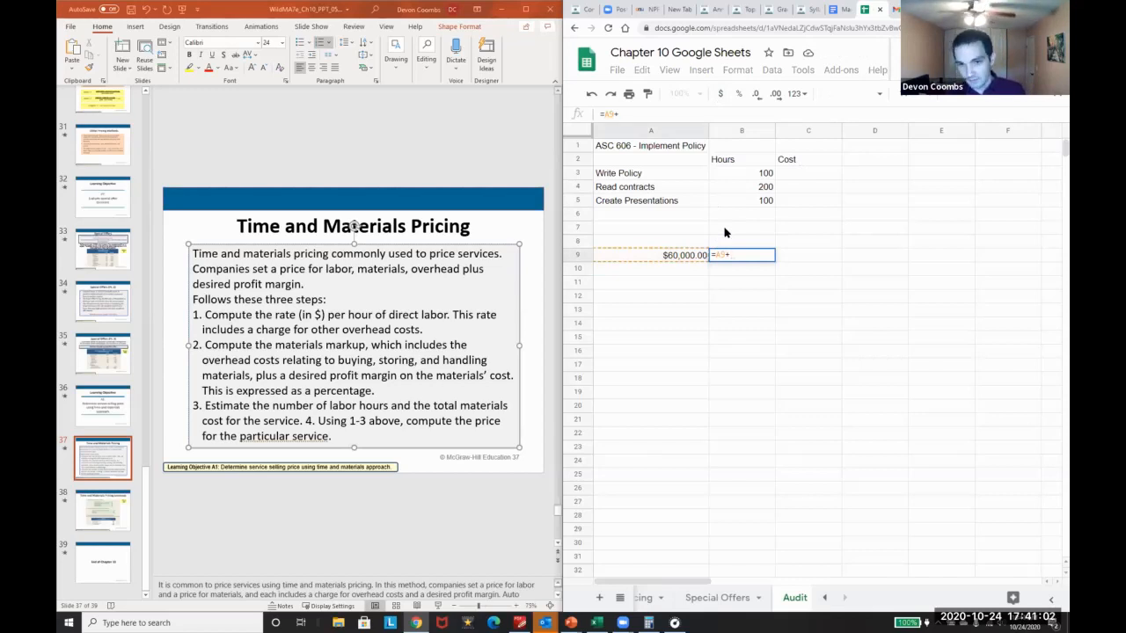
text(25)
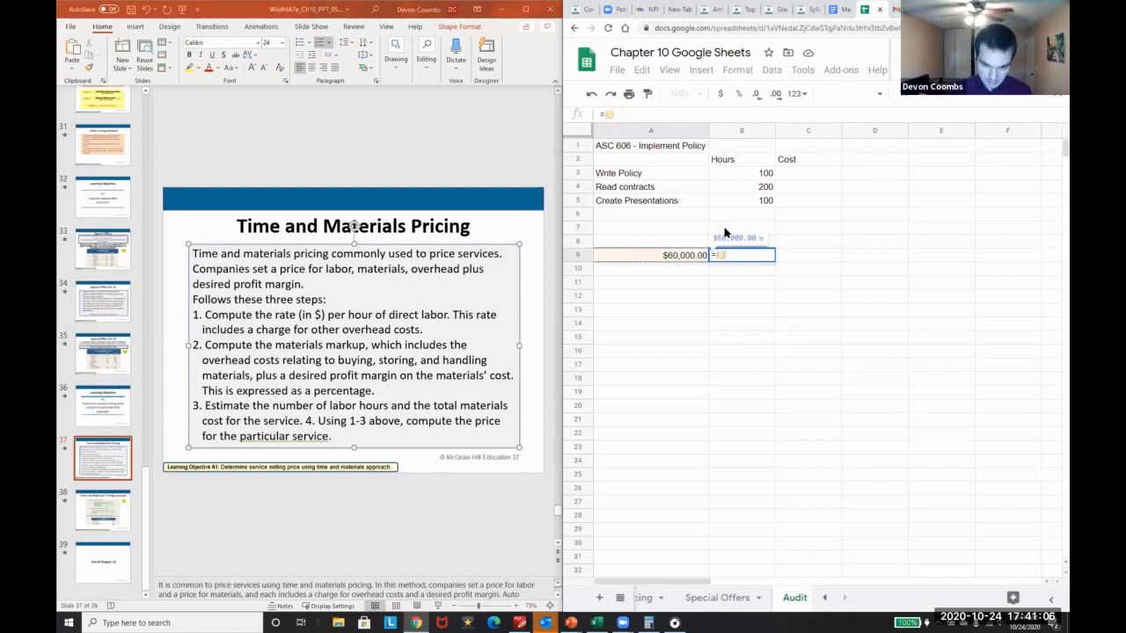
text(+)
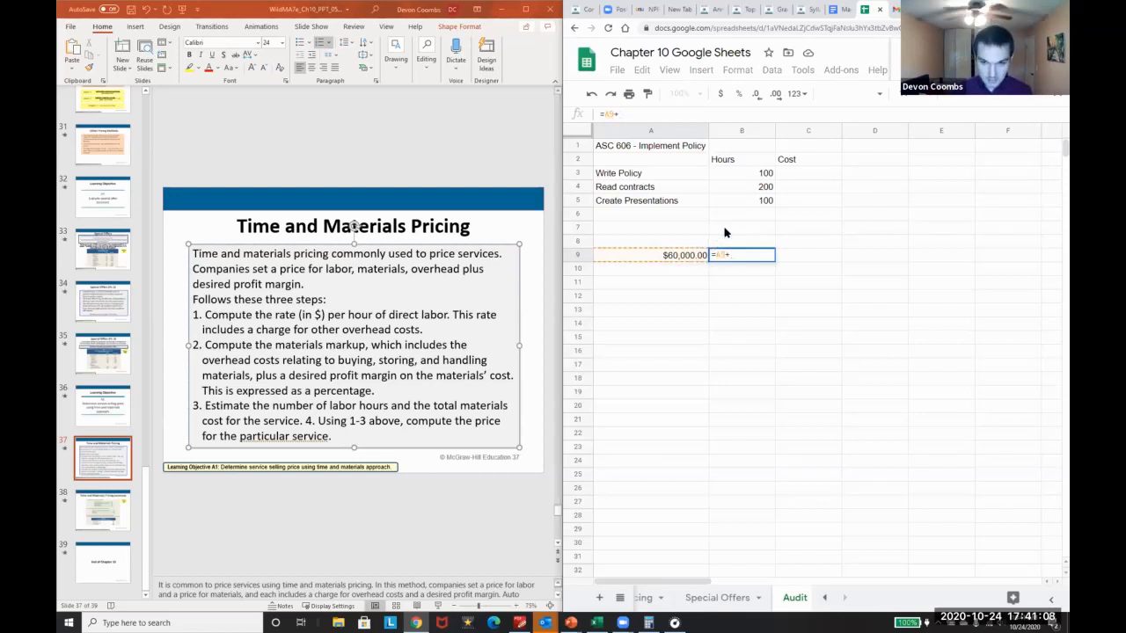
text(()
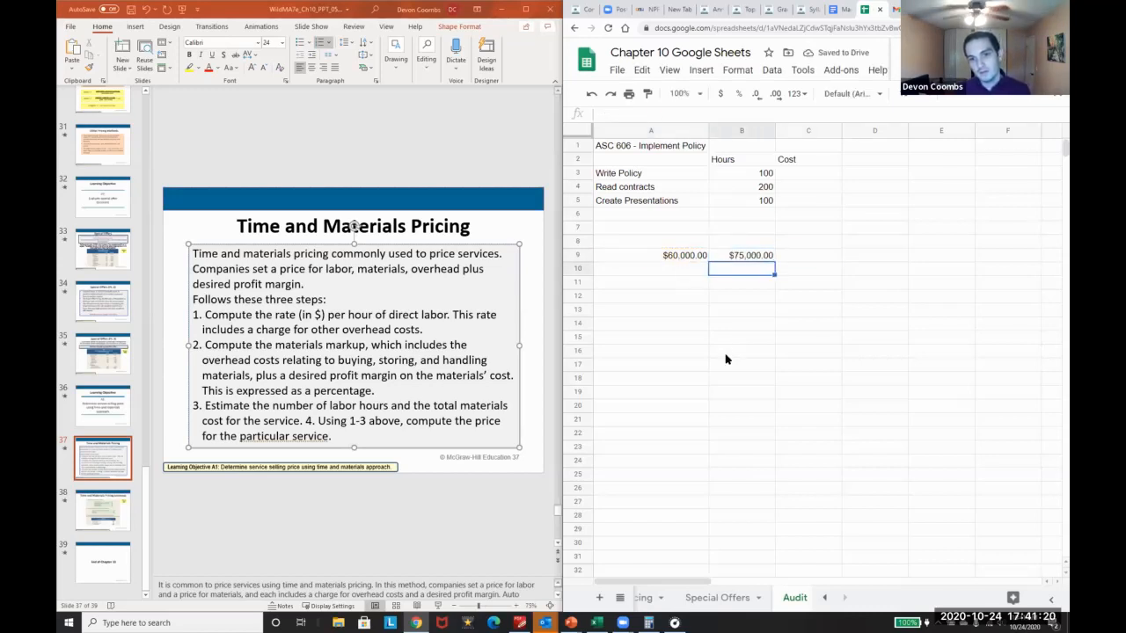
text(=20)
click(741, 282)
text(=B9/)
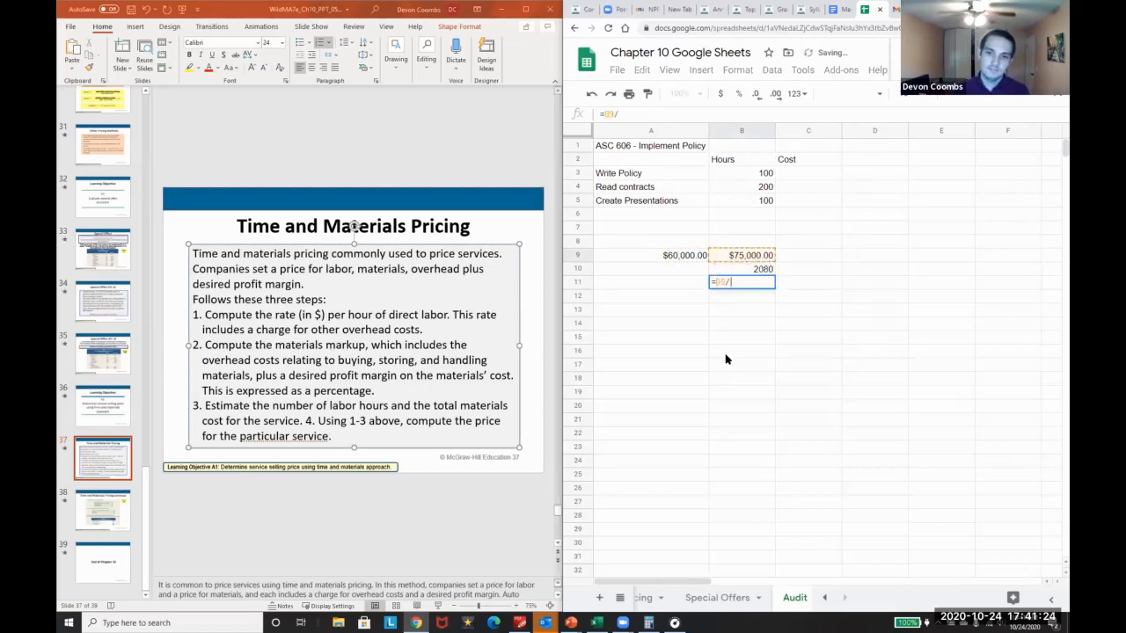
key(Return)
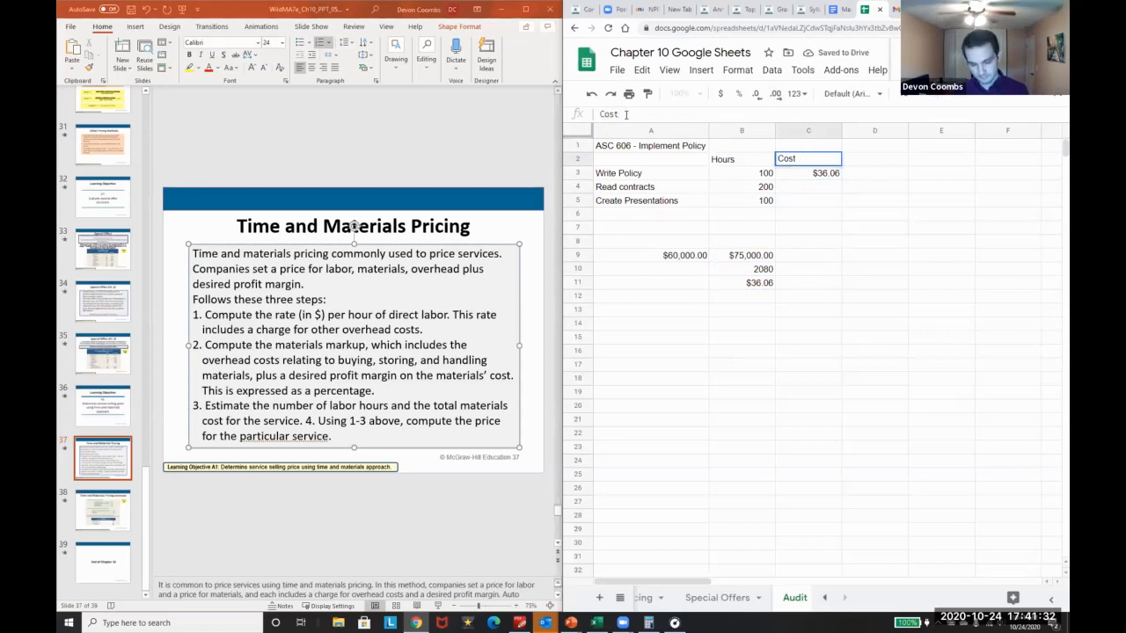
Step: Compute Write Policy's cost at $36.06 per hour and apply the rate to all tasks
text(per Hour)
click(874, 173)
text(=B3*)
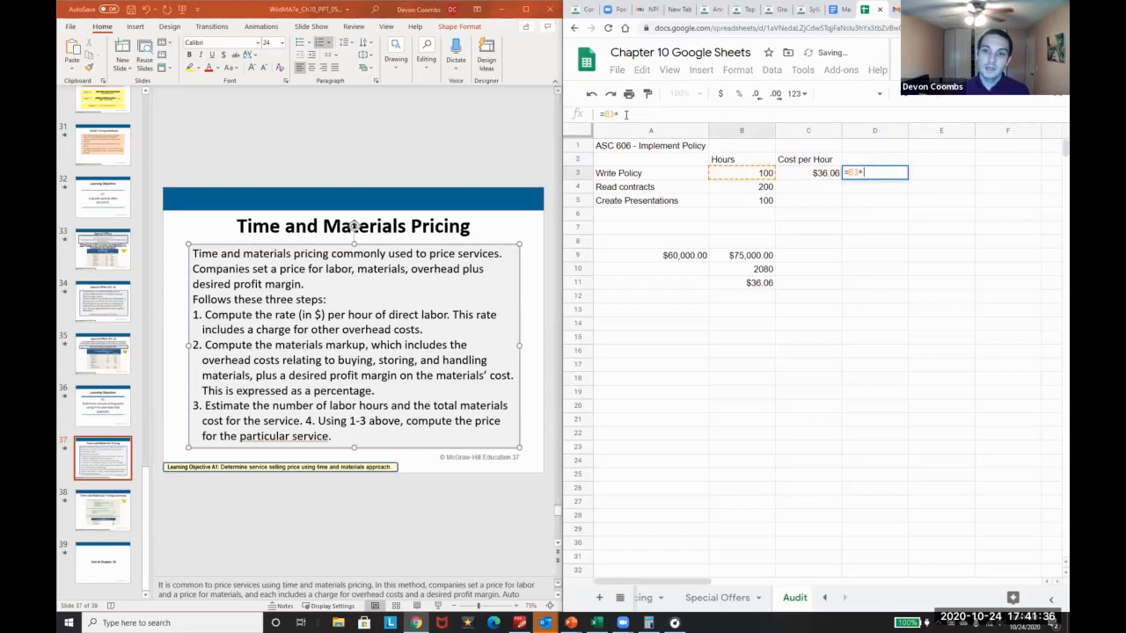
key(Return)
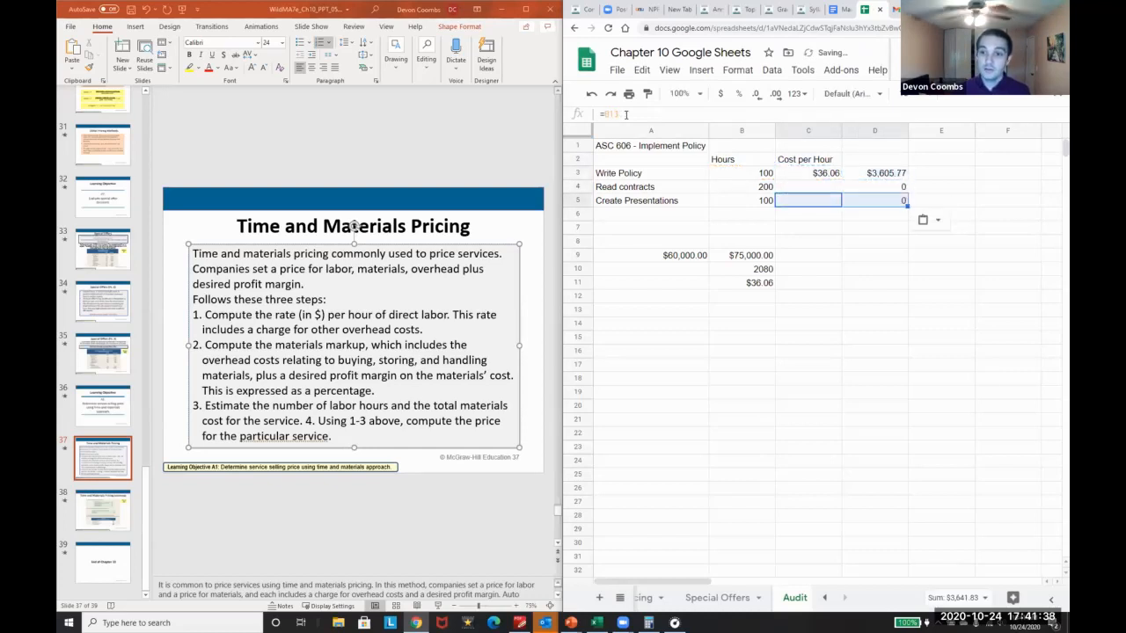
click(808, 173)
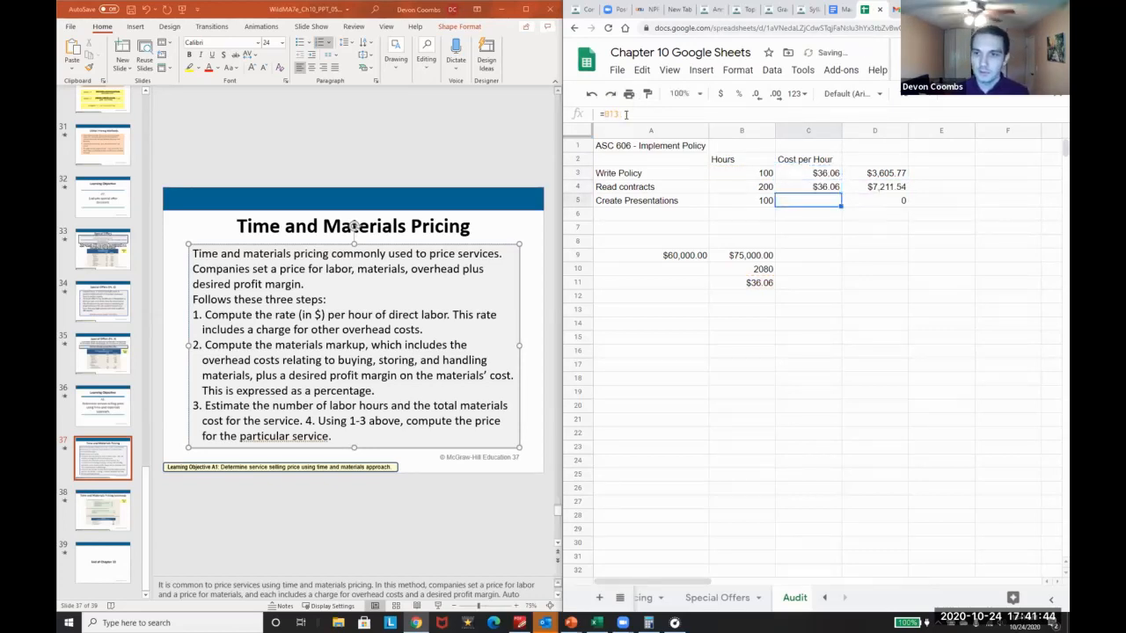
Step: Sum labor costs to $14,423.08 and insert blank rows above the salary figures
text(=sum()
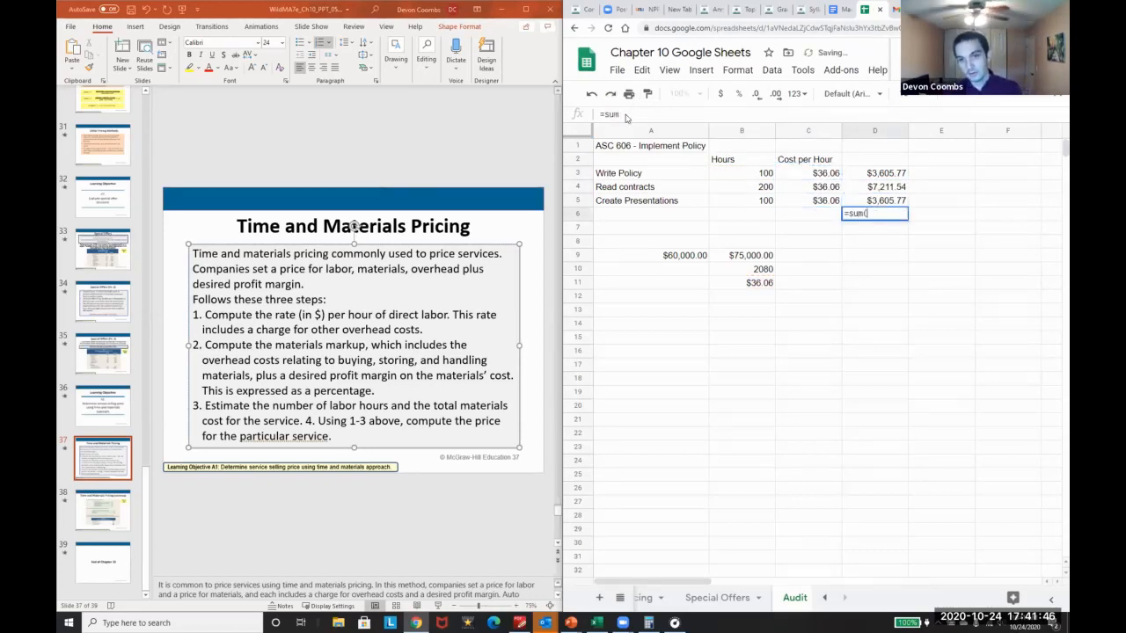
key(Return)
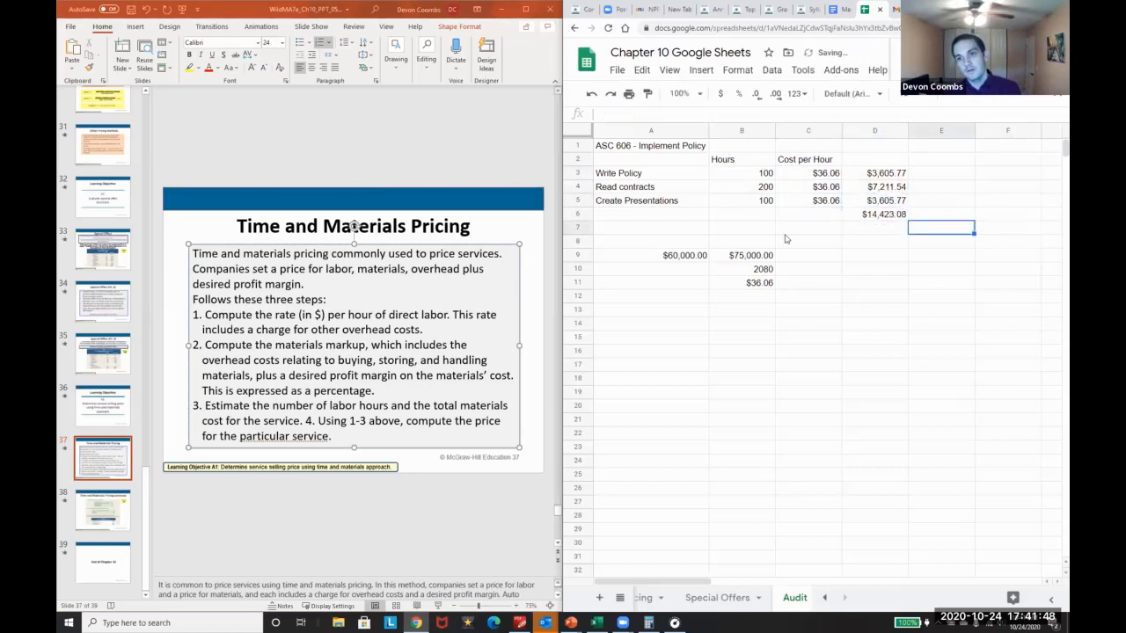
click(577, 227)
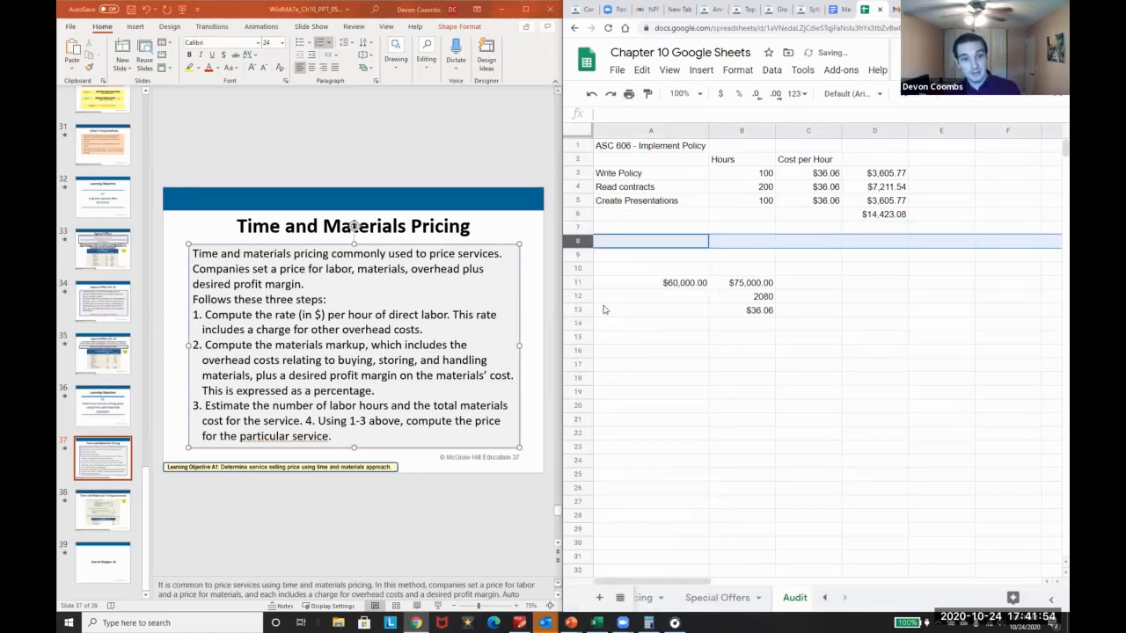
Step: Add overhead labels Excel License, Depreciation and Rent in column A
click(651, 241)
text(Lic)
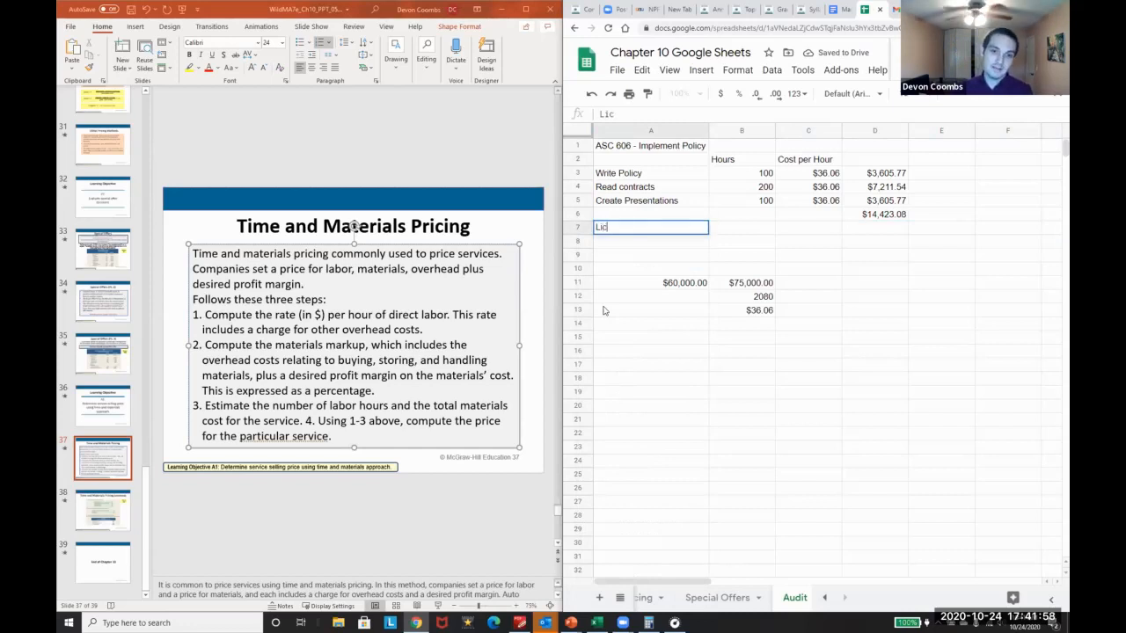
text(ens)
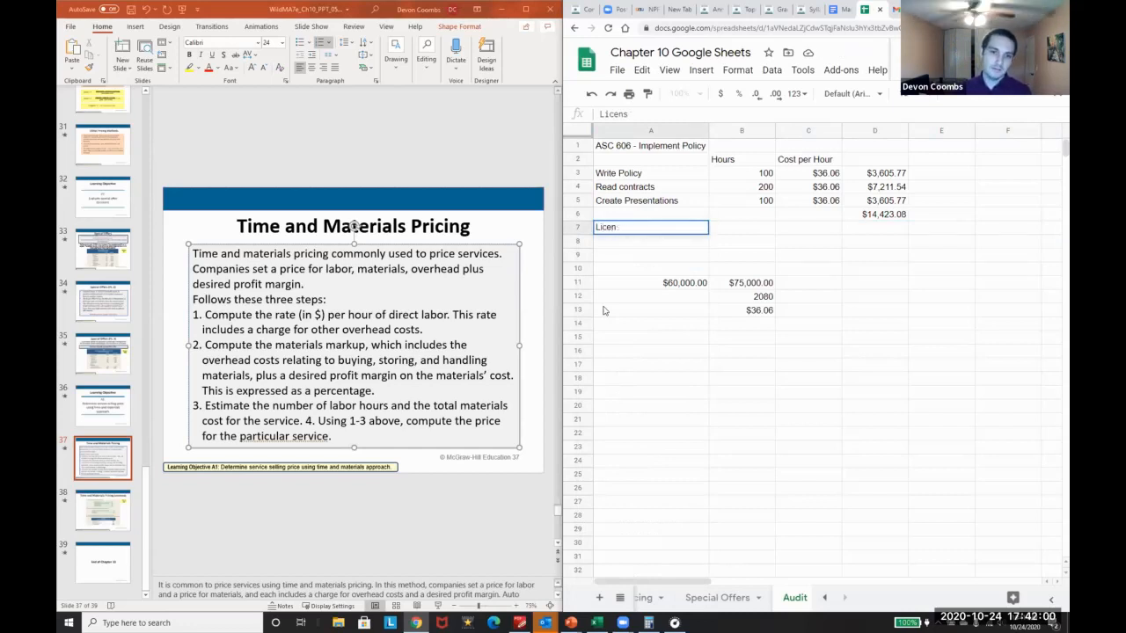
text(Excel License)
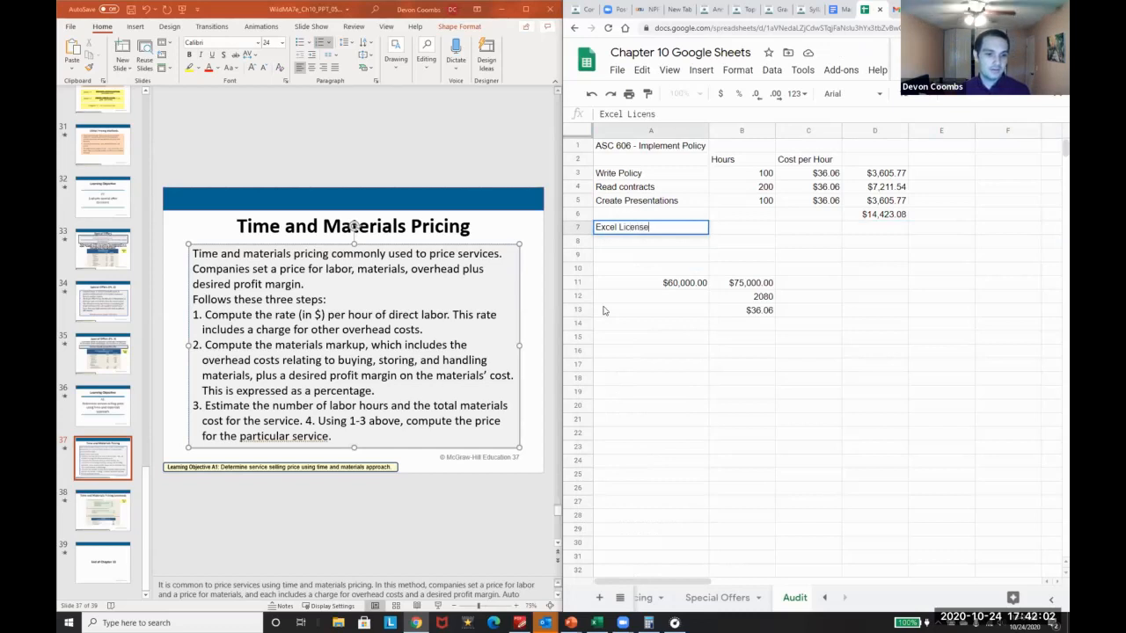
text(Depreciation)
click(651, 255)
text(Rent)
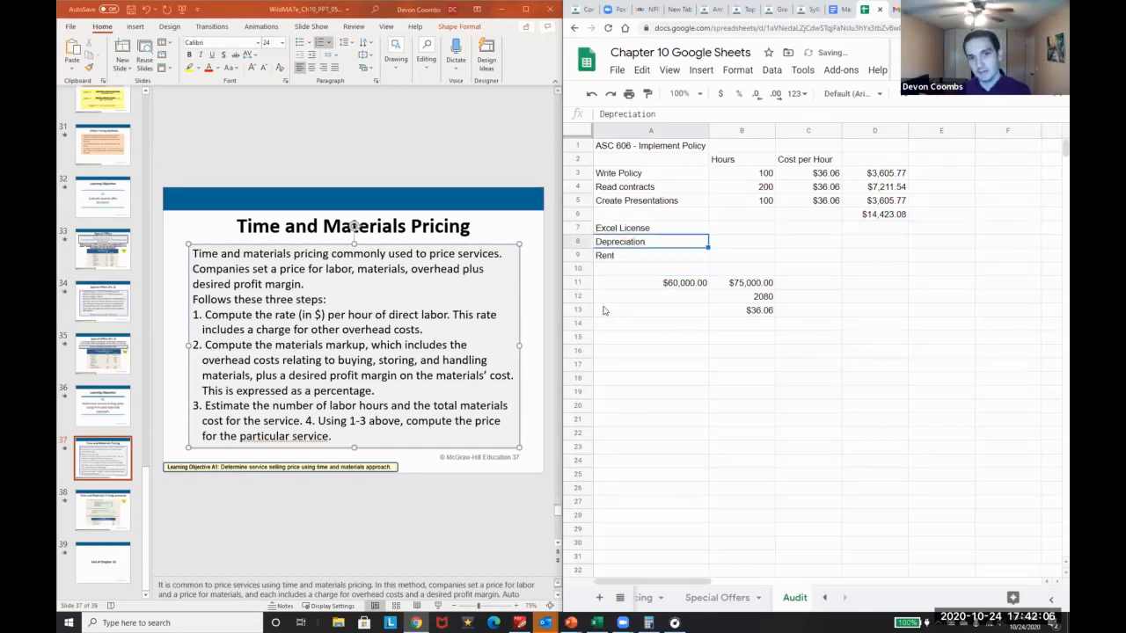
Step: Enter 100000 as the Rent amount, giving $19,230.77 overhead
click(875, 255)
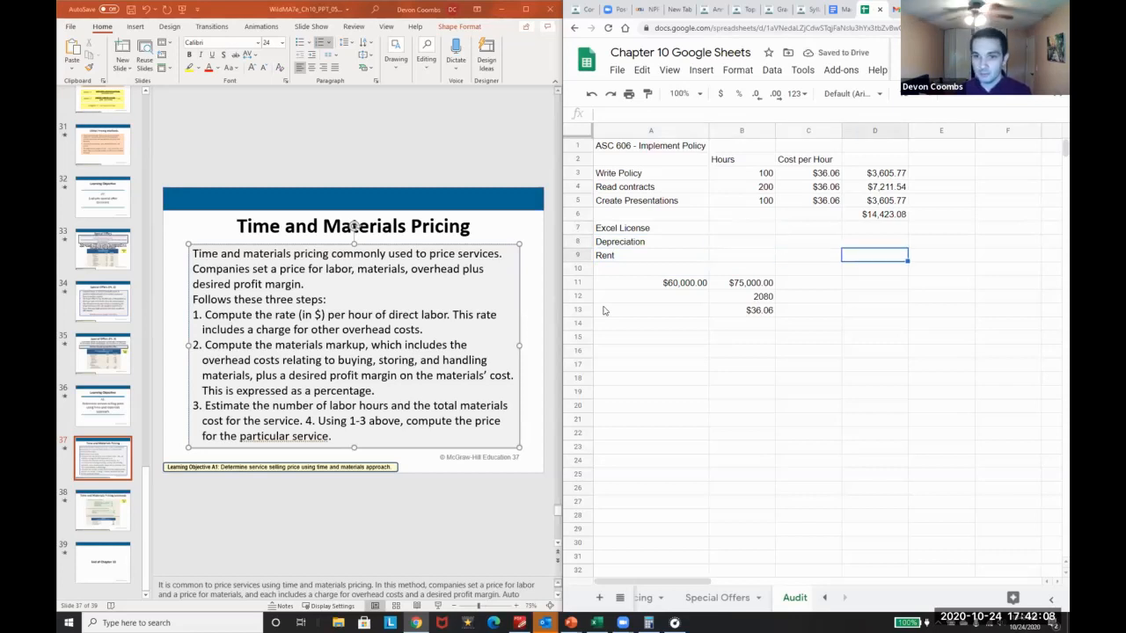
click(742, 253)
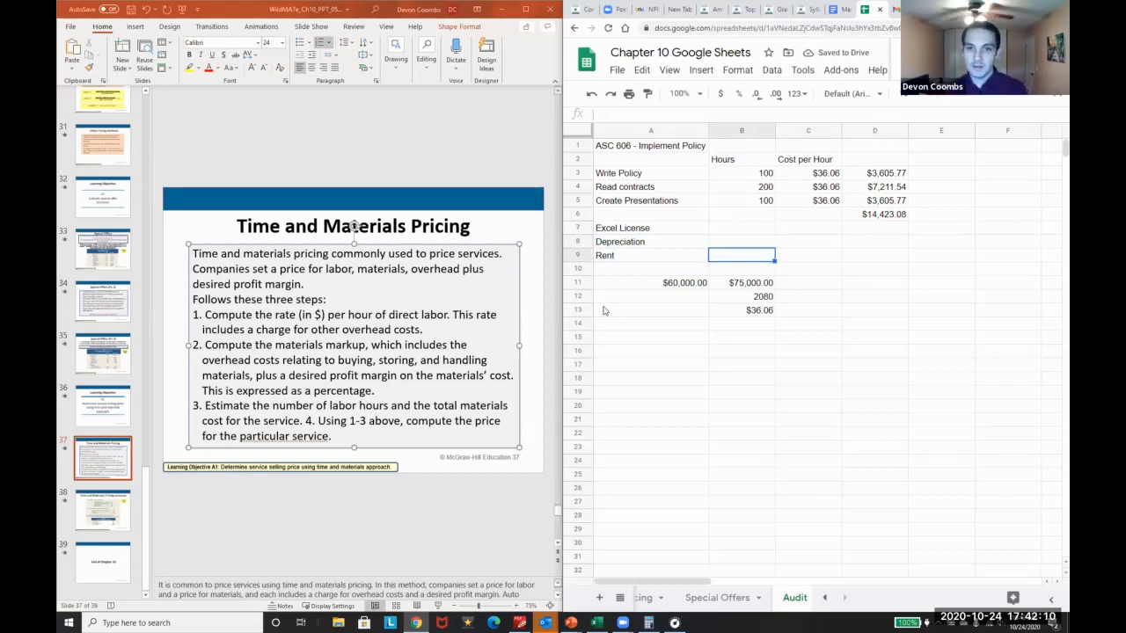
text(=)
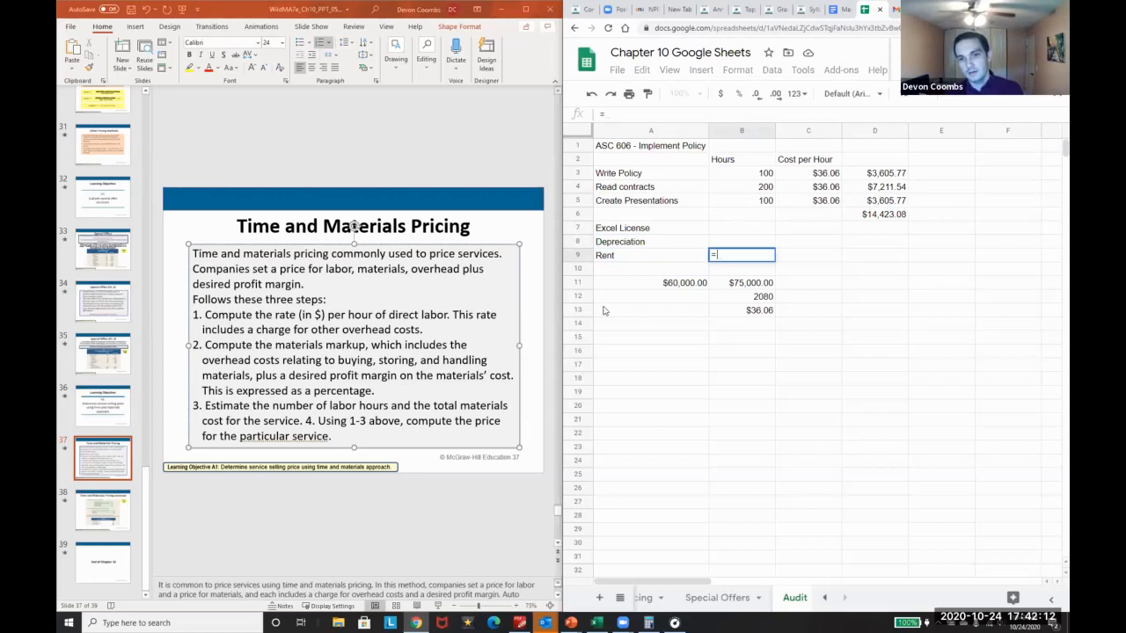
text(100000)
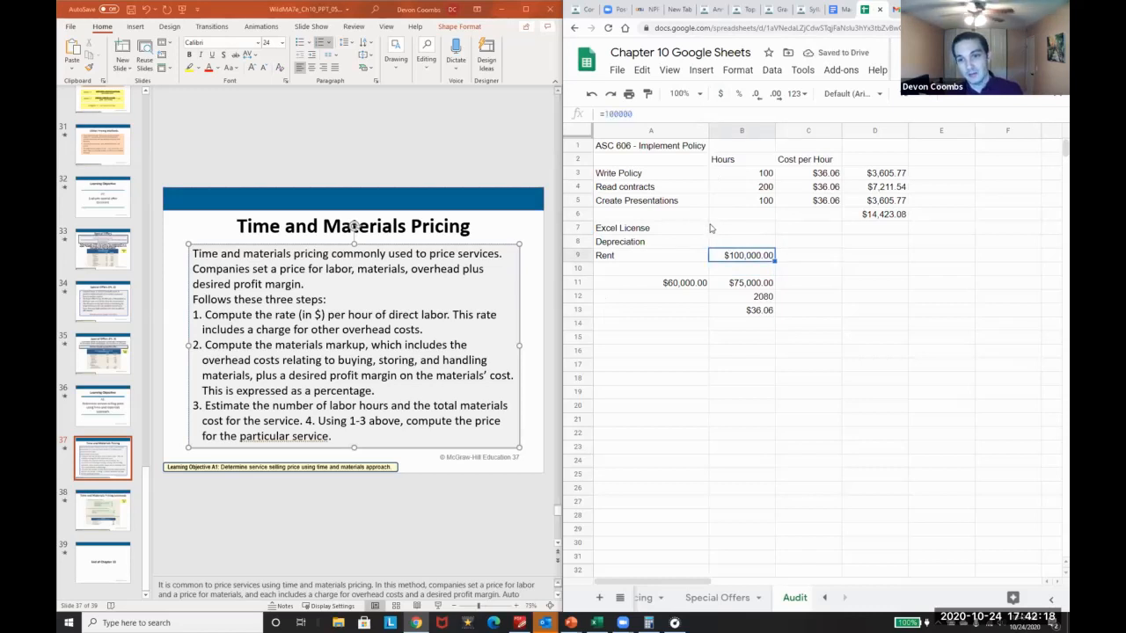
click(743, 281)
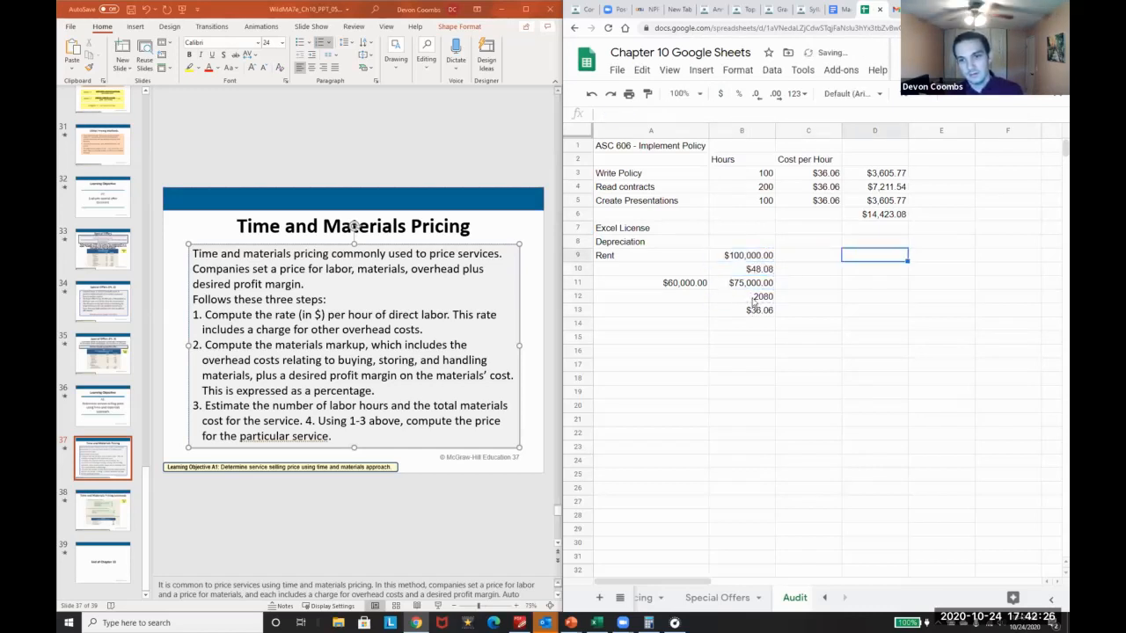
click(742, 241)
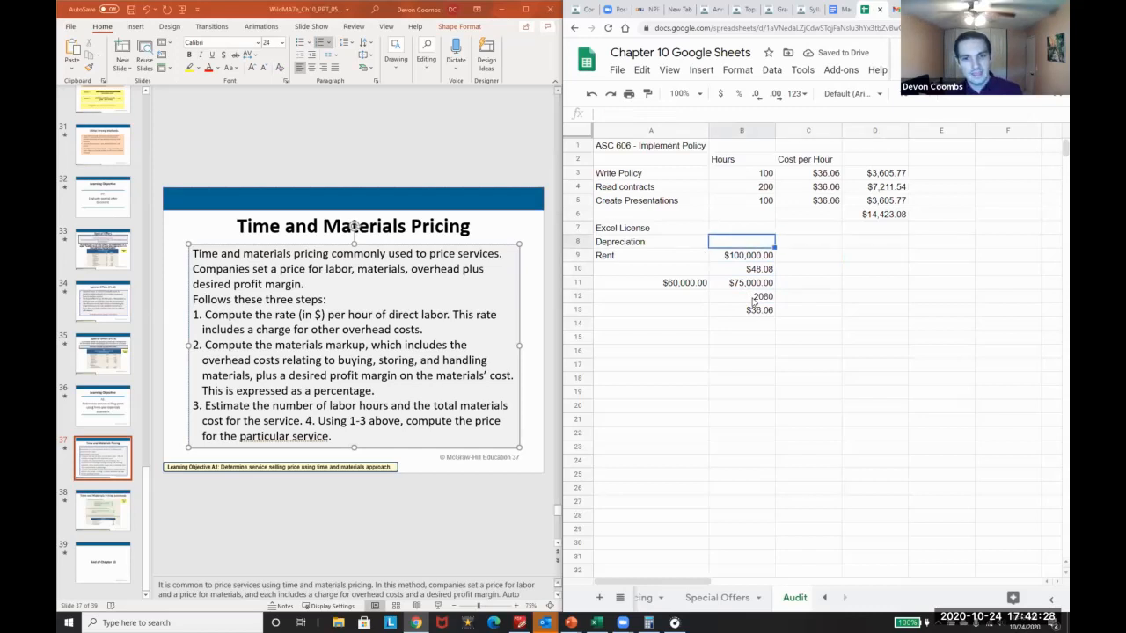
click(742, 144)
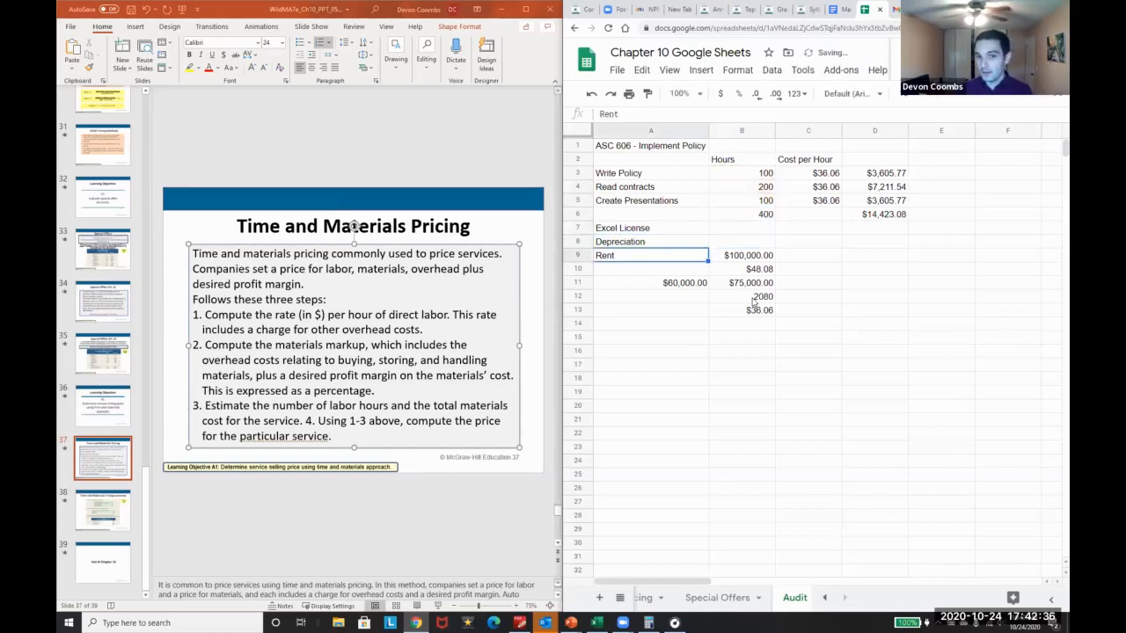
Step: Add a Laptop label, 100 for license and depreciation, and the =B10 revised rate formula
click(651, 351)
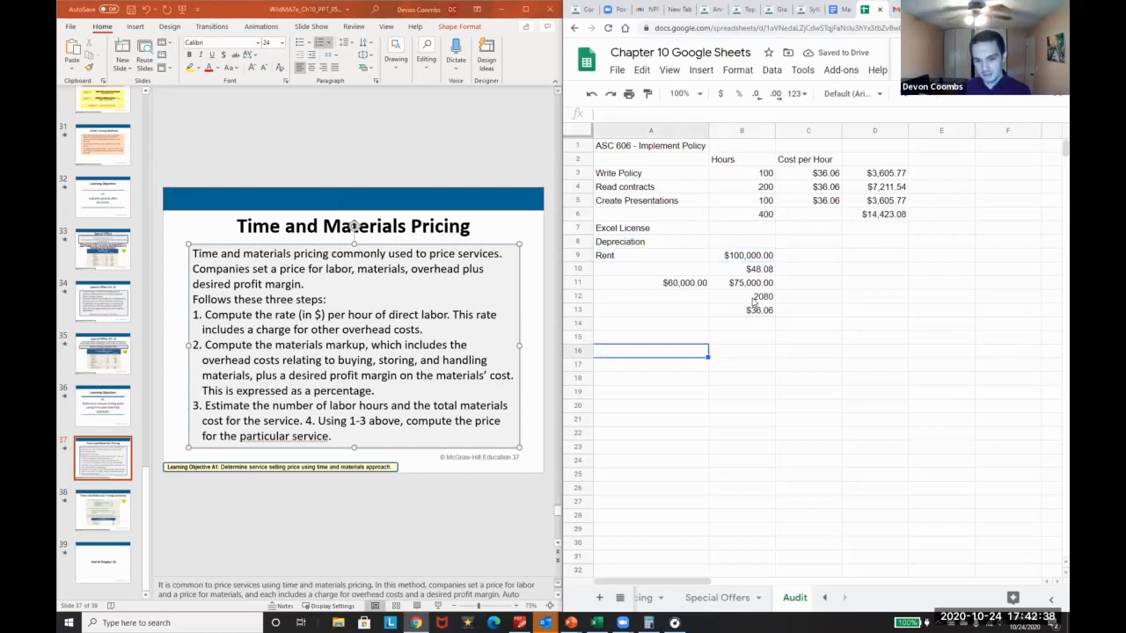
text(Laptop)
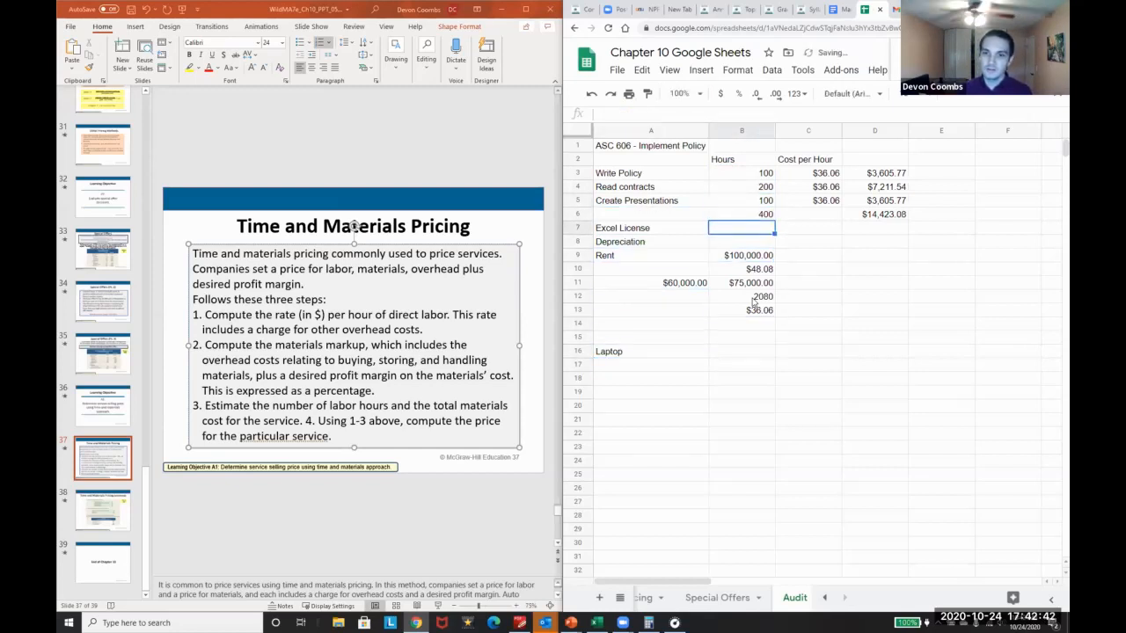
click(874, 227)
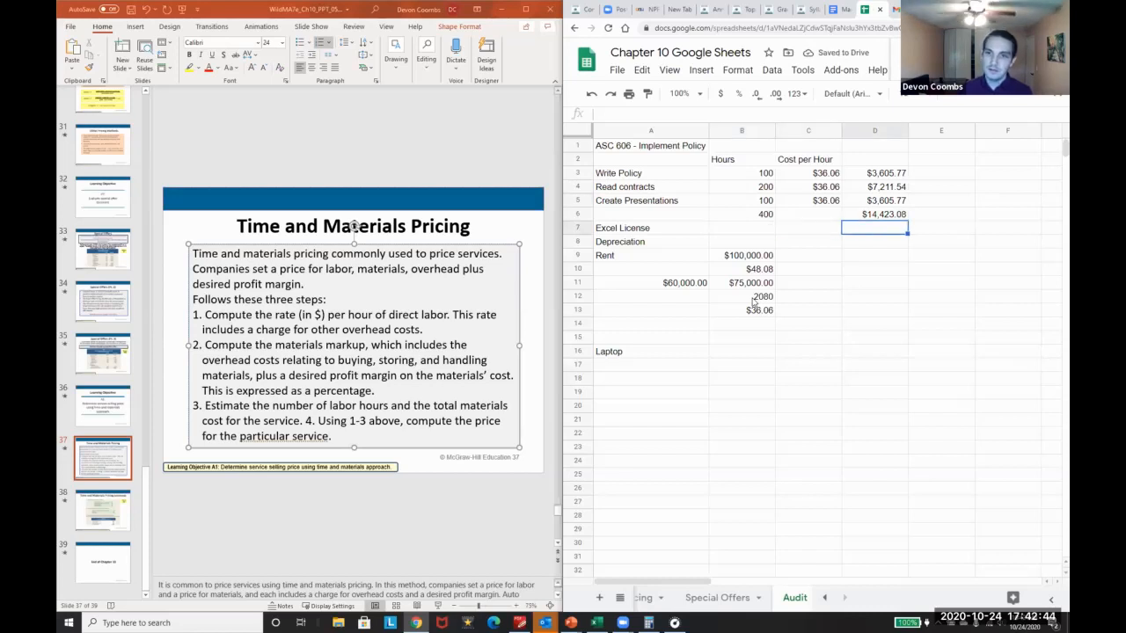
text(10)
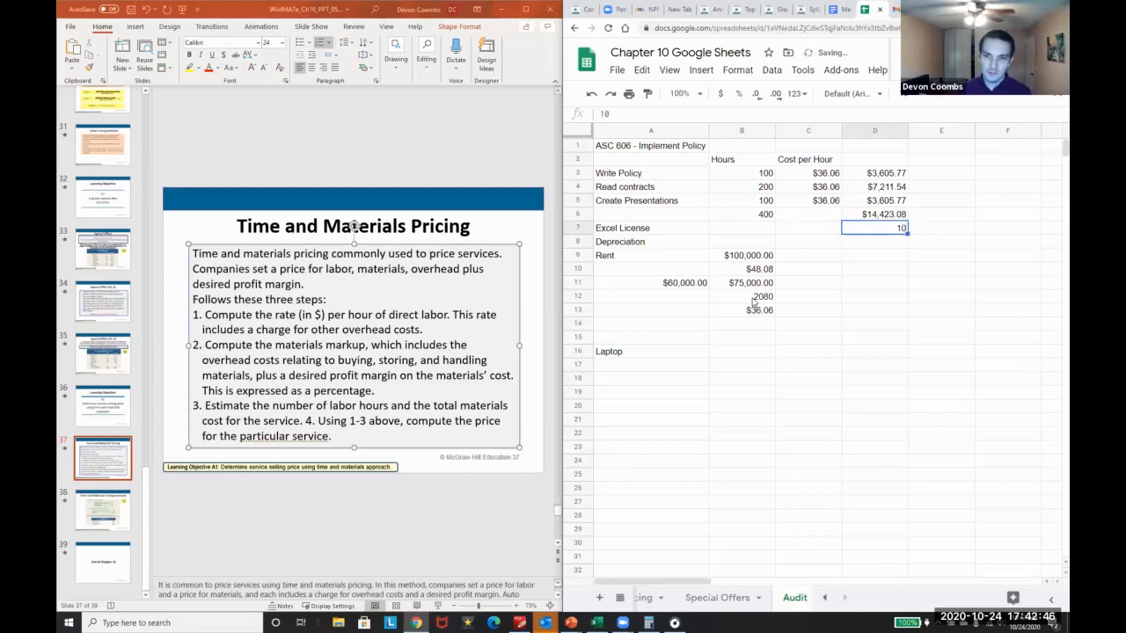
text(100.00)
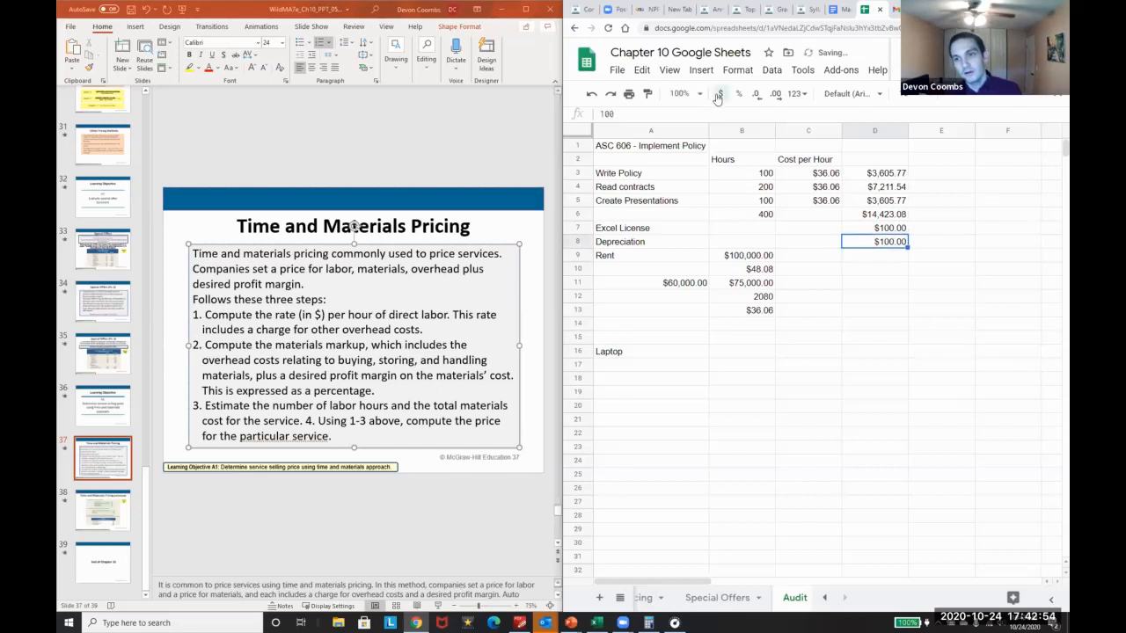
text(=)
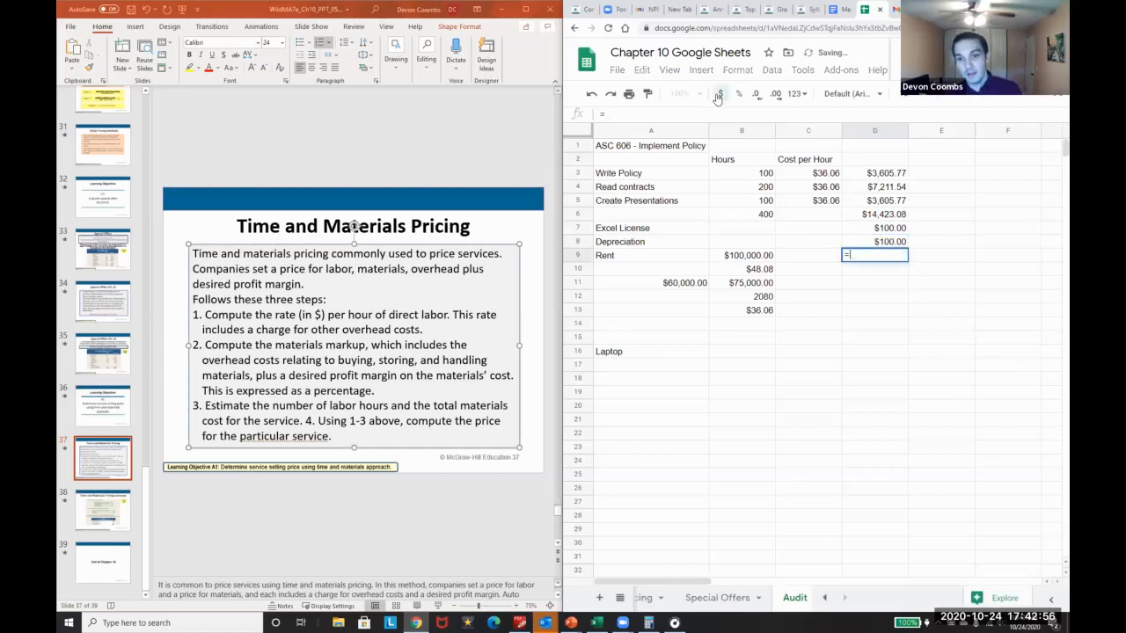
text(B10)
click(874, 267)
text(=sum(D3:D9)
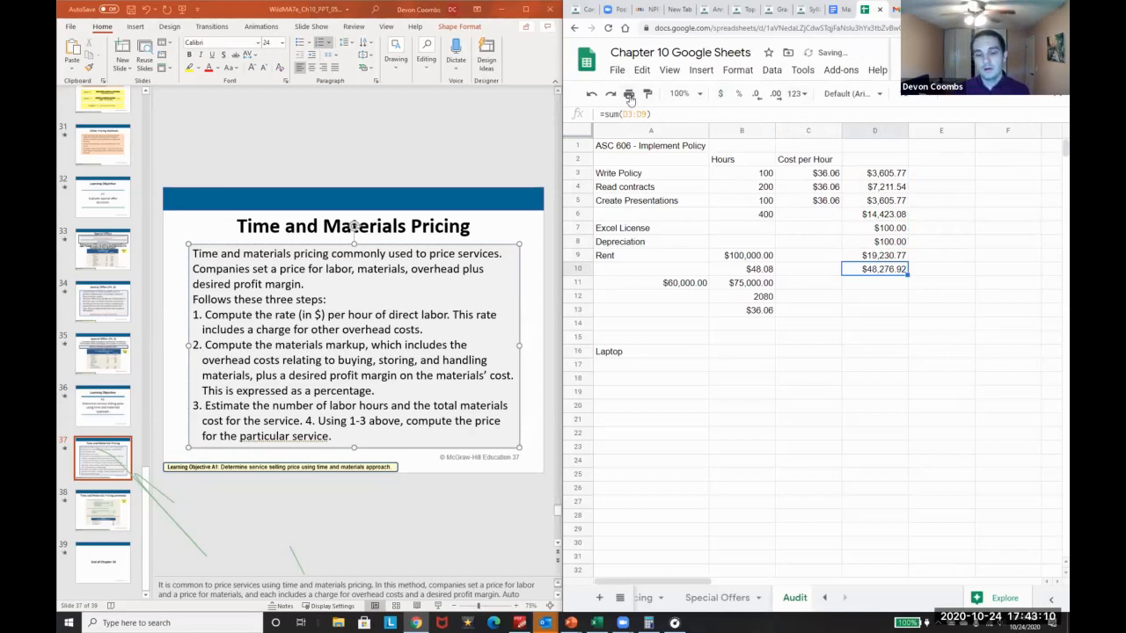
Step: Label the $46,278.92 Total Cost and start the 1.3 markup formula
text(Total Cost)
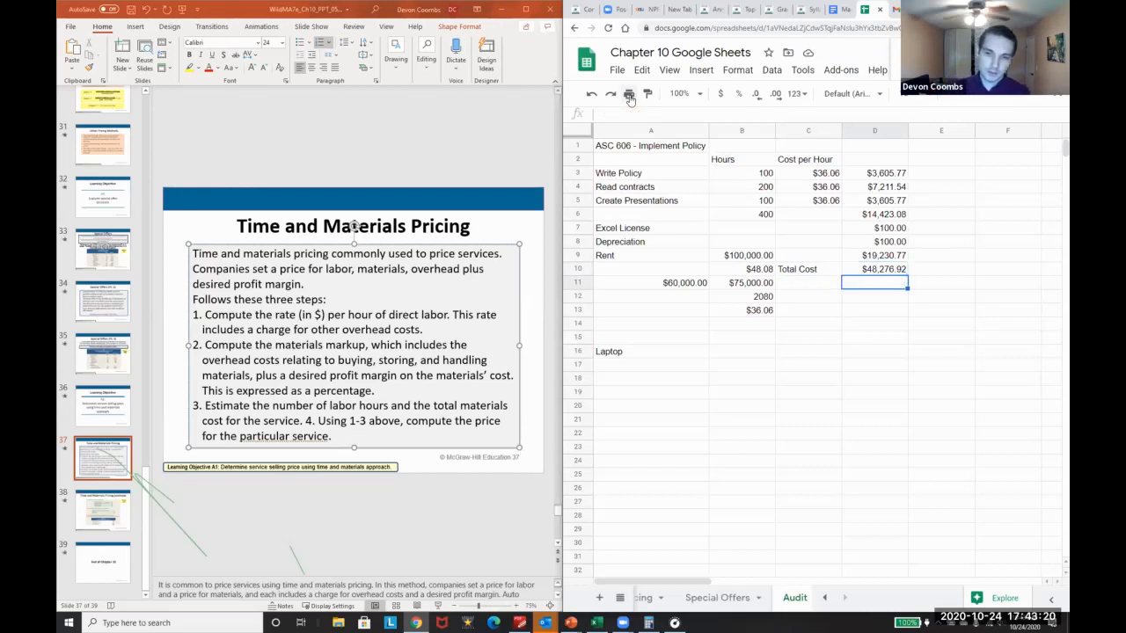
text(=)
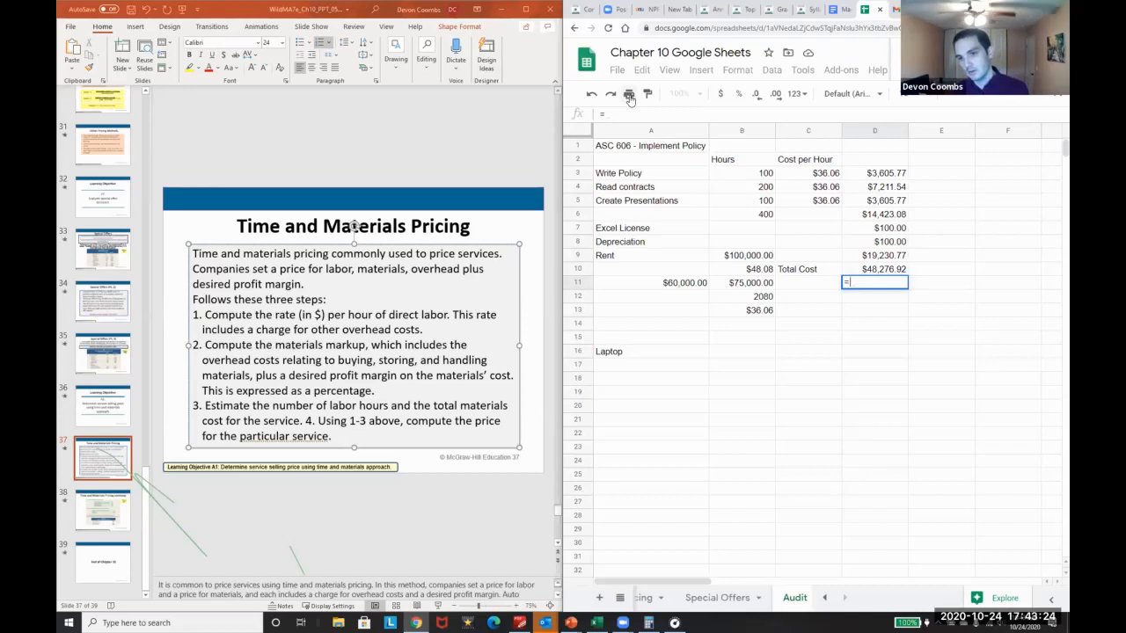
text(1.3*D10)
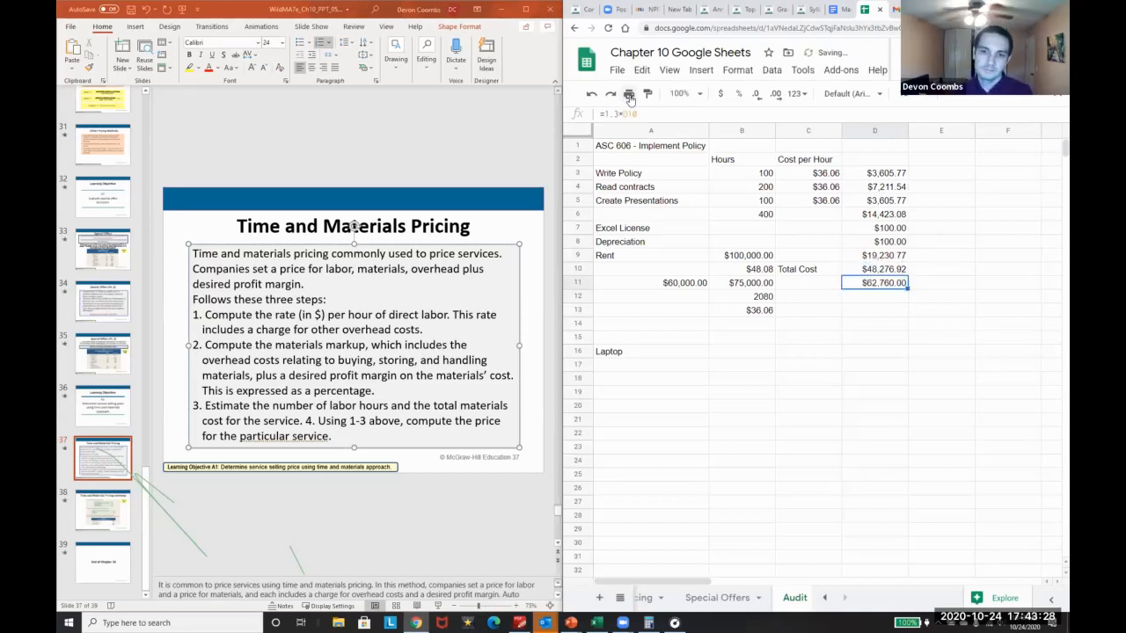
Step: Add a 30% Total Margin and Total Expected Price =D10*1.3 of $62,760.00
click(808, 282)
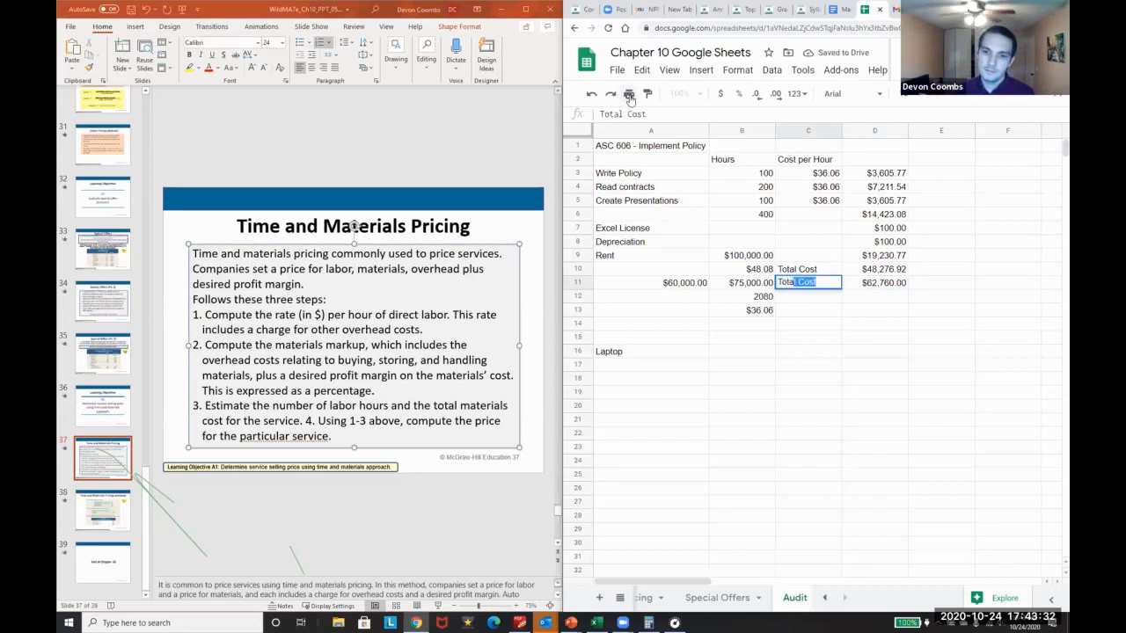
text(Total Margin)
click(874, 282)
text(30)
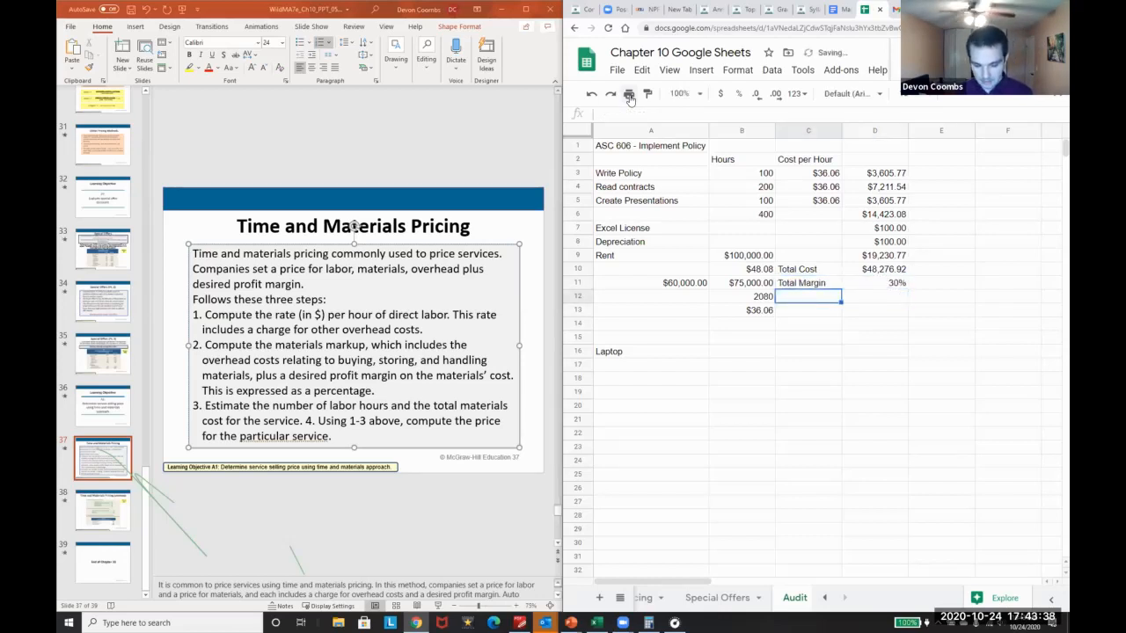
text(Total Expected)
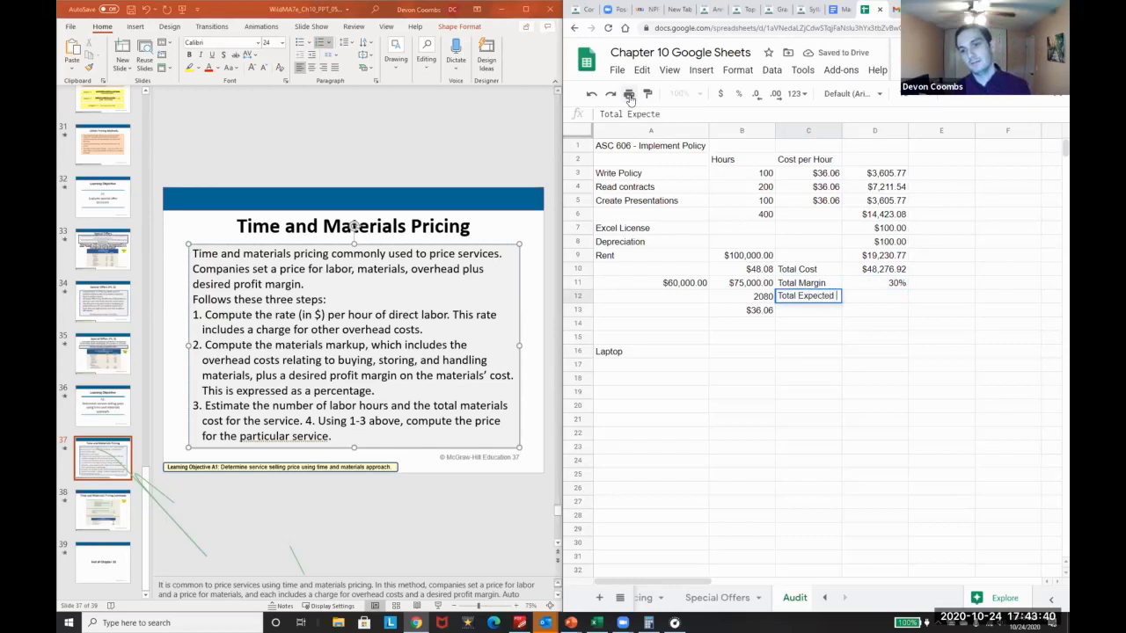
text(P)
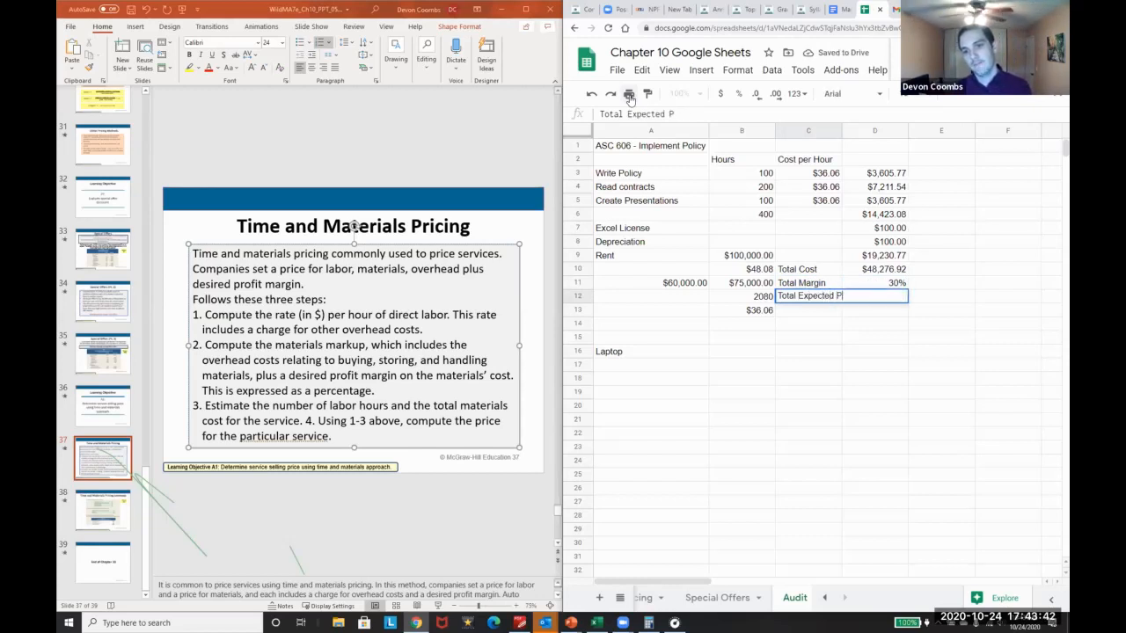
text(=D10)
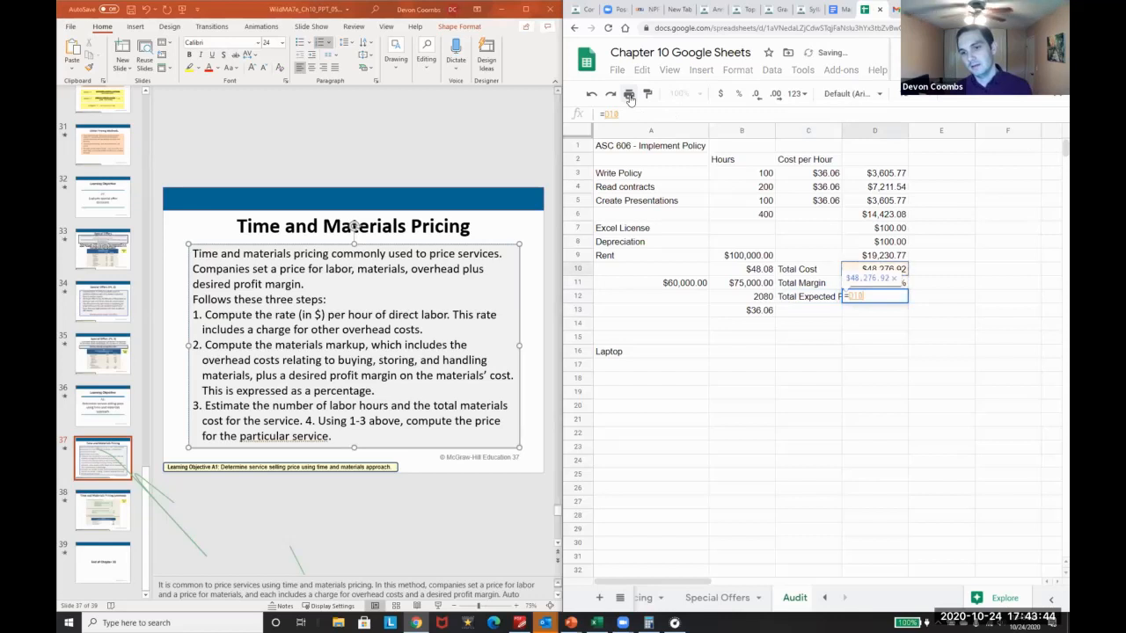
text(*1.)
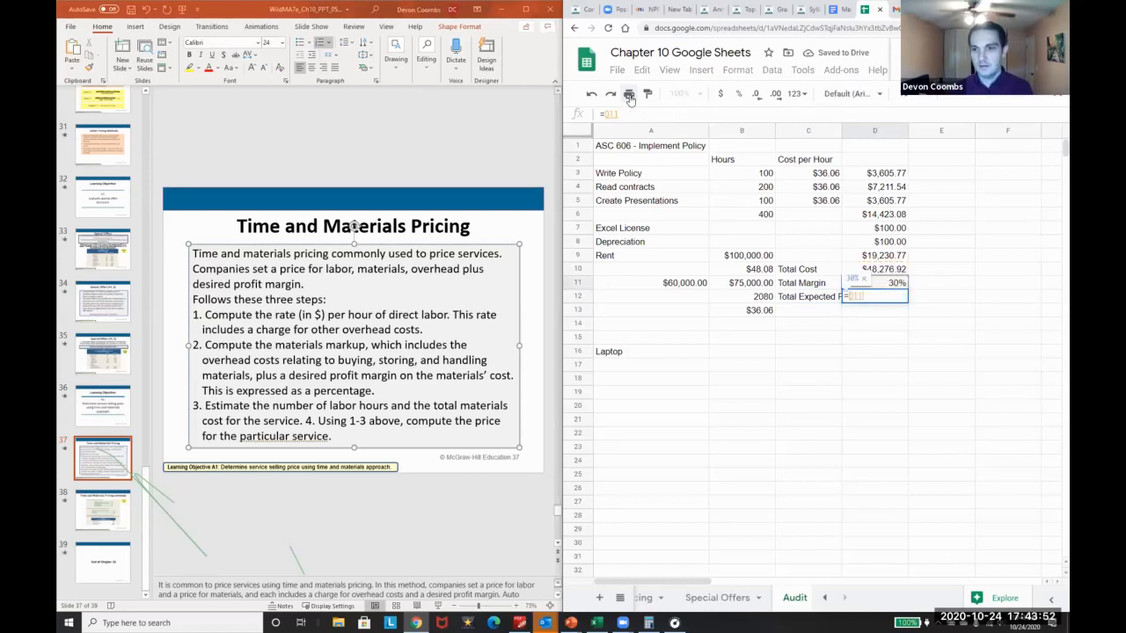
text(*1.3)
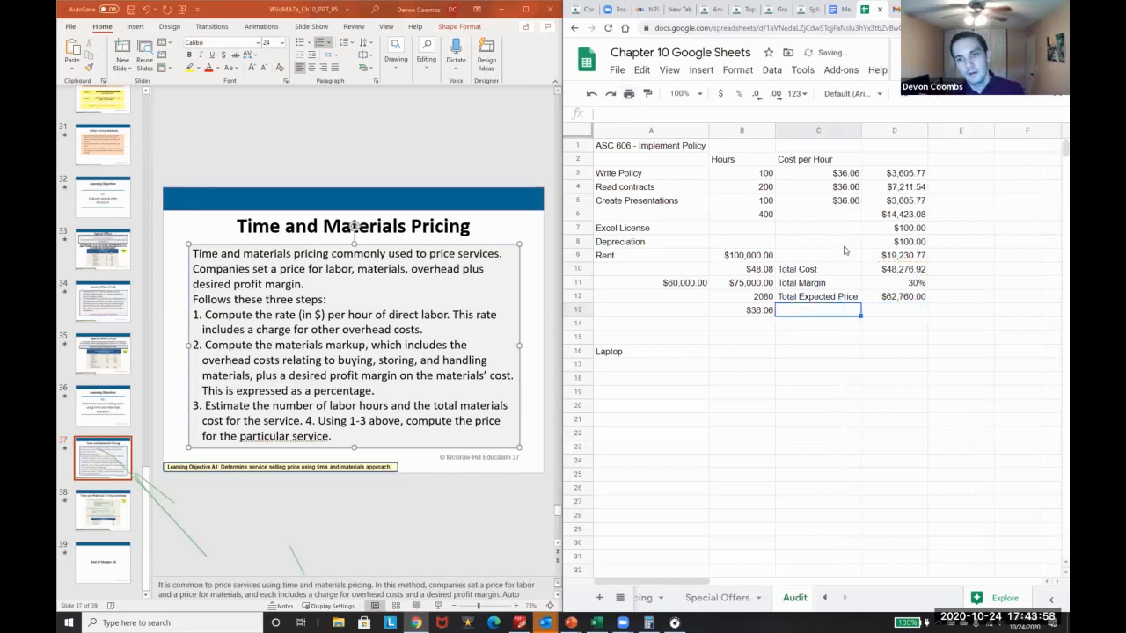
Step: Divide the expected price by 400 hours with =D12/B6 for a $156.90 hourly rate
click(894, 310)
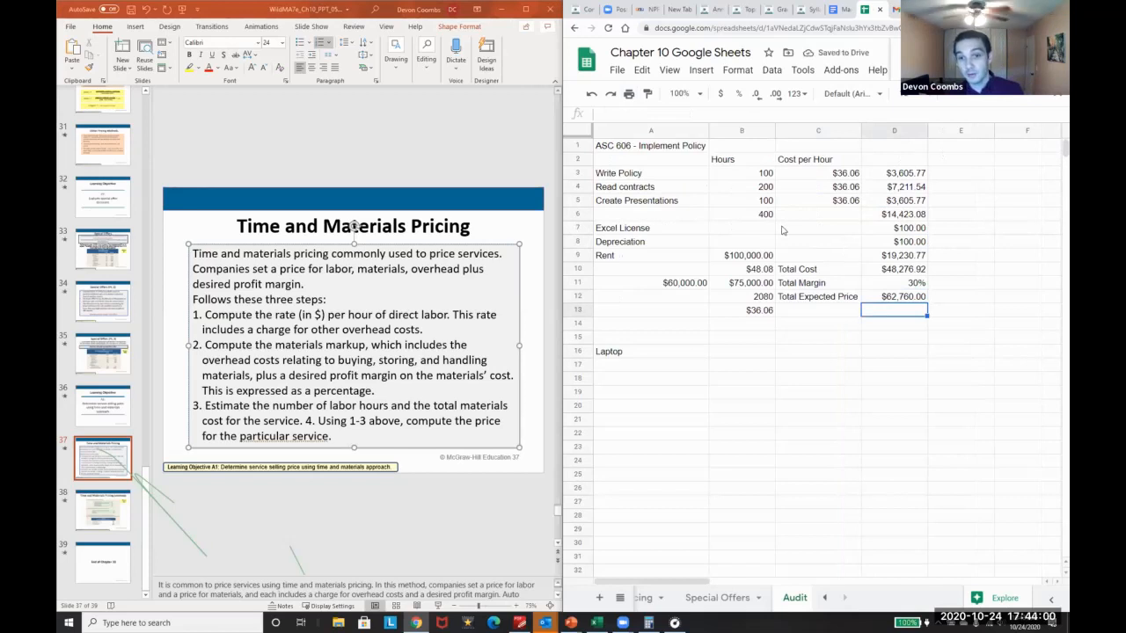
text(=D12/)
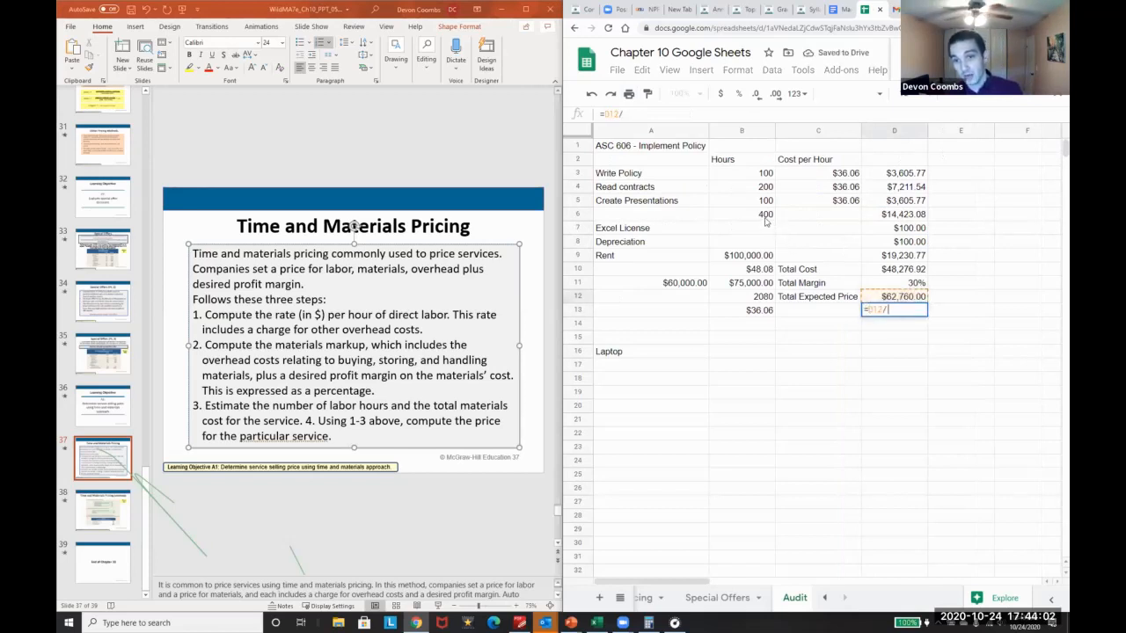
key(Return)
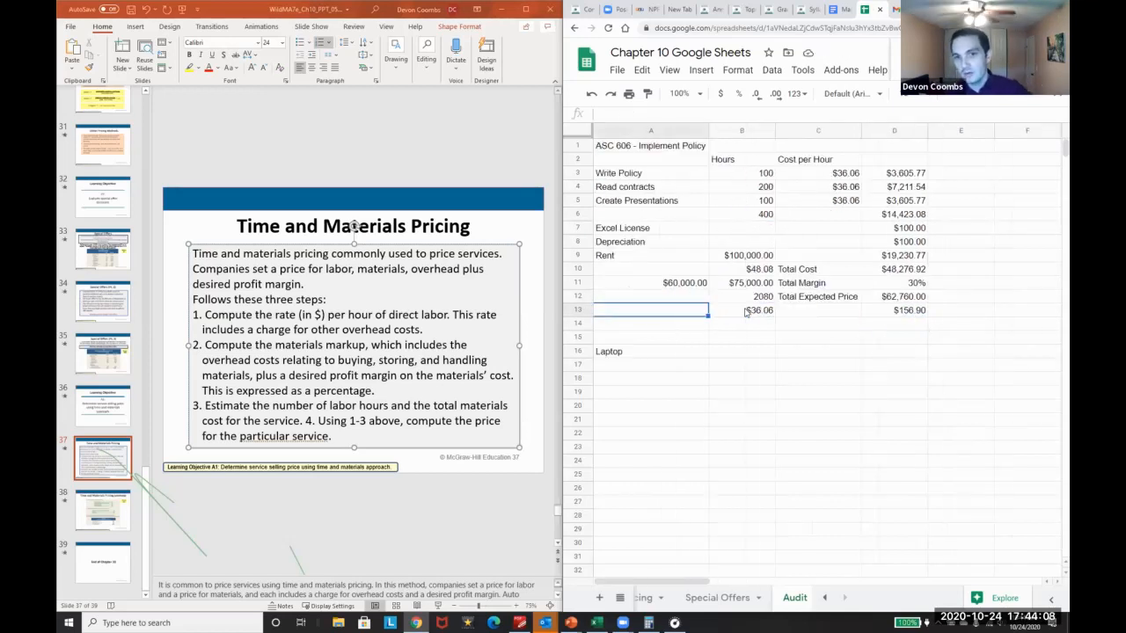
Step: Check the margin and 400-hour total, then label the result Hourly Rate in E13
click(915, 282)
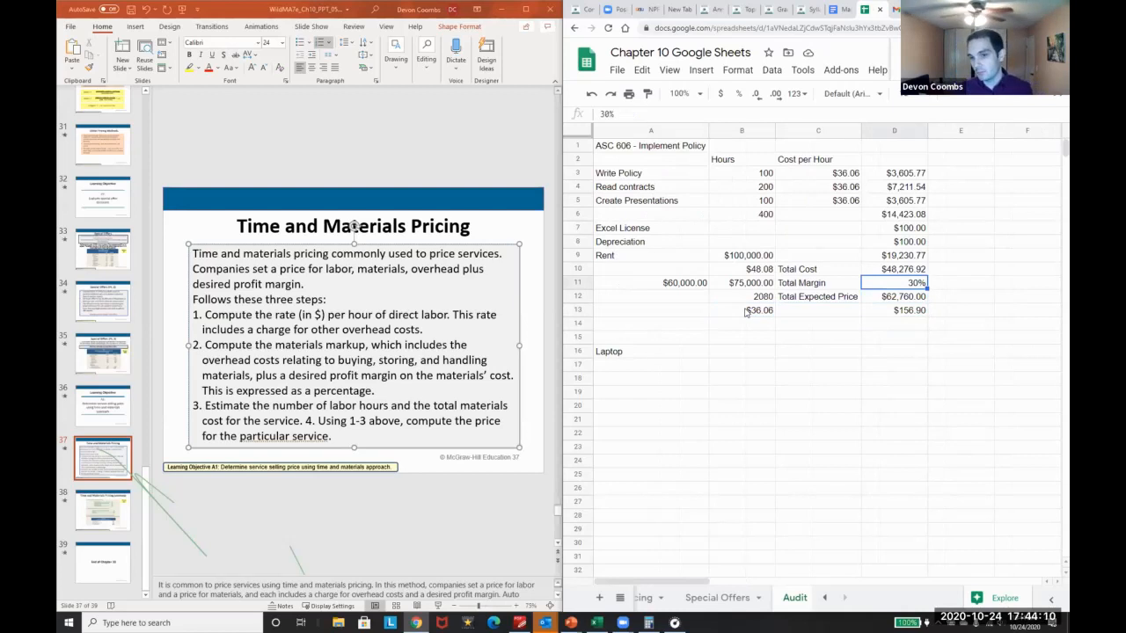
click(893, 309)
text(Hourly Rate)
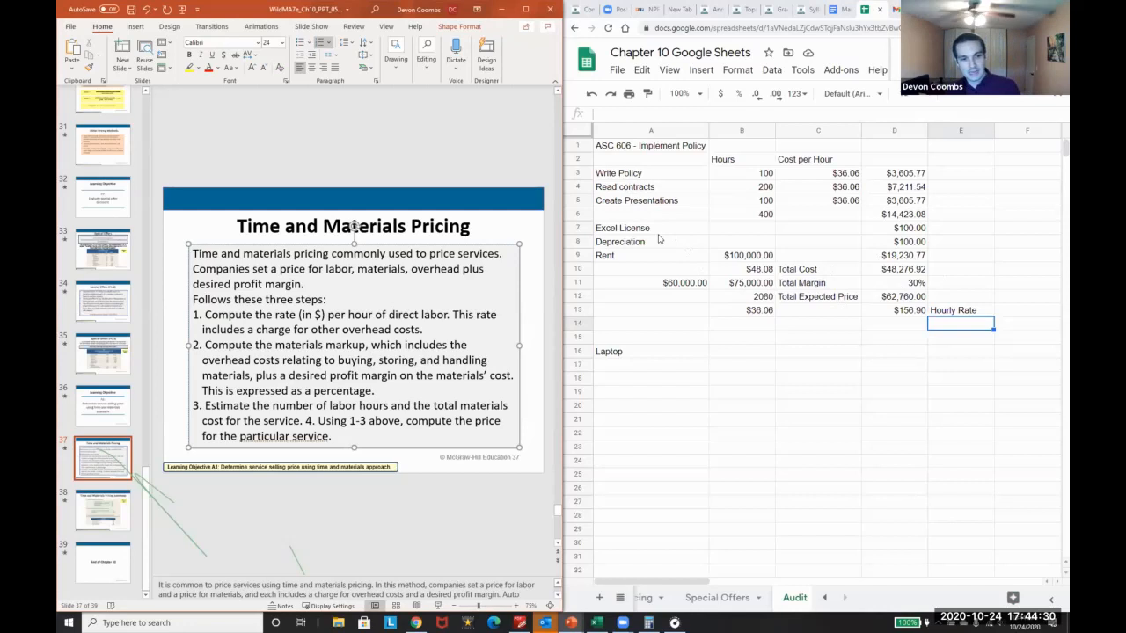
click(742, 214)
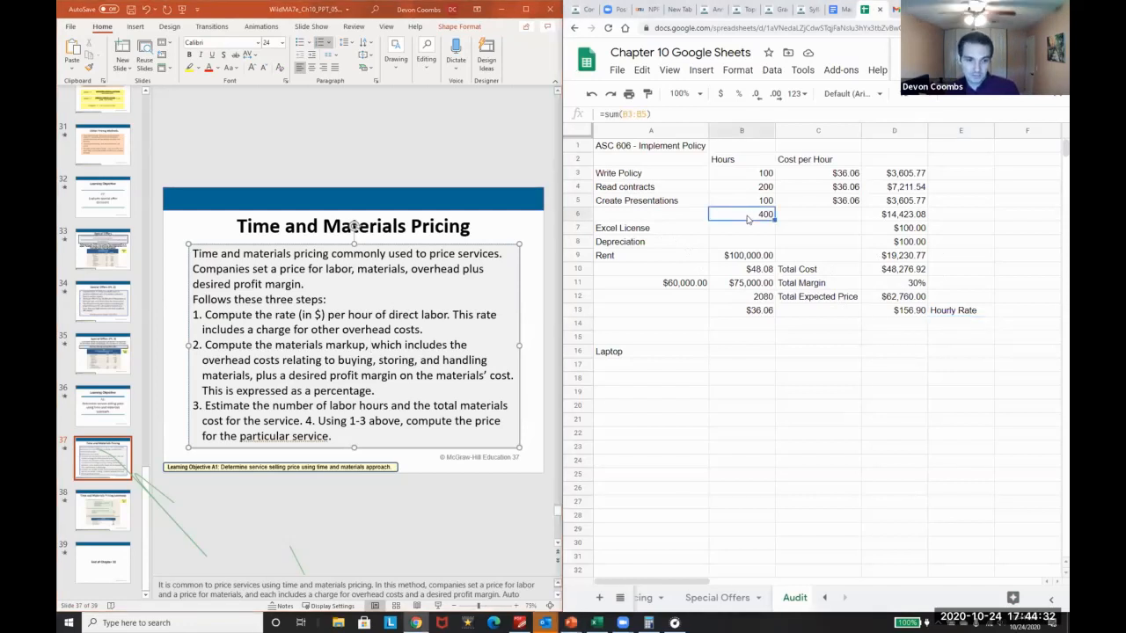
click(960, 309)
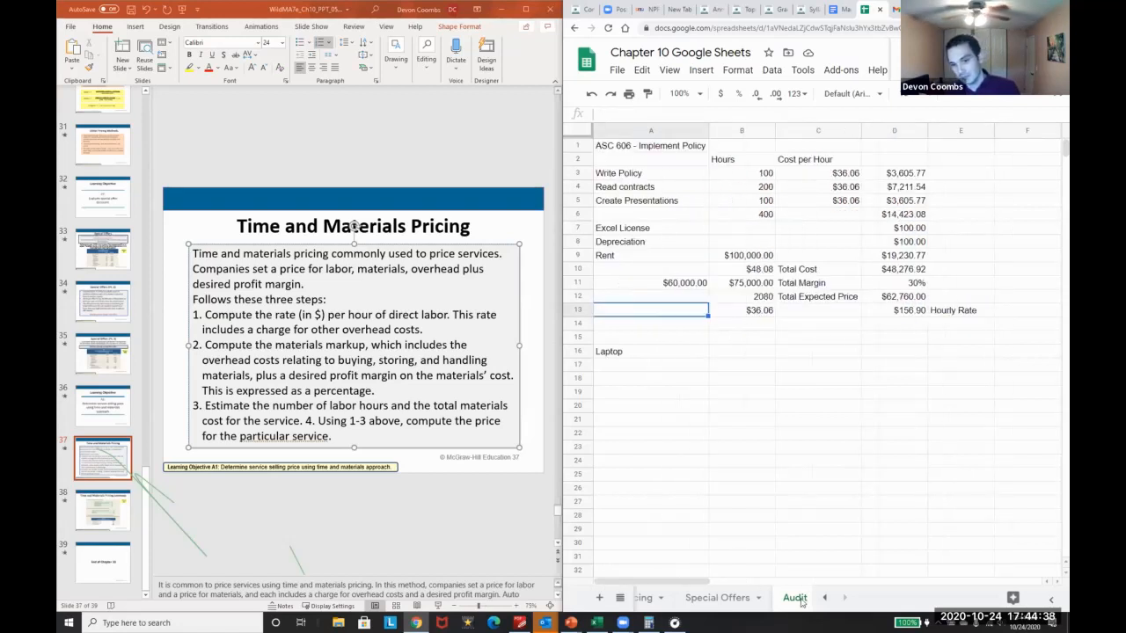
click(961, 295)
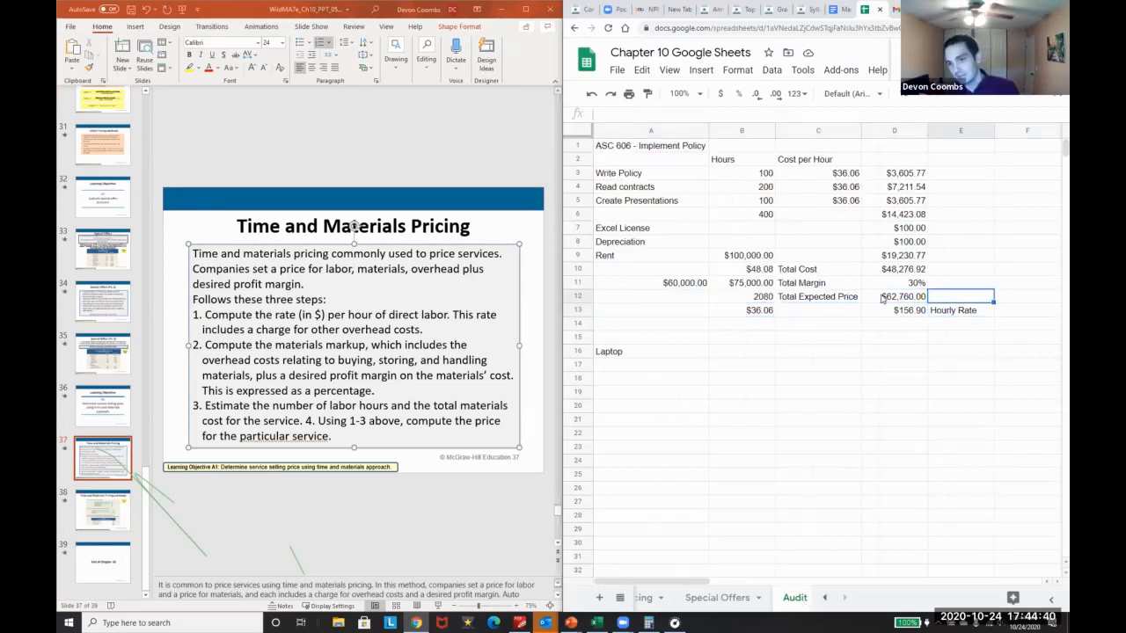
scroll(right, 3)
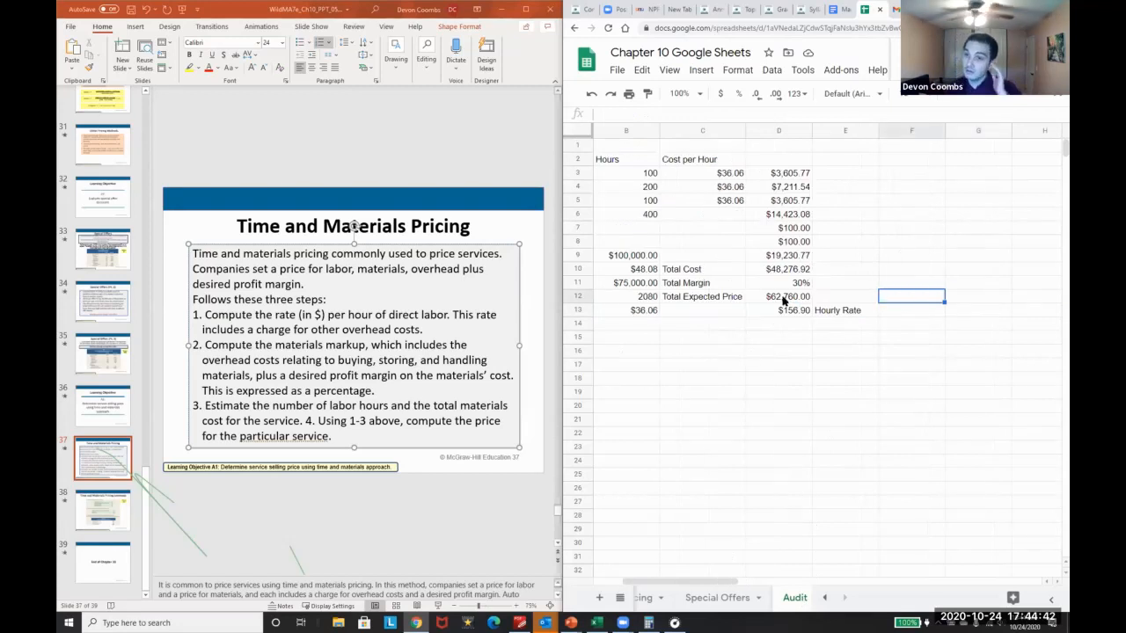
mouse_move(737, 390)
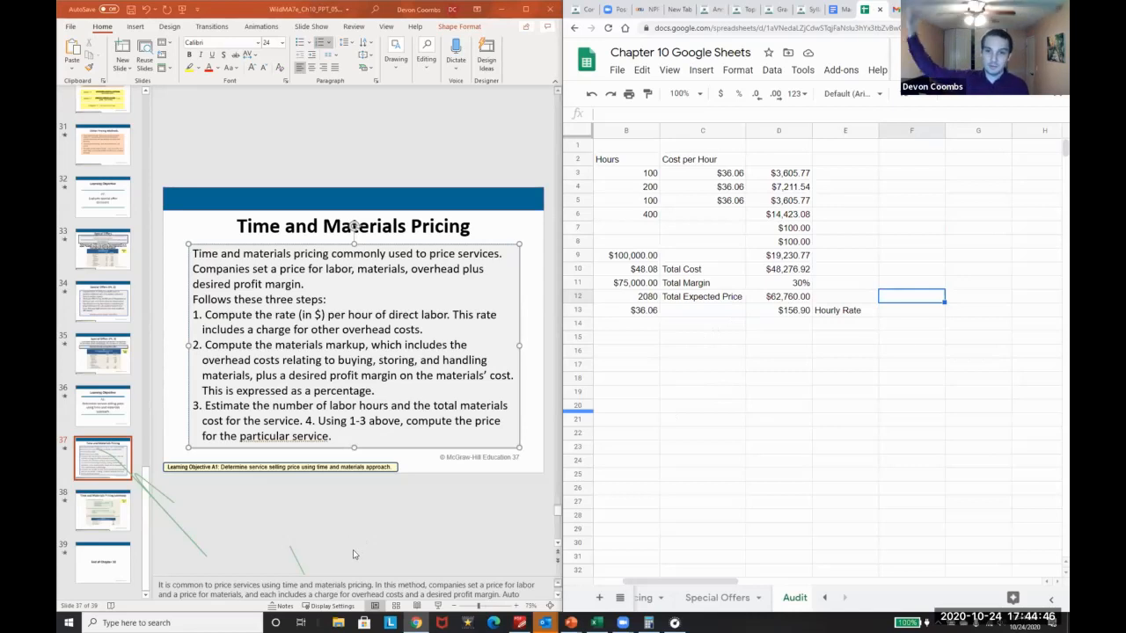
mouse_move(623, 511)
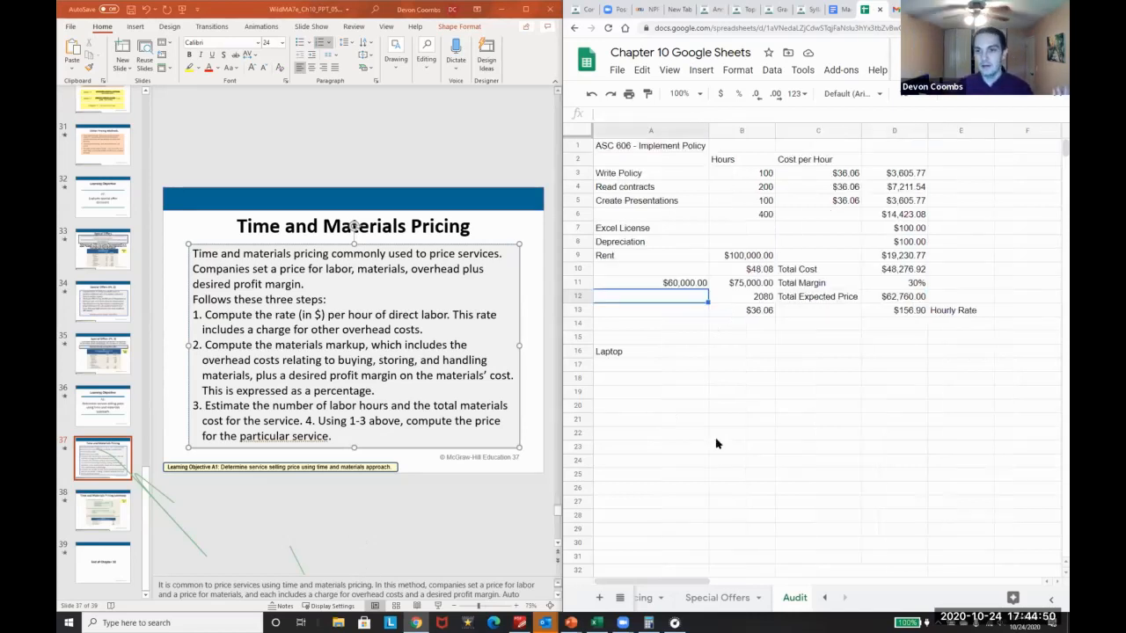
click(893, 282)
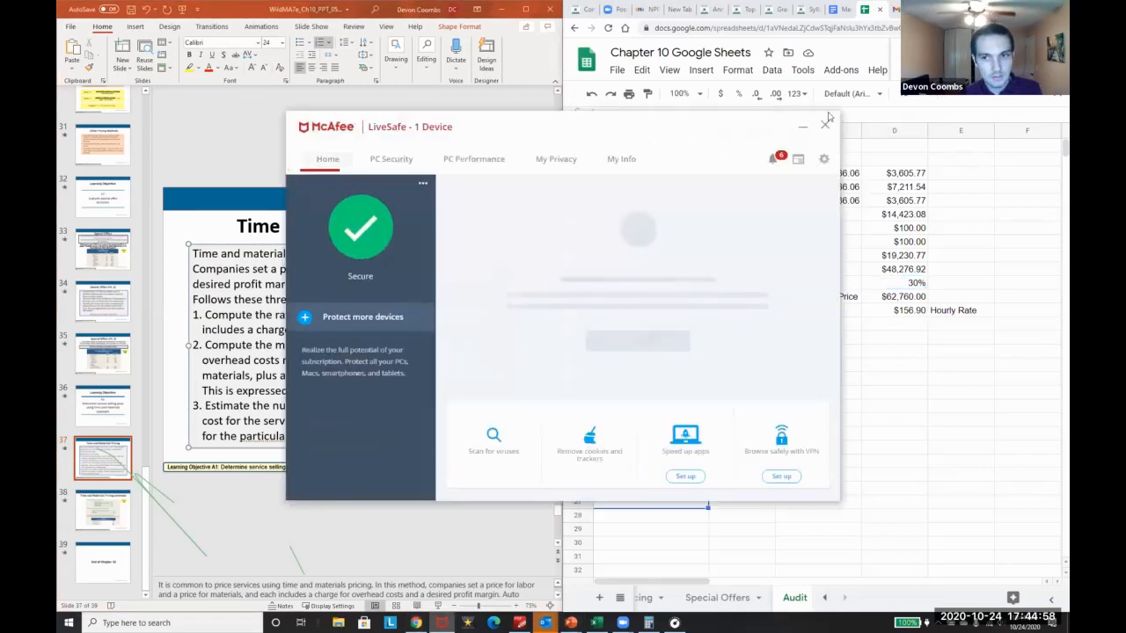
Step: Dismiss the McAfee pop-up and show the continued Time and Materials Pricing slide
click(825, 123)
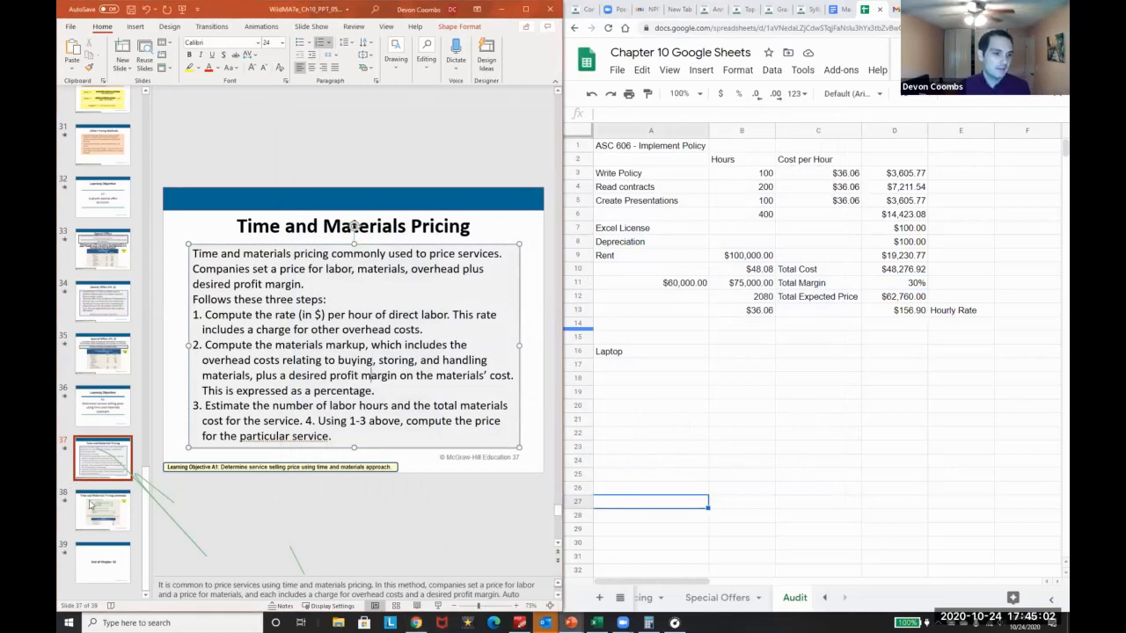
click(102, 509)
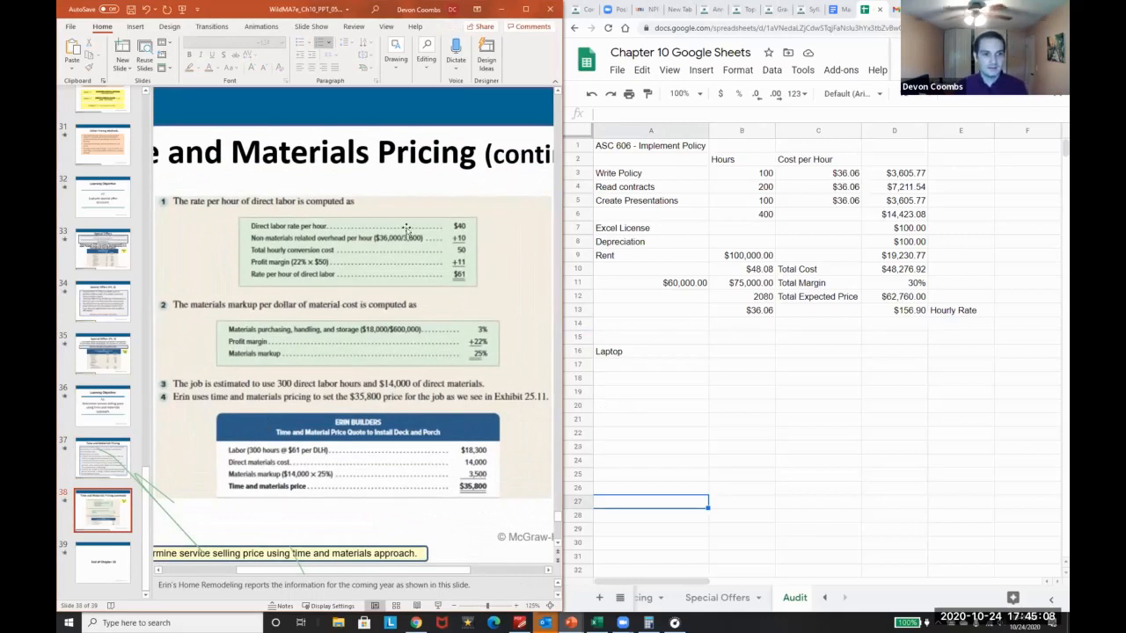
mouse_move(228, 350)
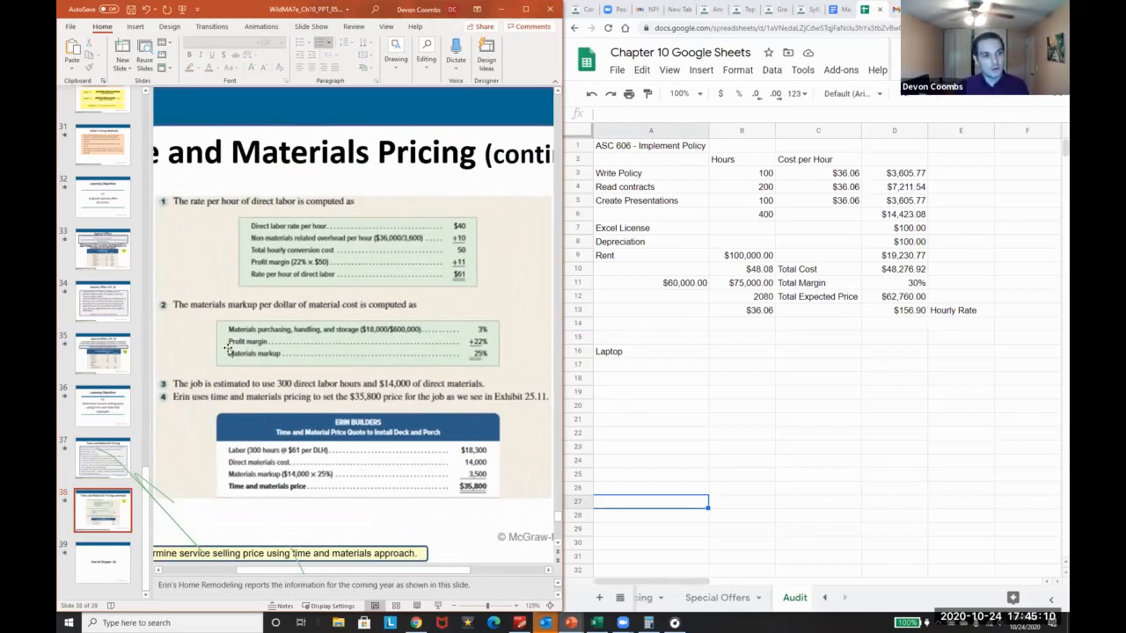
mouse_move(306, 245)
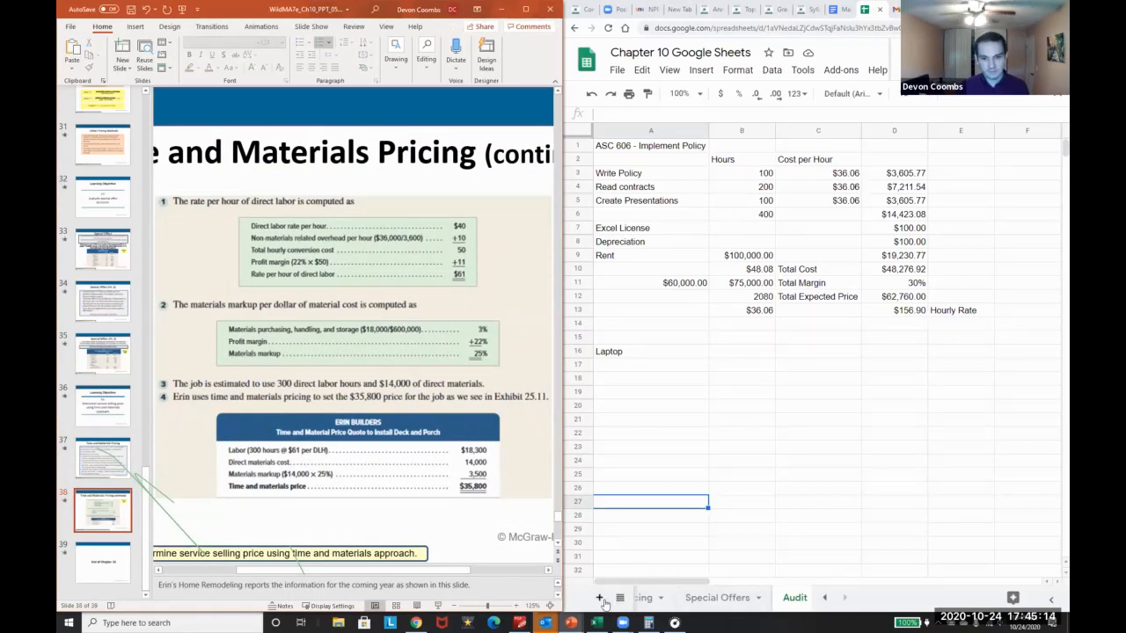
Step: Rename the new sheet Books Example and start a DL heading in A3
right_click(774, 598)
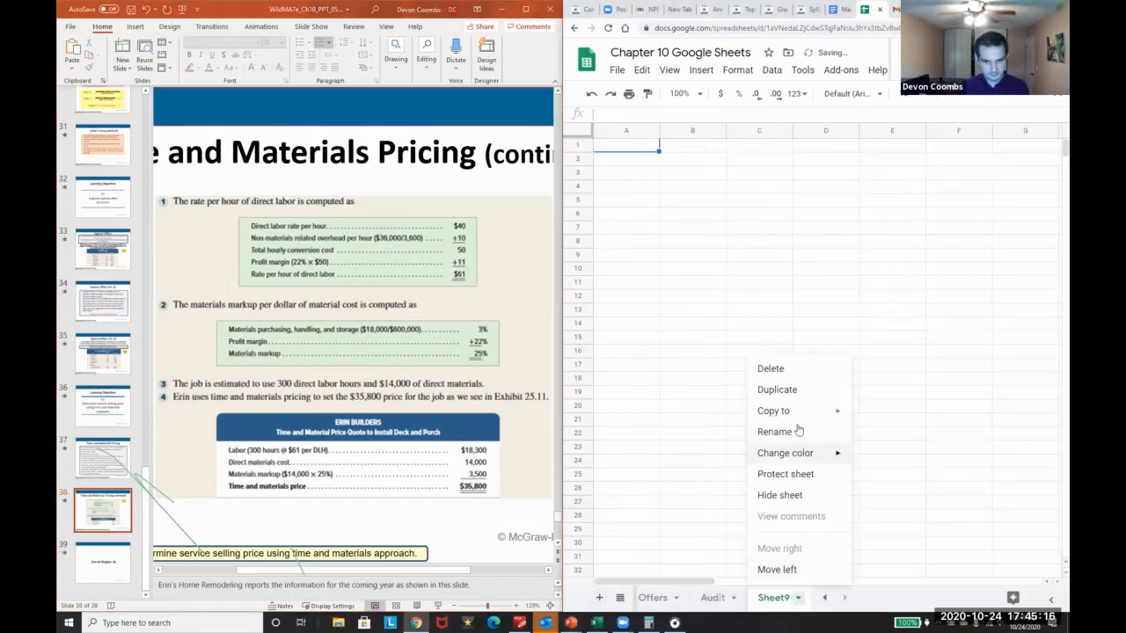
click(774, 433)
text(Books Example)
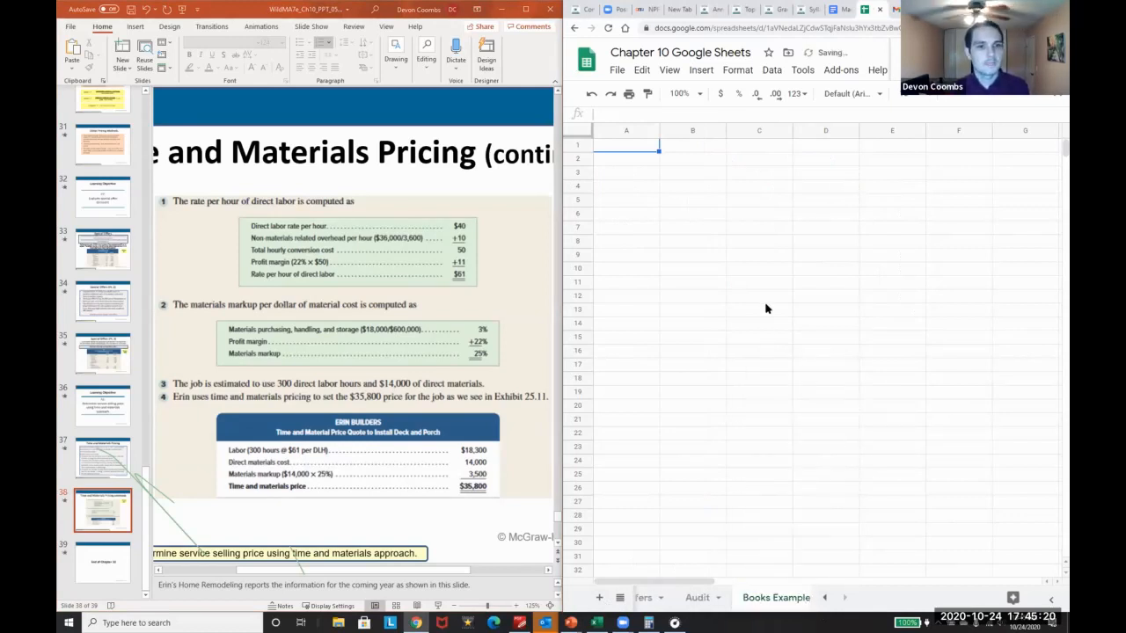
click(626, 173)
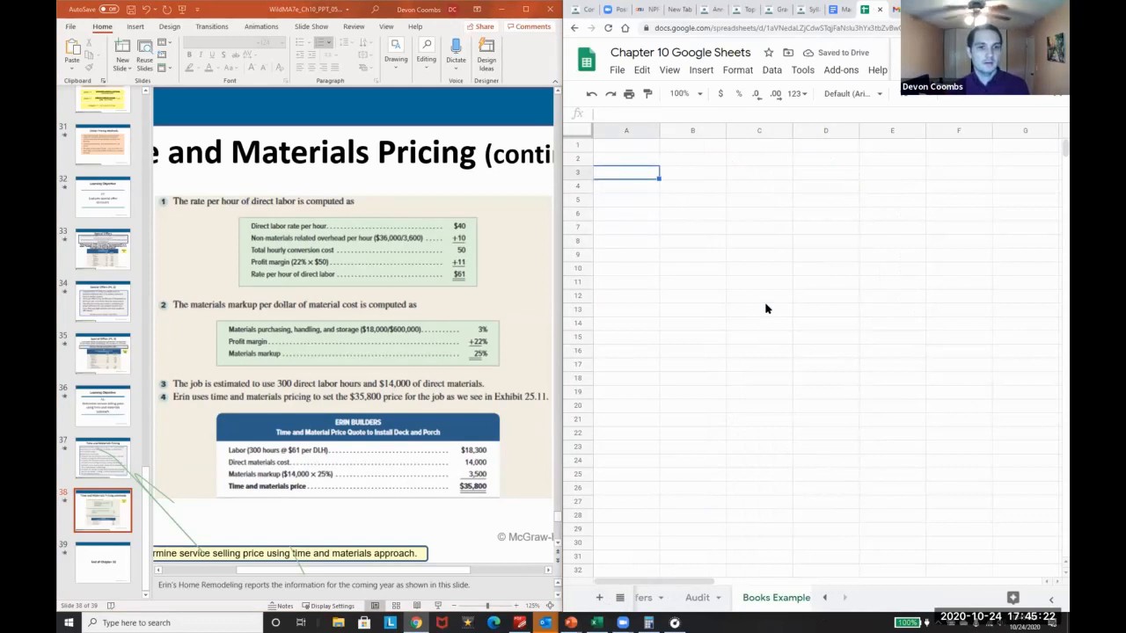
text(DL)
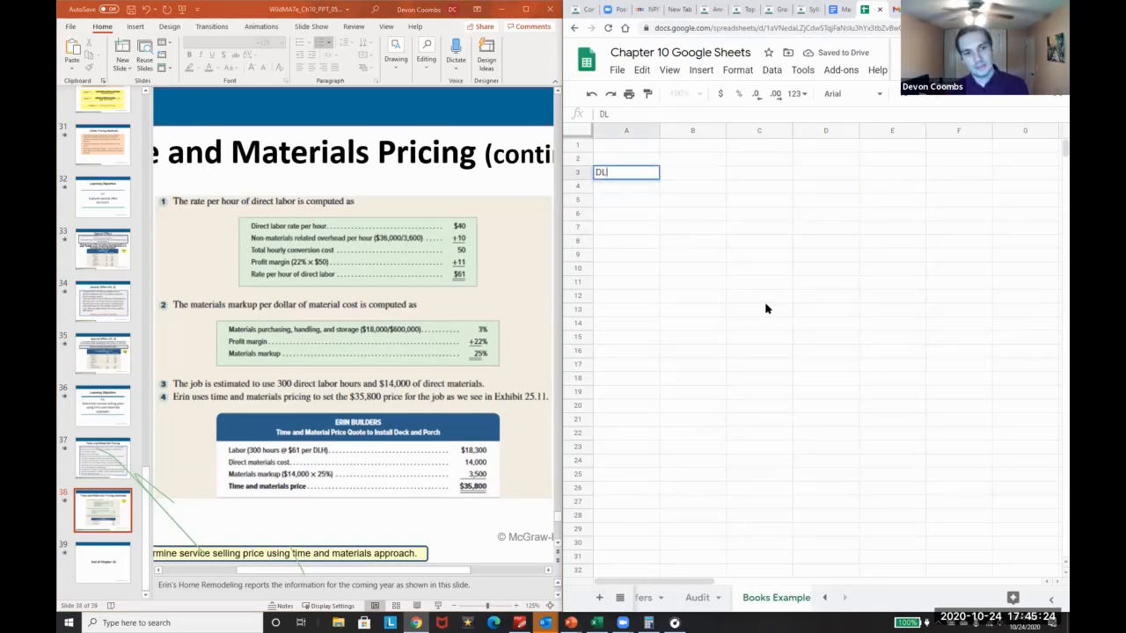
Step: Label the DL and non-DL overhead rows and total them as hourly costs of 50
key(Return)
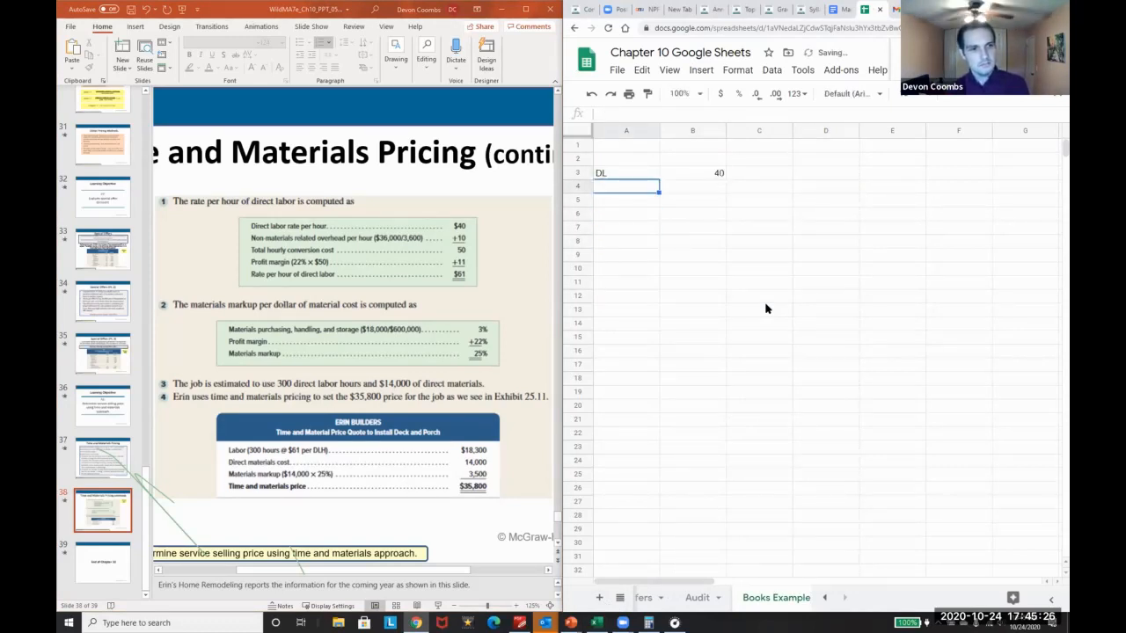
text(Non-material ove)
click(692, 186)
text(10)
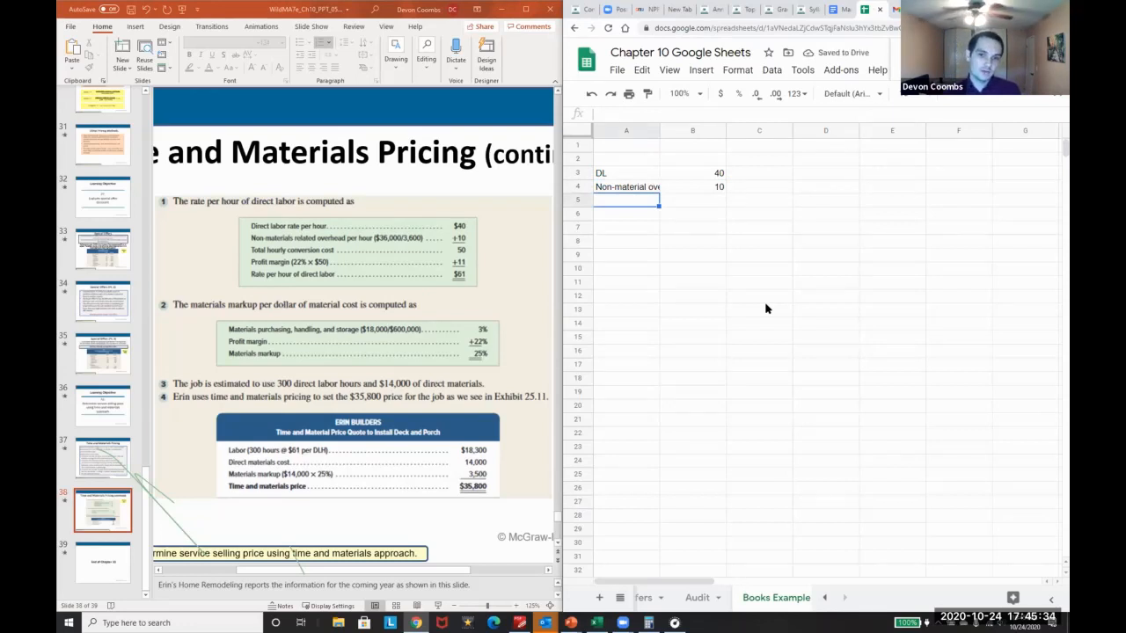
text(Hourly Costs)
click(691, 201)
text(=B3)
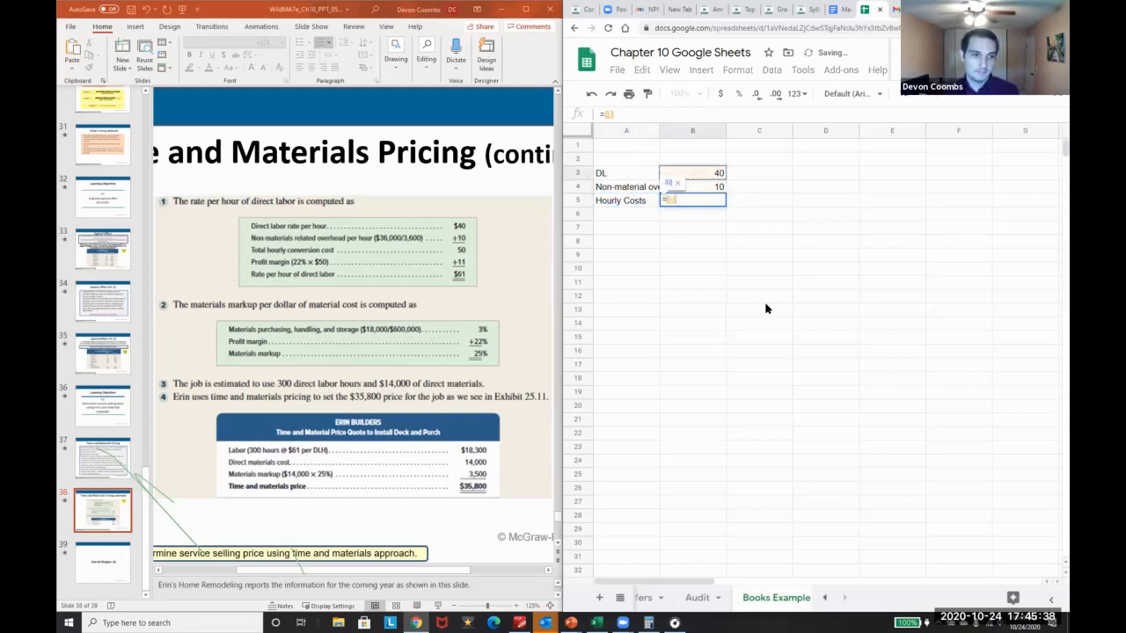
key(Return)
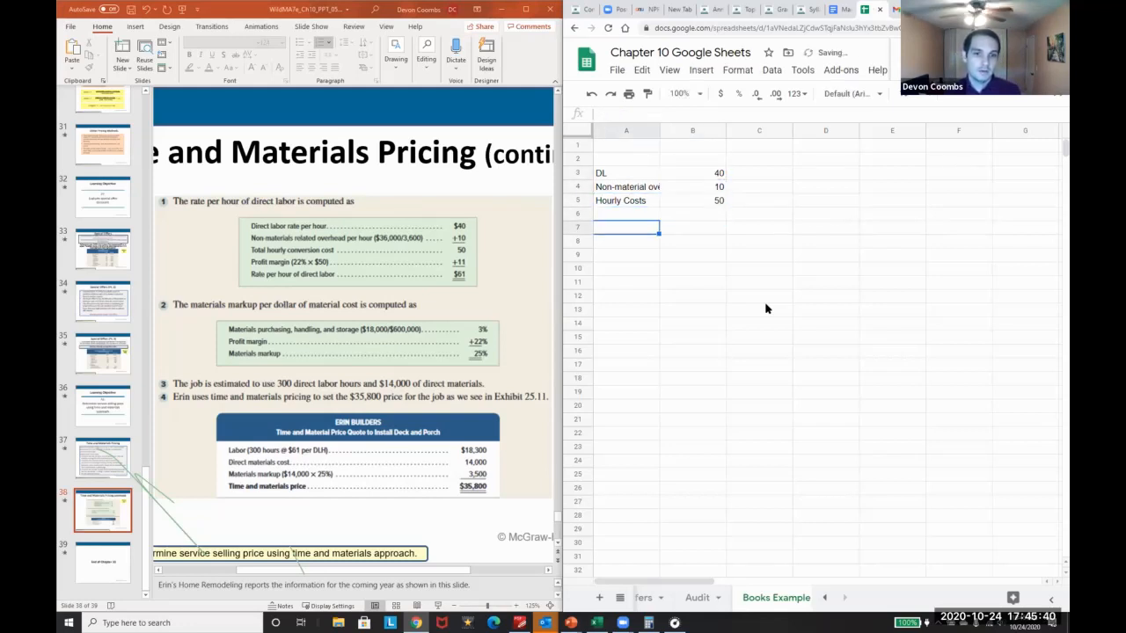
Step: Add the 22% margin (=B5*22% = 11) and the final rate =B6+B5 giving 61
text(22 % Margin)
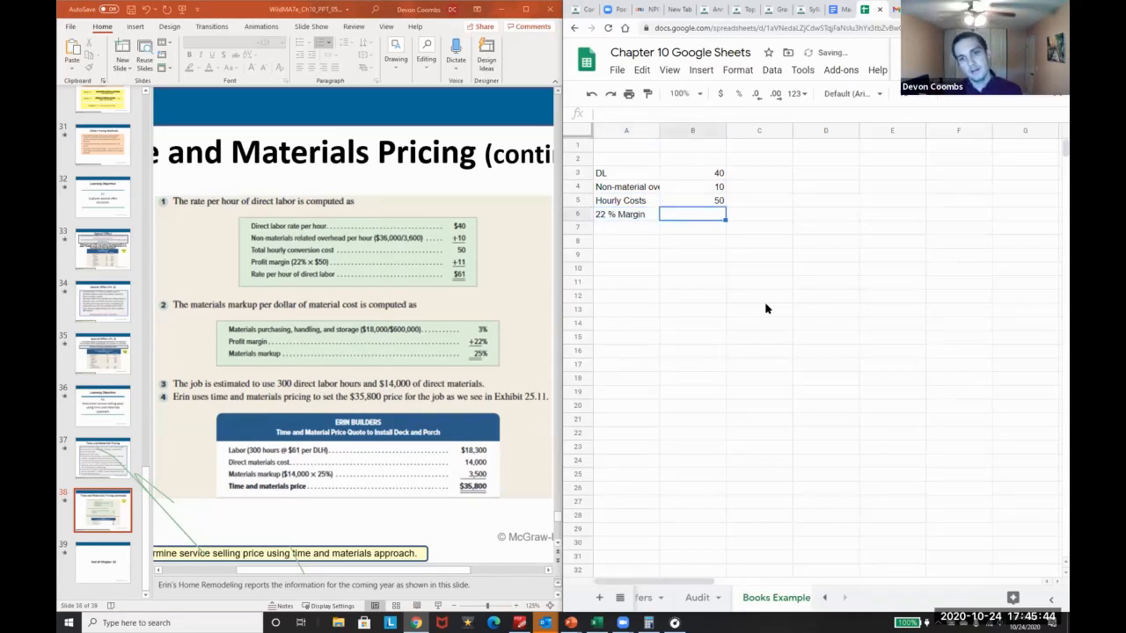
text(=B5*)
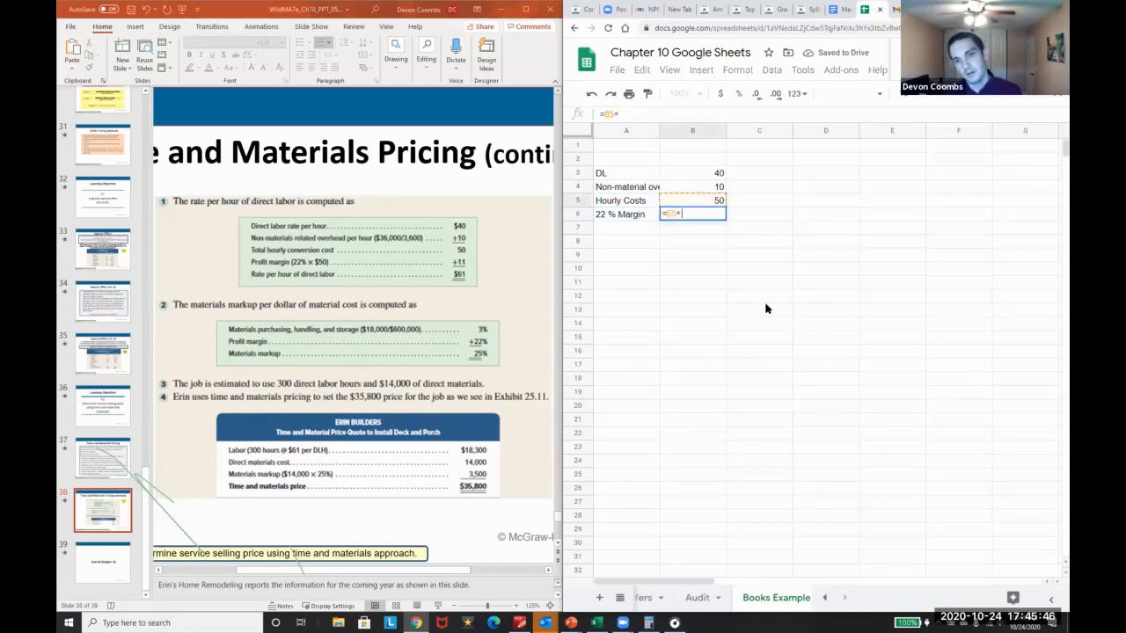
key(Return)
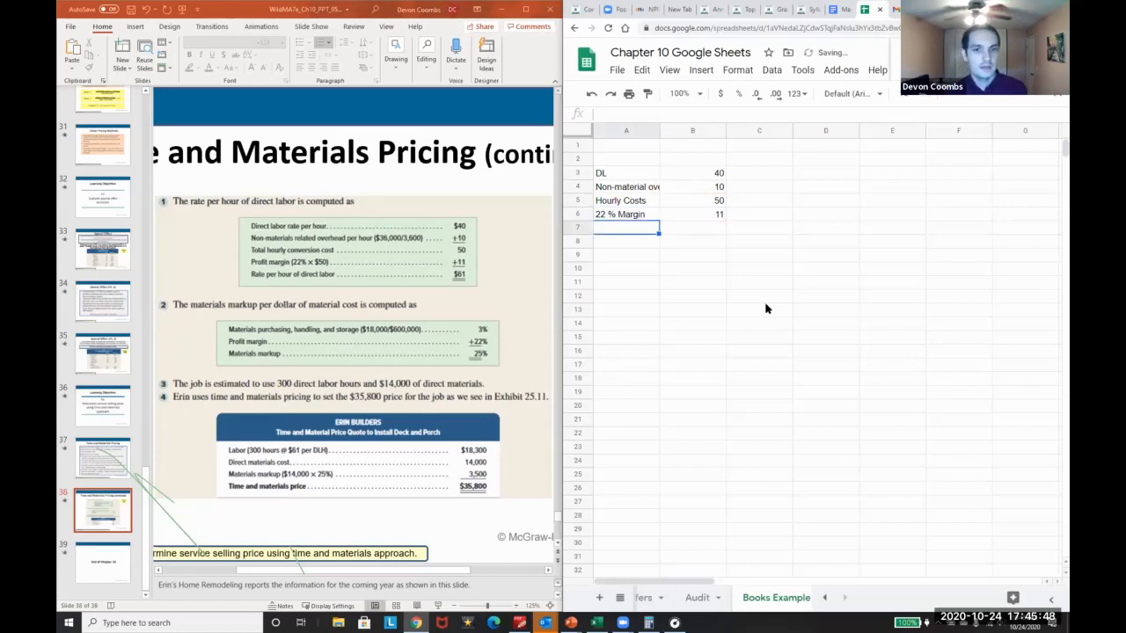
text(=B6+B5)
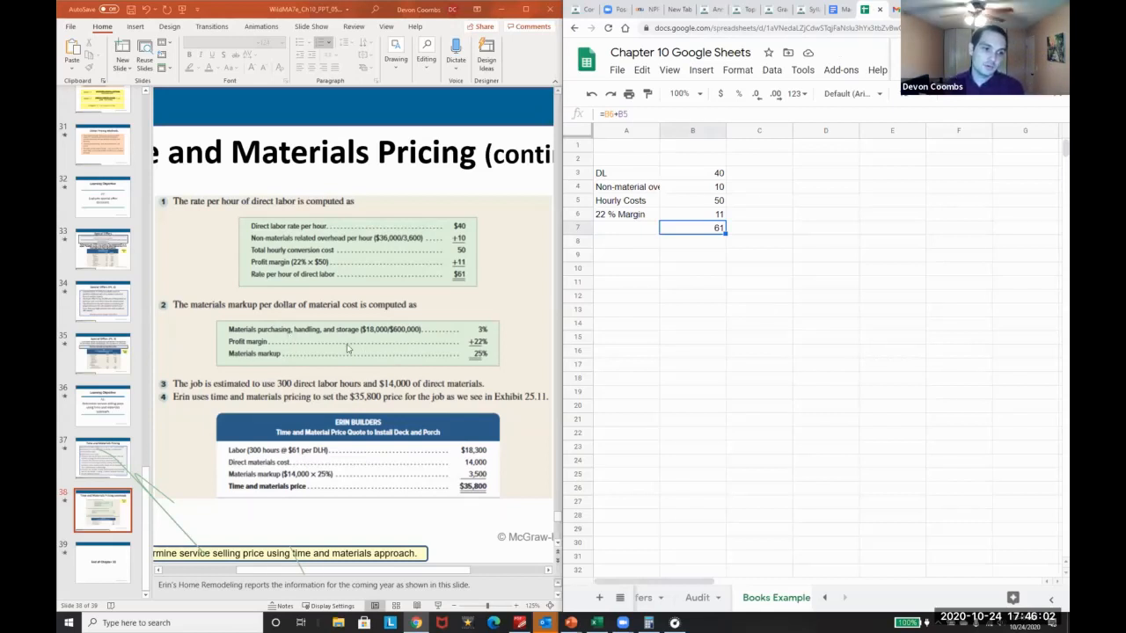
Step: Enter the 3% handling rate and 22% margin, summing =B9+B10 into a 25% markup
click(627, 255)
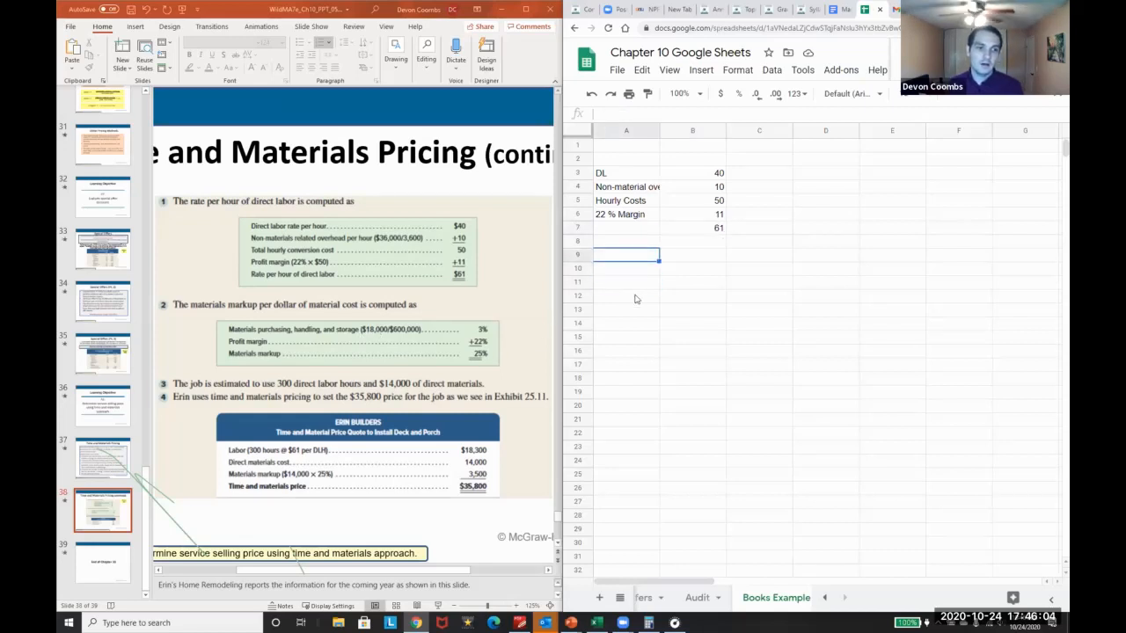
text(3)
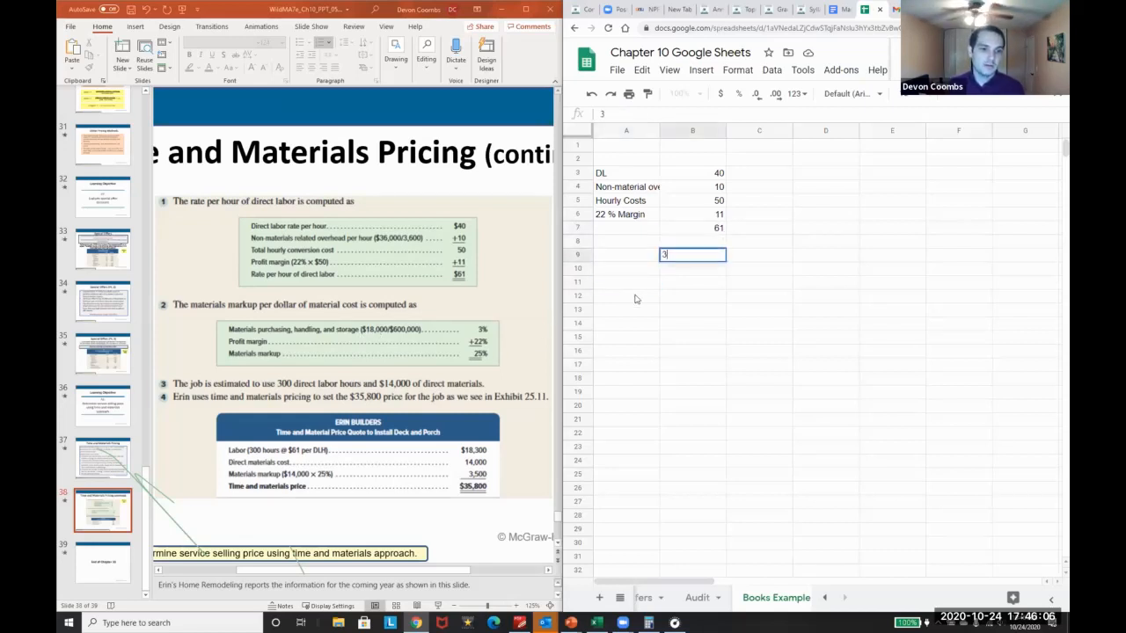
text(=)
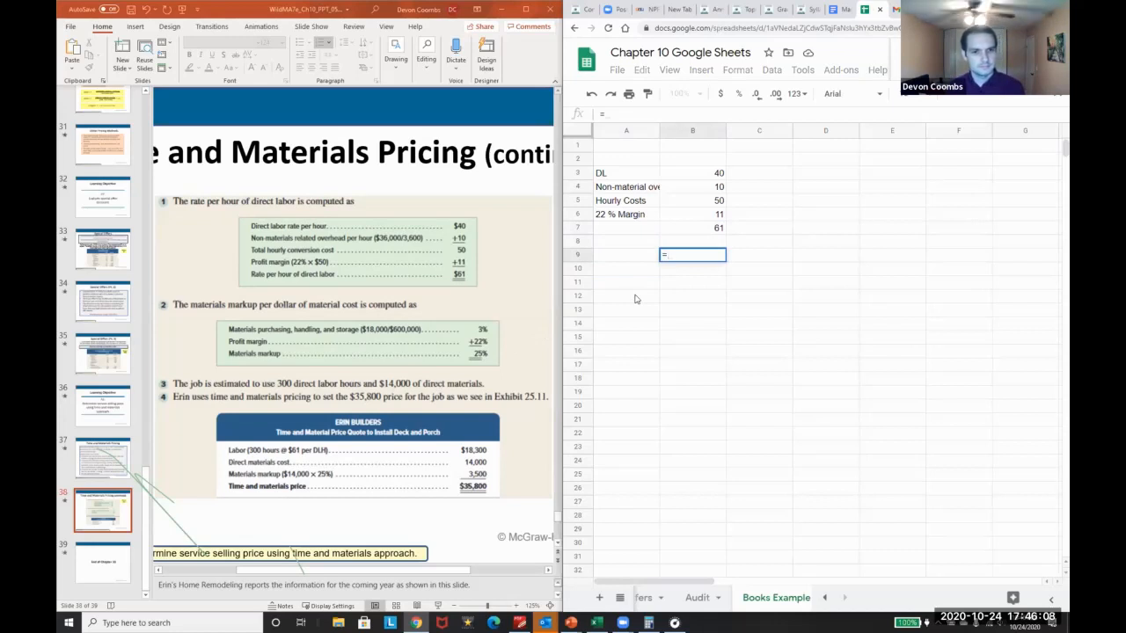
text(3%)
click(691, 267)
text(22$)
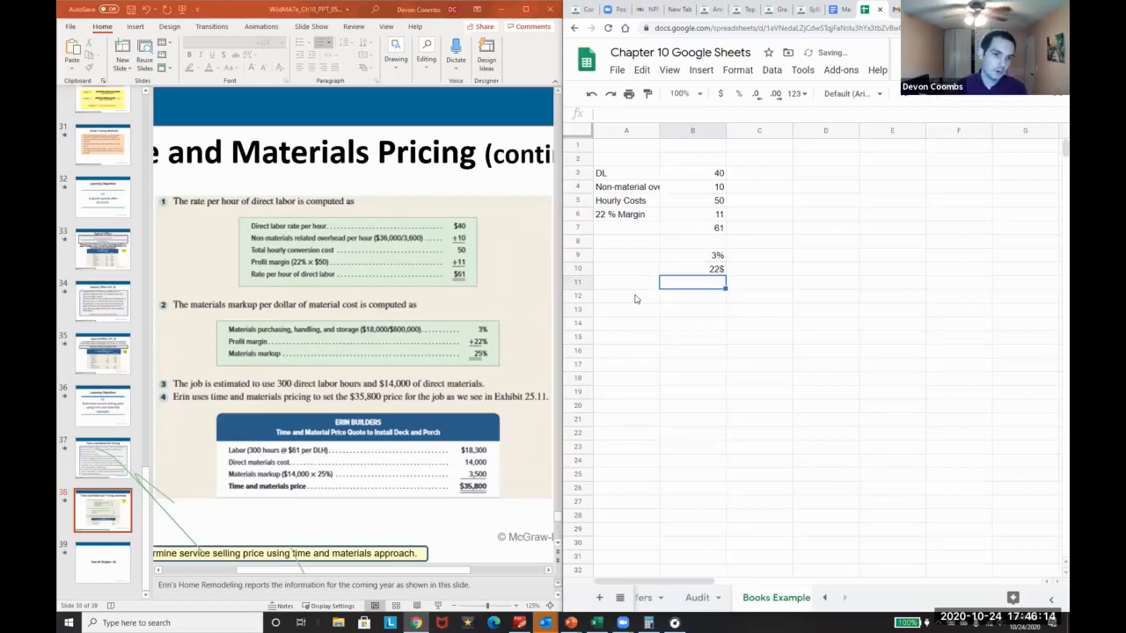
text(=B9+)
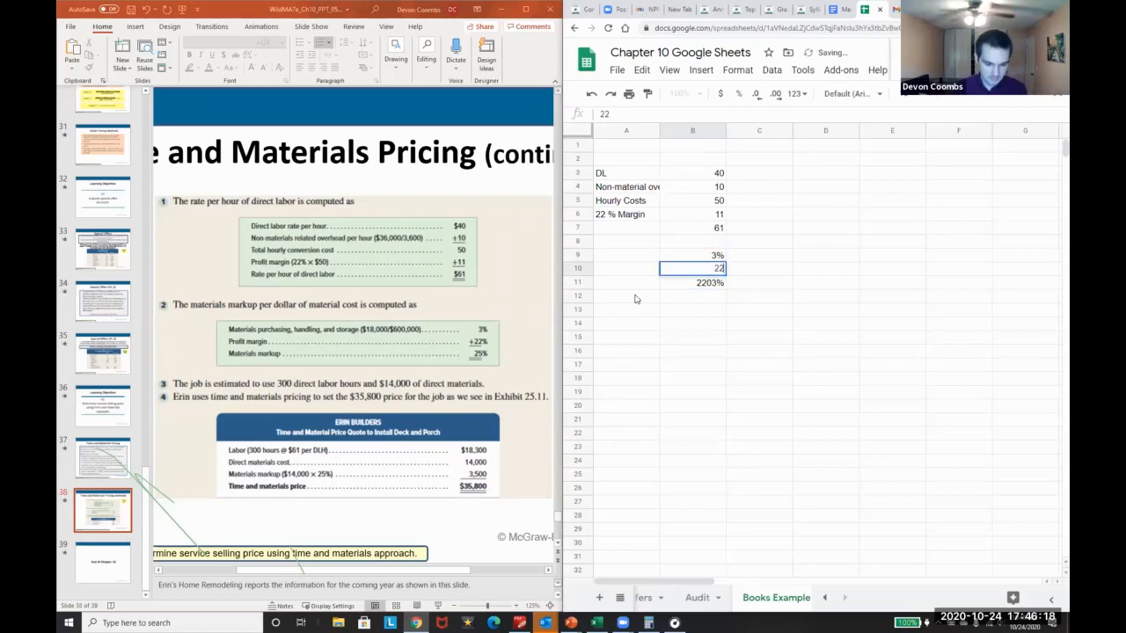
click(693, 282)
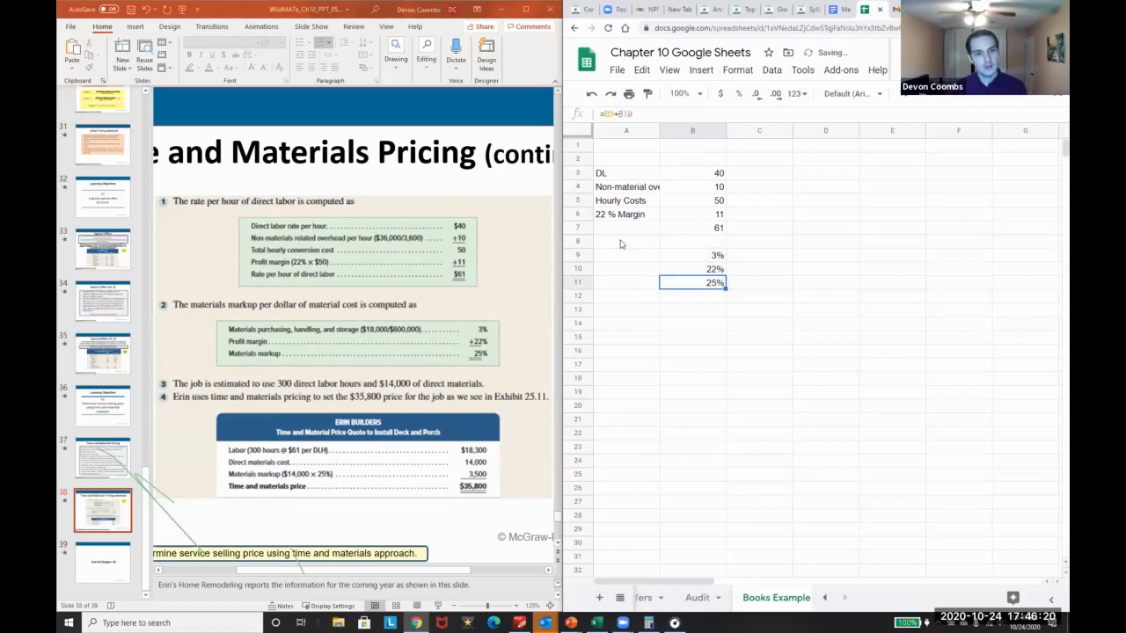
mouse_move(440, 356)
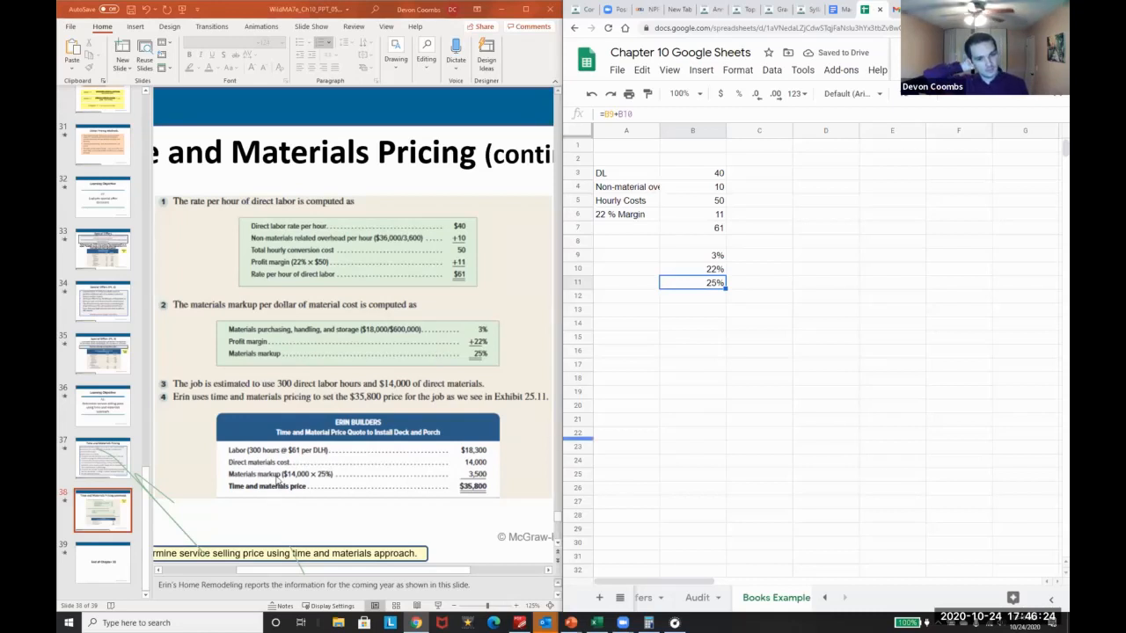
mouse_move(355, 447)
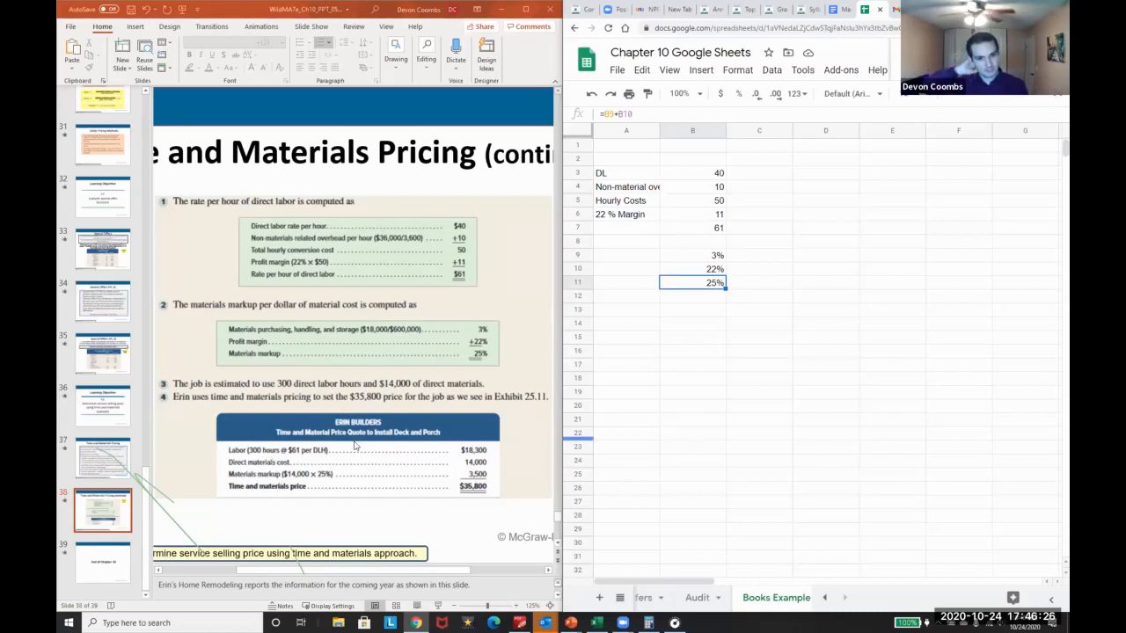
click(626, 310)
text(=)
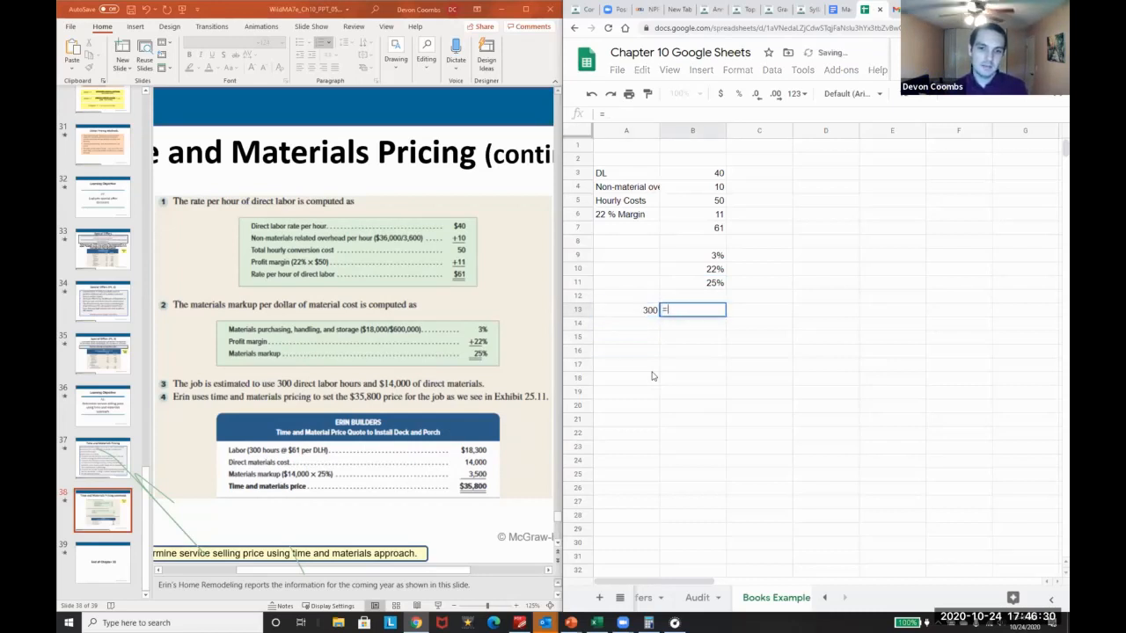
Step: Label Labor Hours and Total Cost headings with 300 hours, labor cost 18,300 and materials cost rows
key(Return)
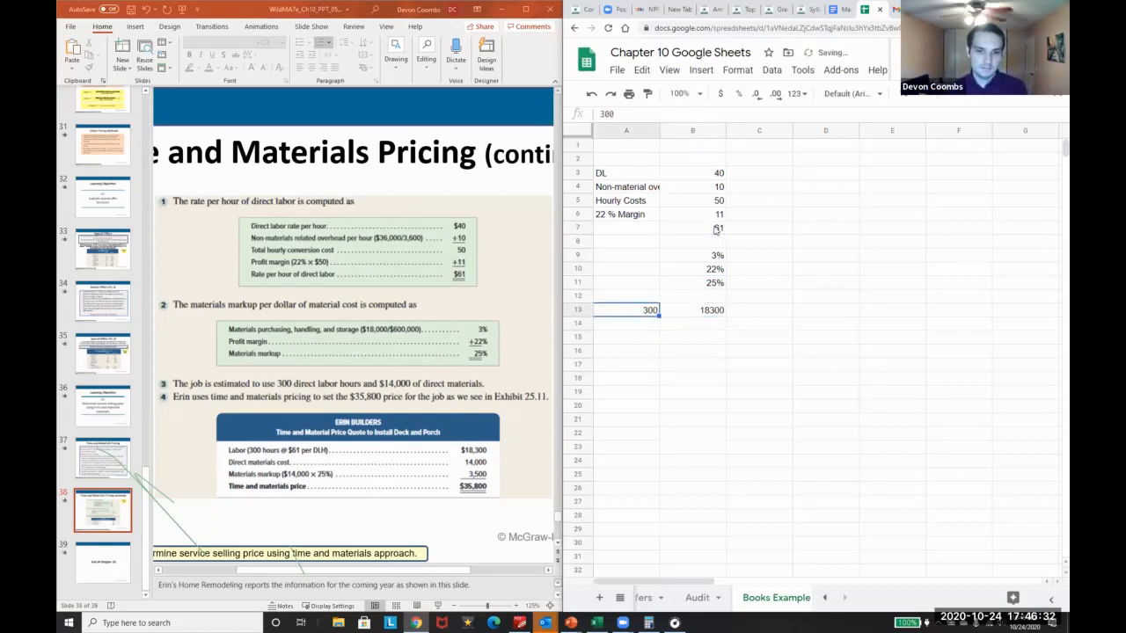
click(626, 295)
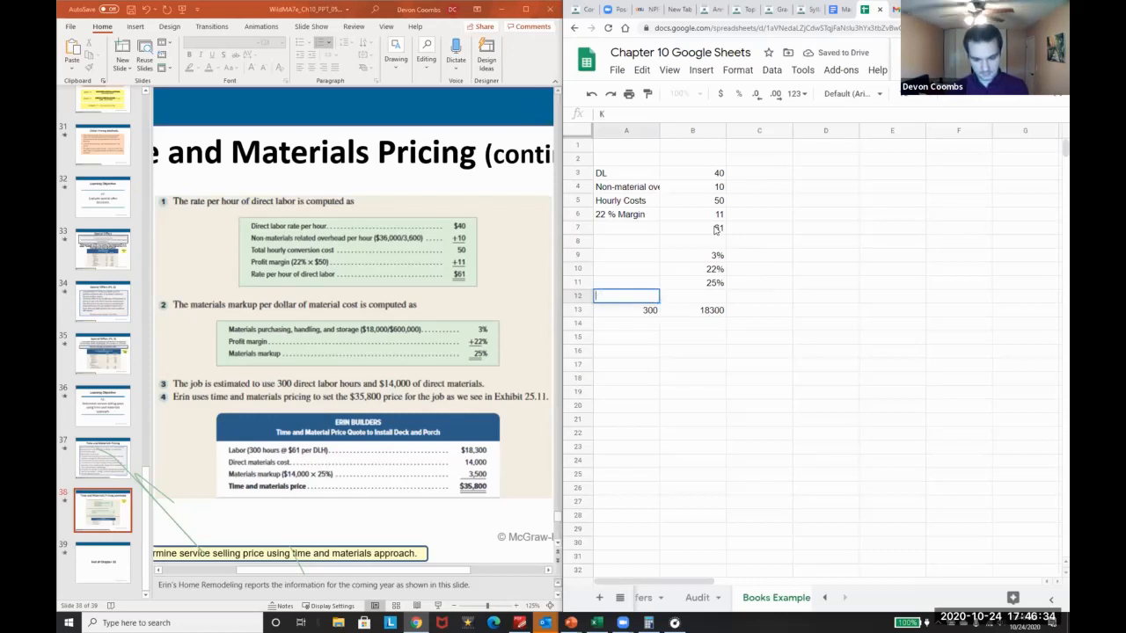
text(Labor Hours)
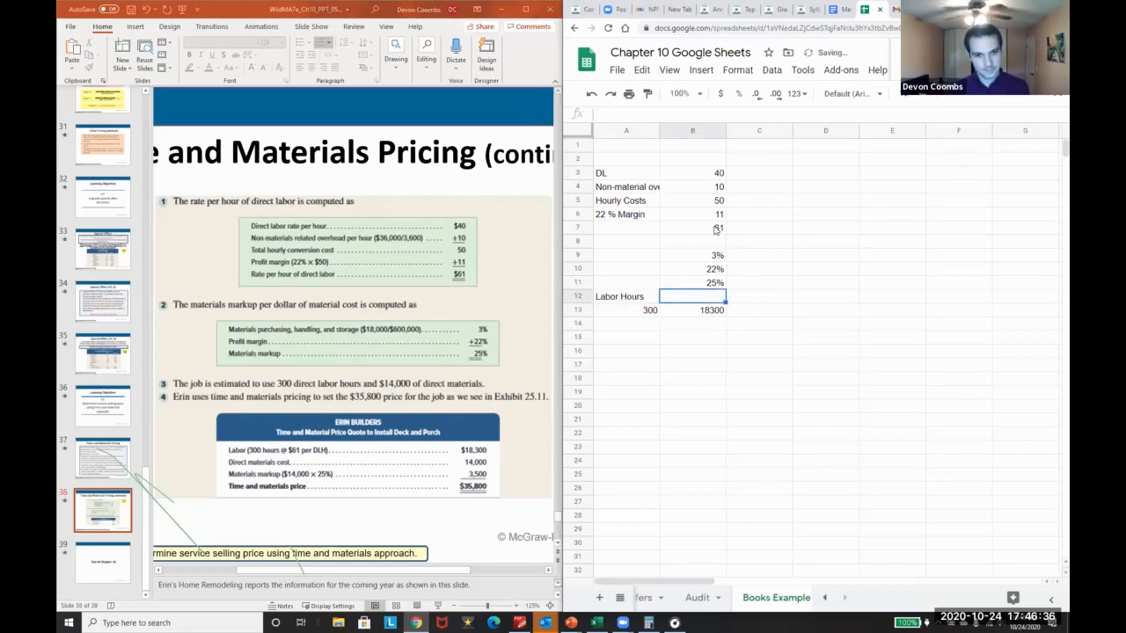
text(Total Cost)
click(693, 323)
text(=)
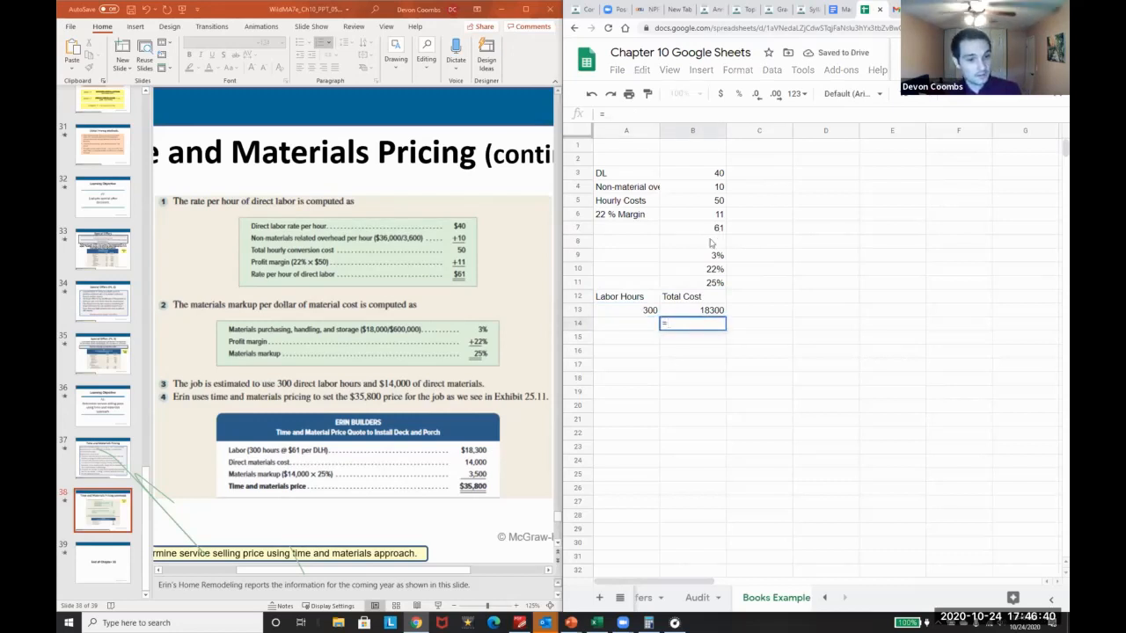
text(140000)
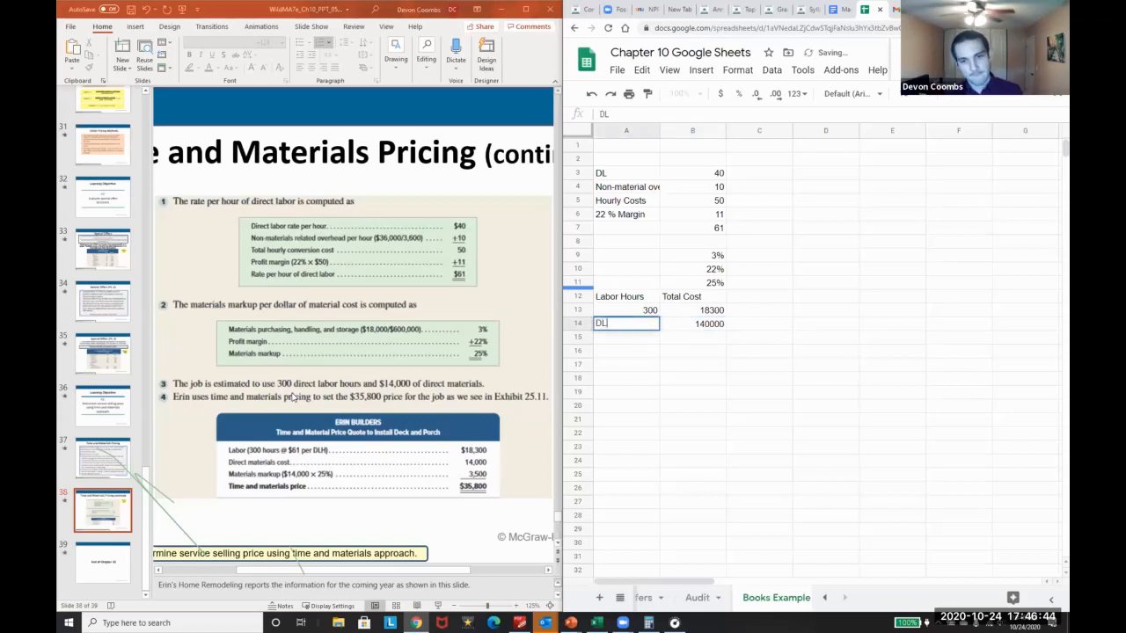
text(DL Cost)
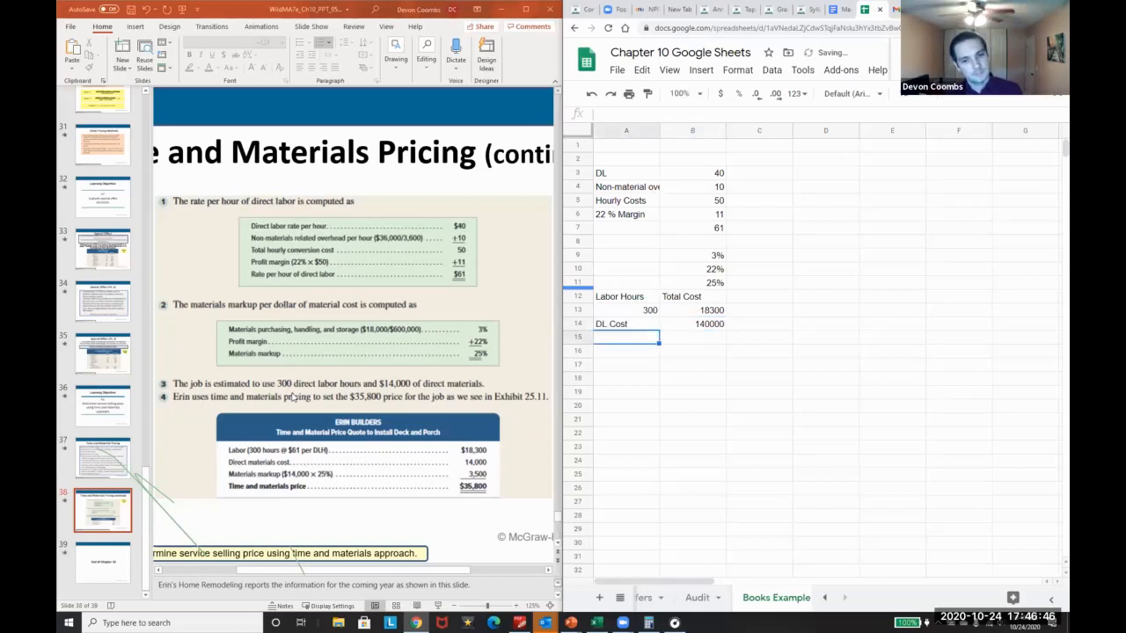
text(SM Cos)
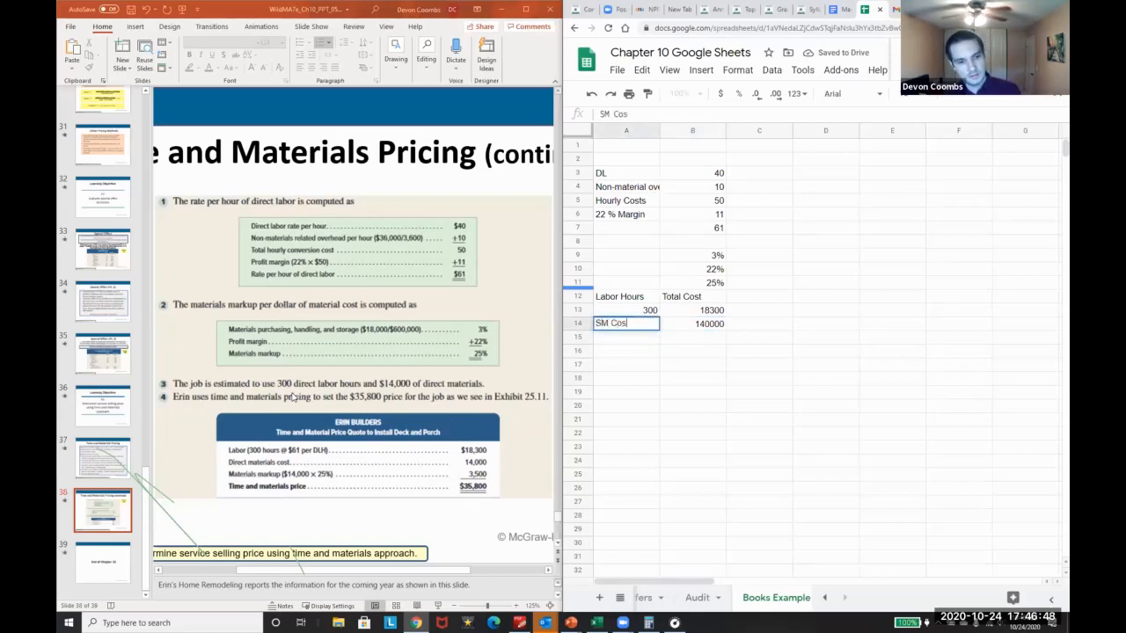
text(=B14)
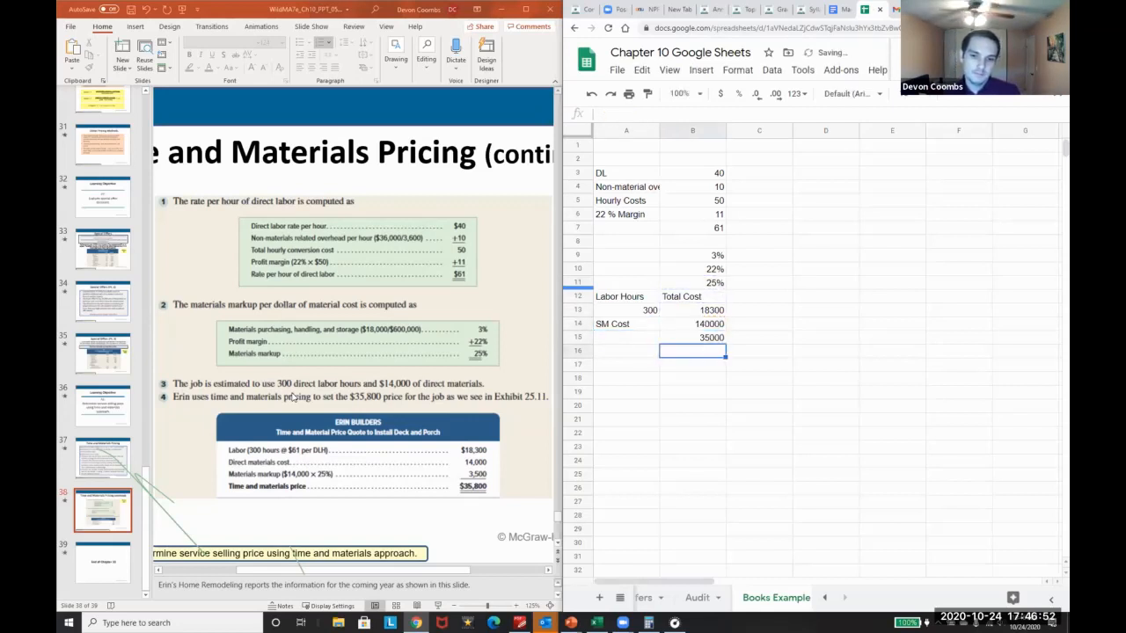
Step: Add the Markup row and a Total Cost sum of labor, materials and markup
click(626, 338)
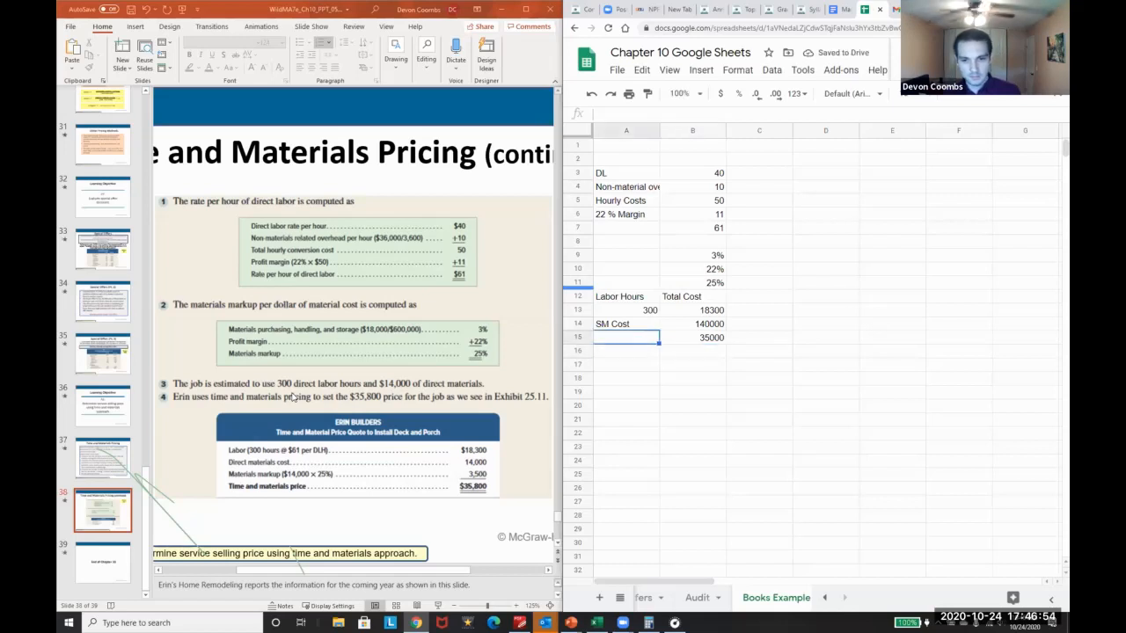
text(Markup)
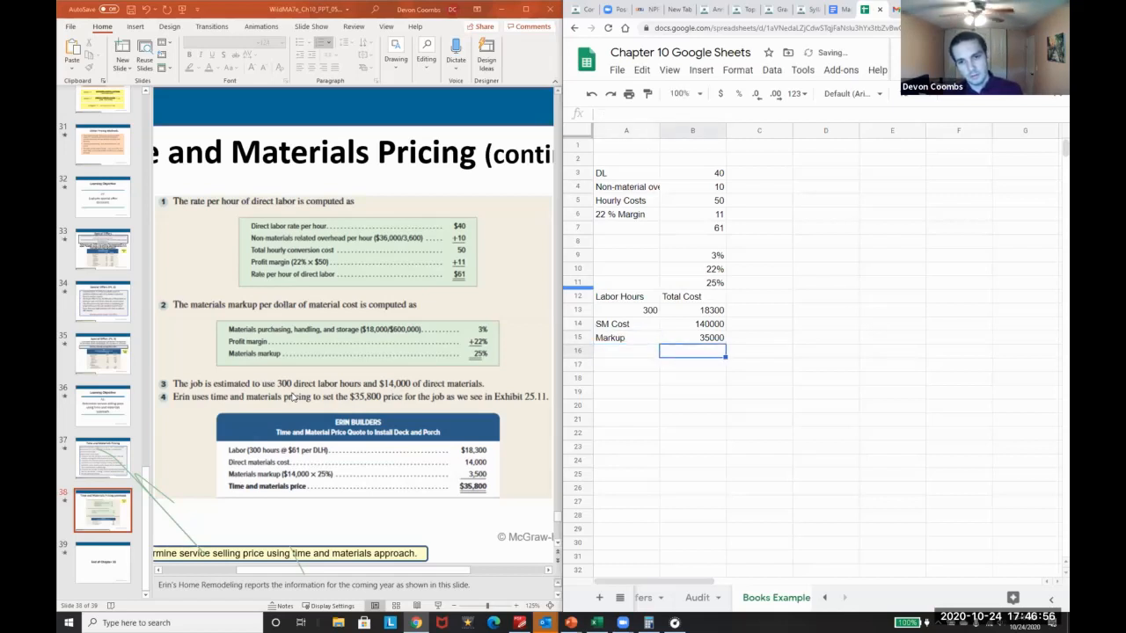
text(=B15+)
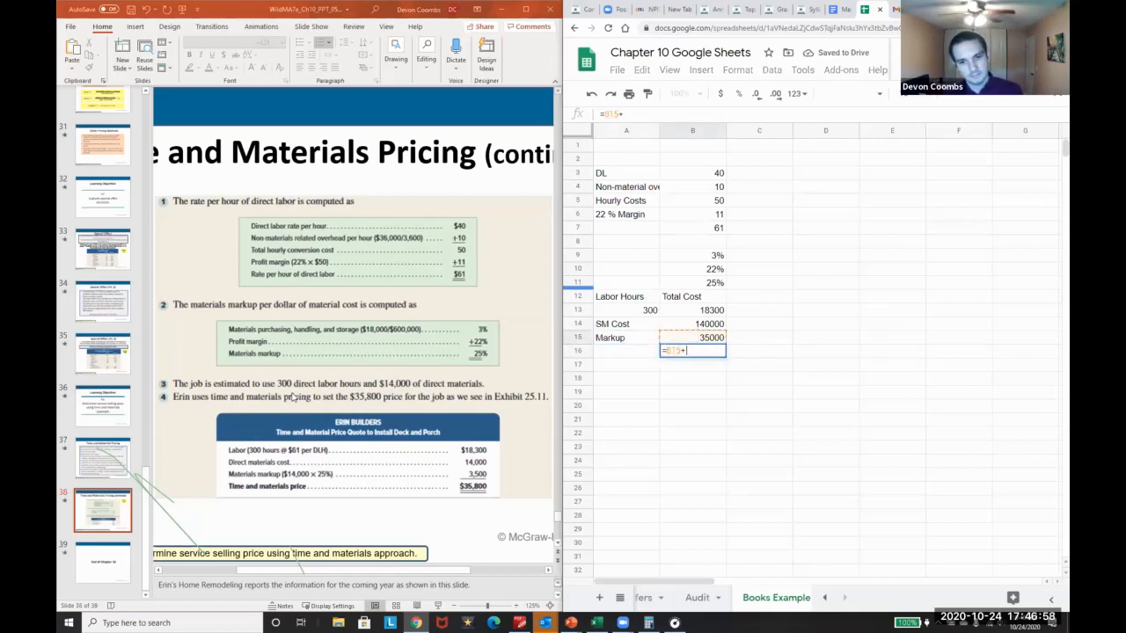
click(693, 323)
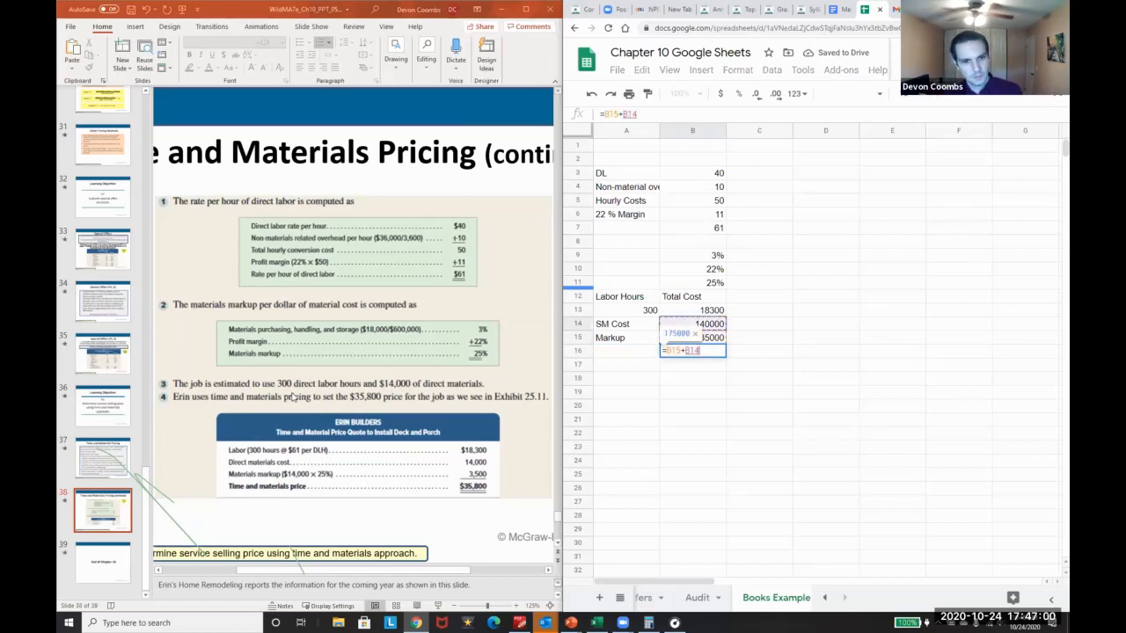
text(+)
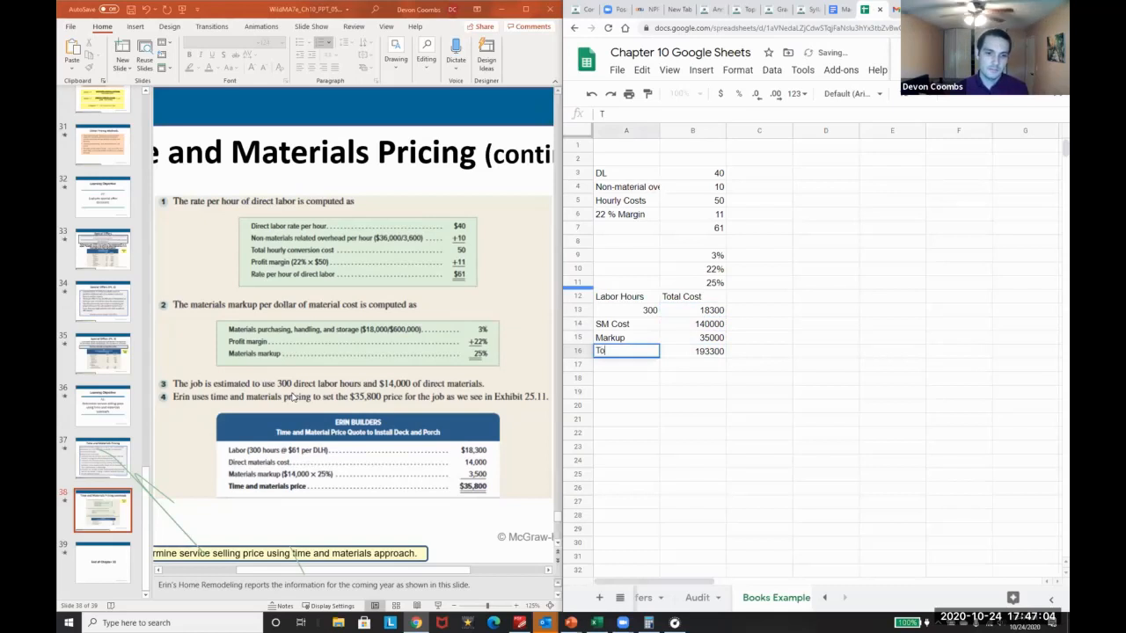
text(Total Cost)
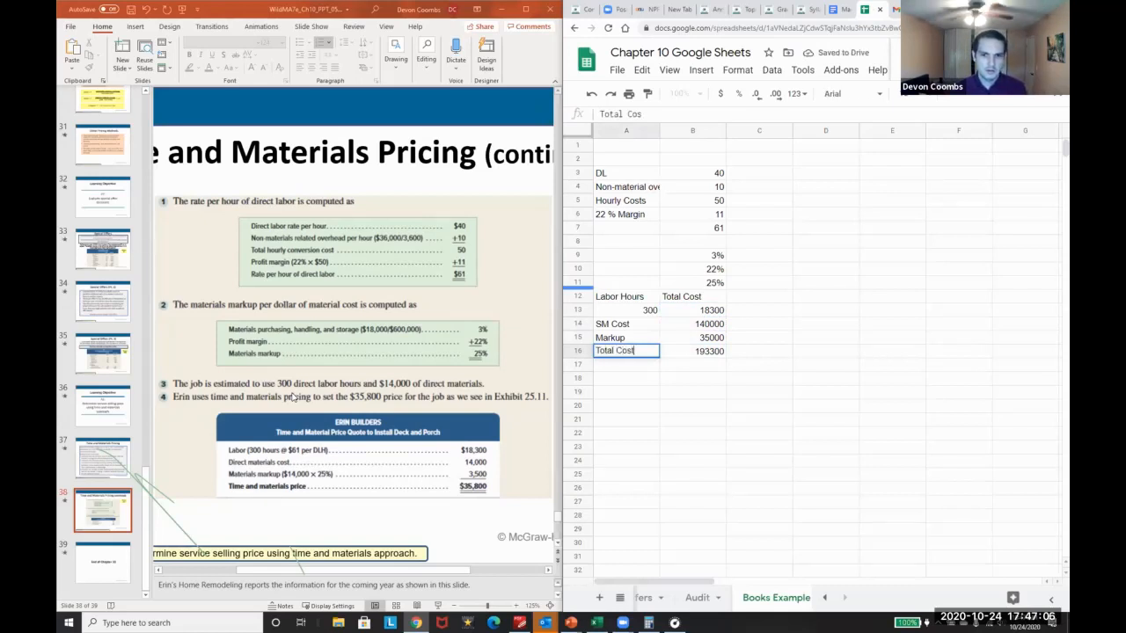
click(693, 338)
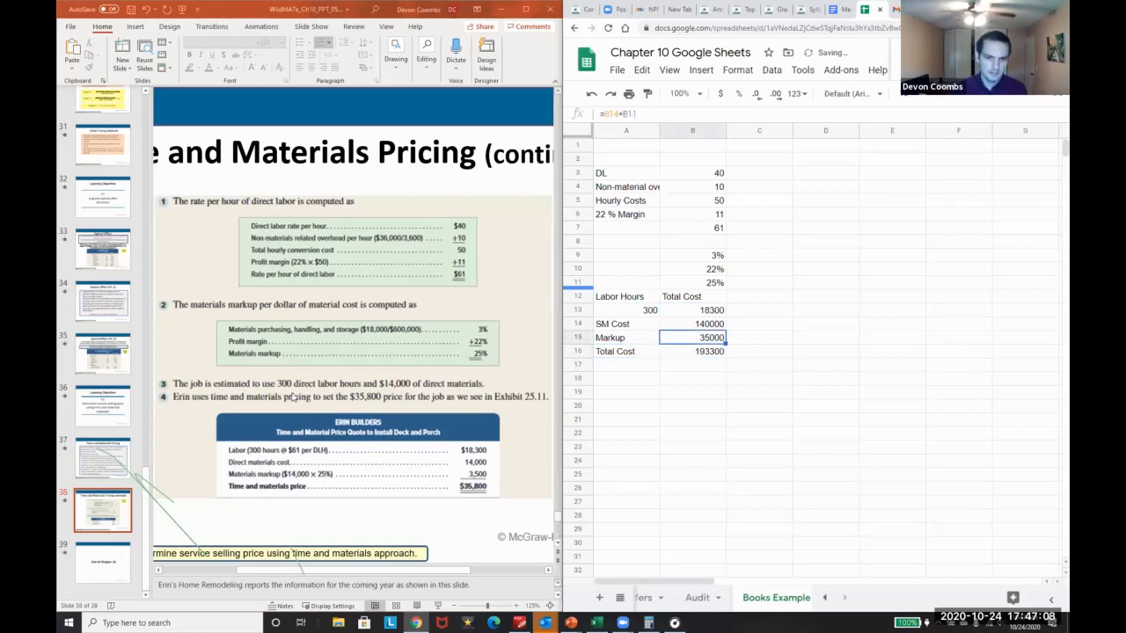
click(693, 351)
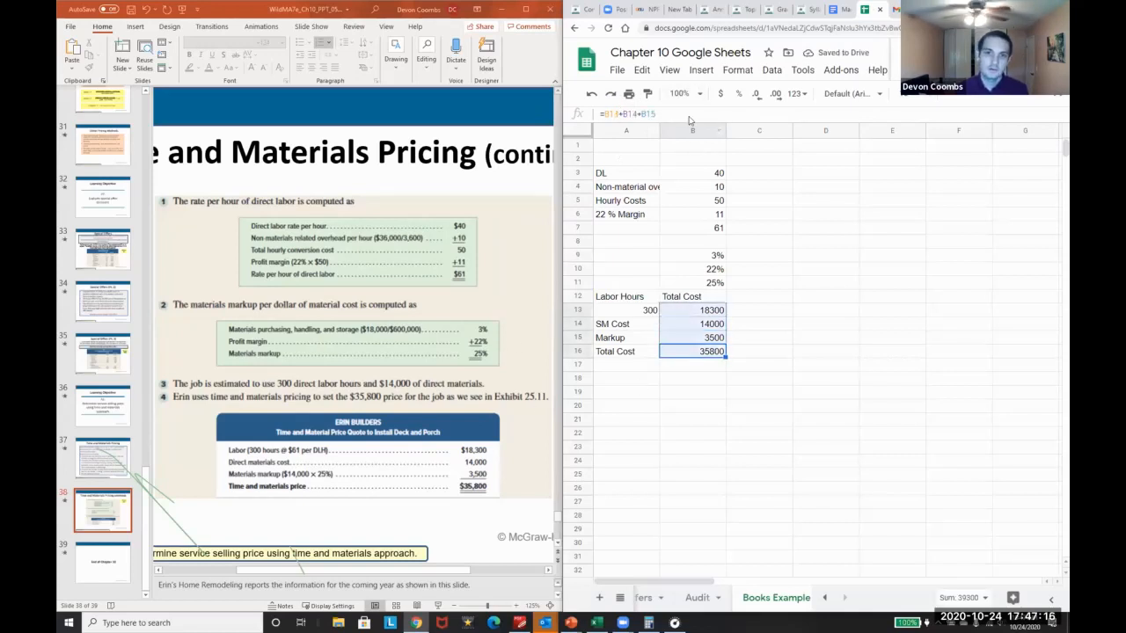
Step: Format the costs as currency, relabel the row DM Cost, and fix materials to $14,000.00 for a $35,800.00 total
click(721, 95)
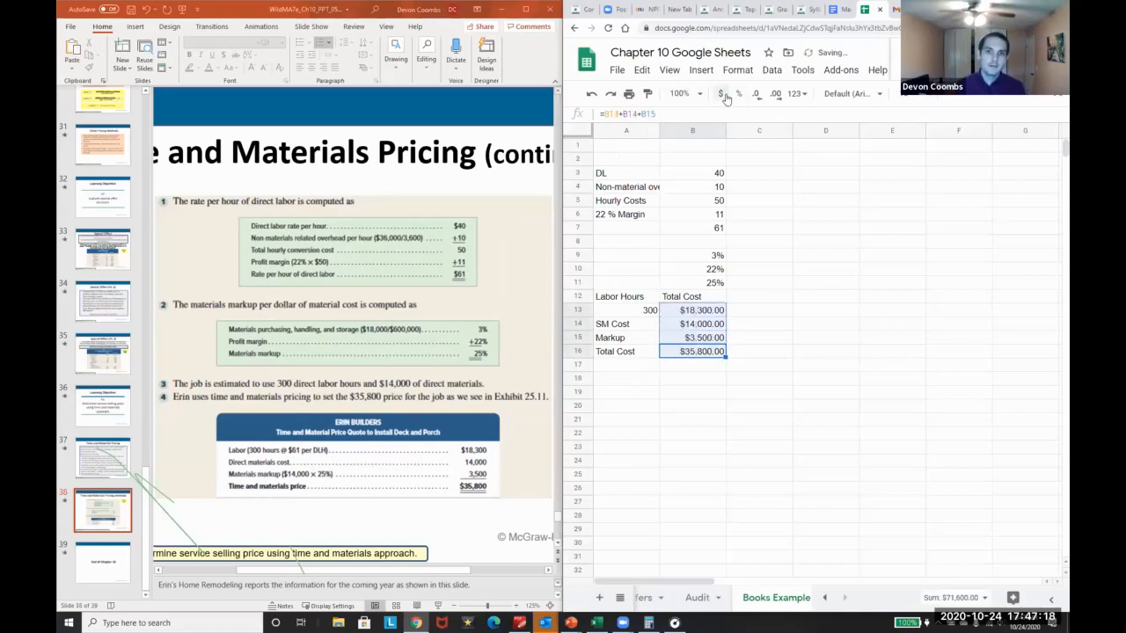
click(608, 338)
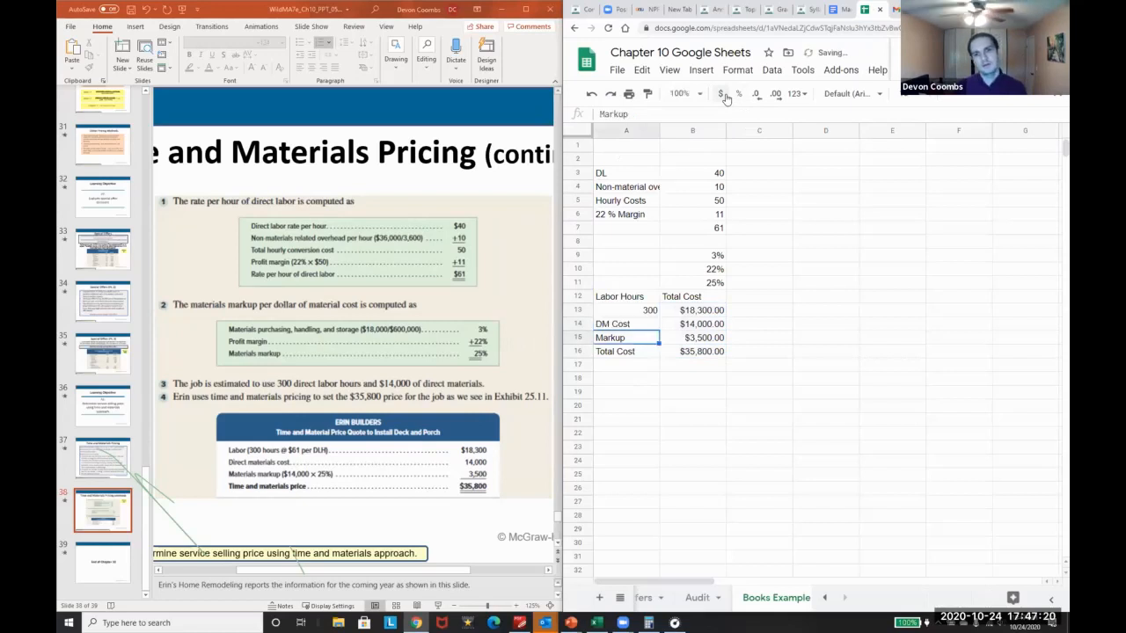
mouse_move(758, 496)
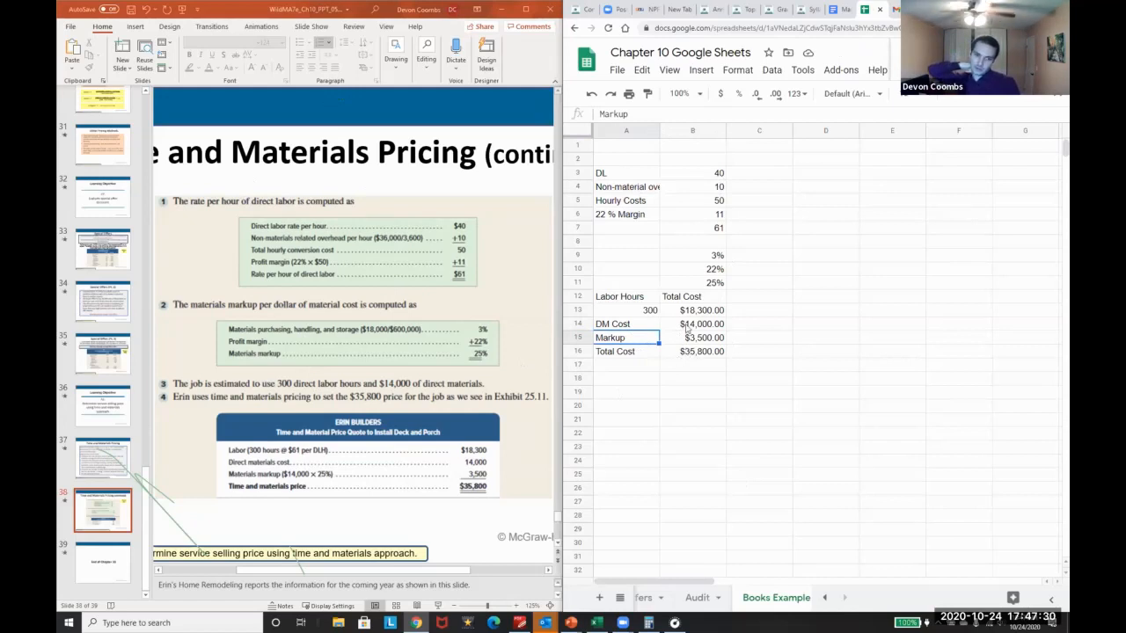
click(693, 324)
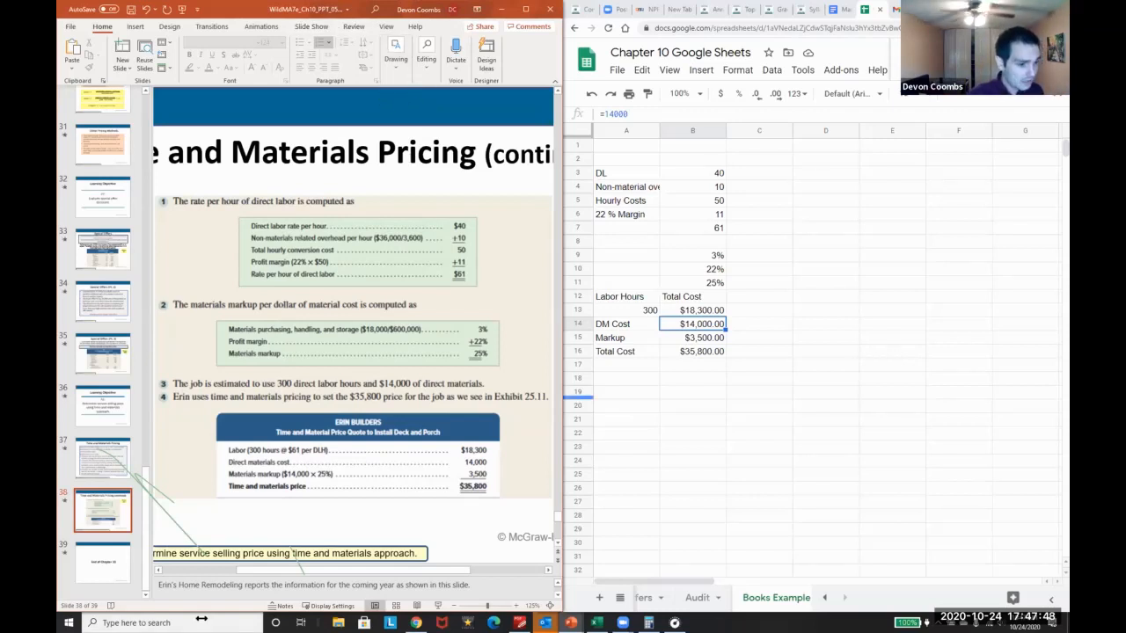
Step: Go to the closing End of Chapter 10 slide in the deck
click(102, 563)
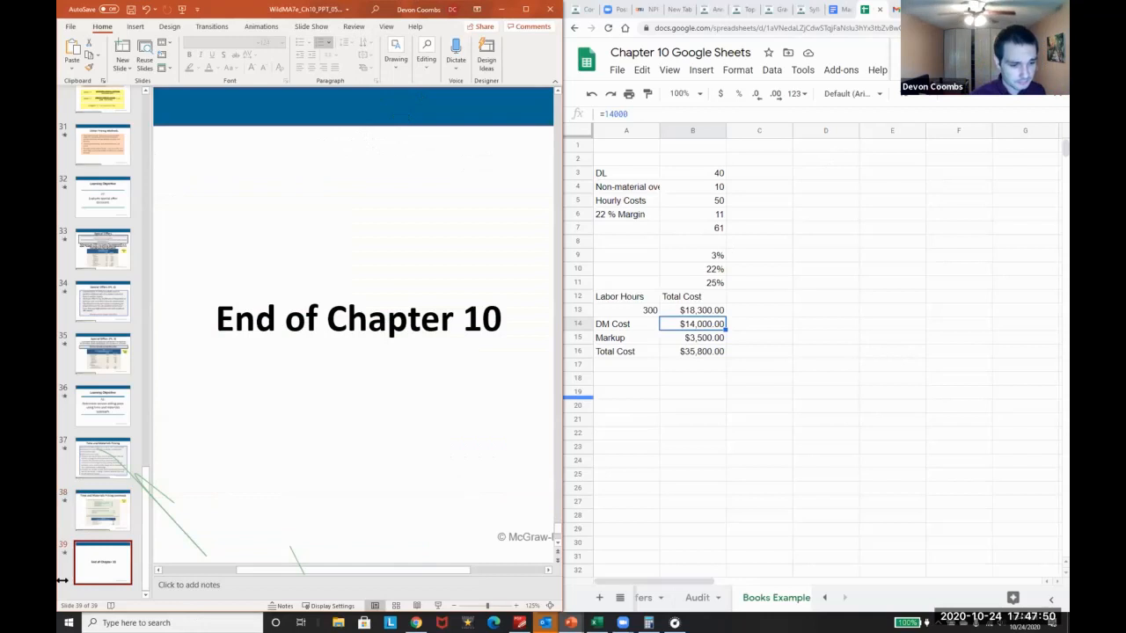